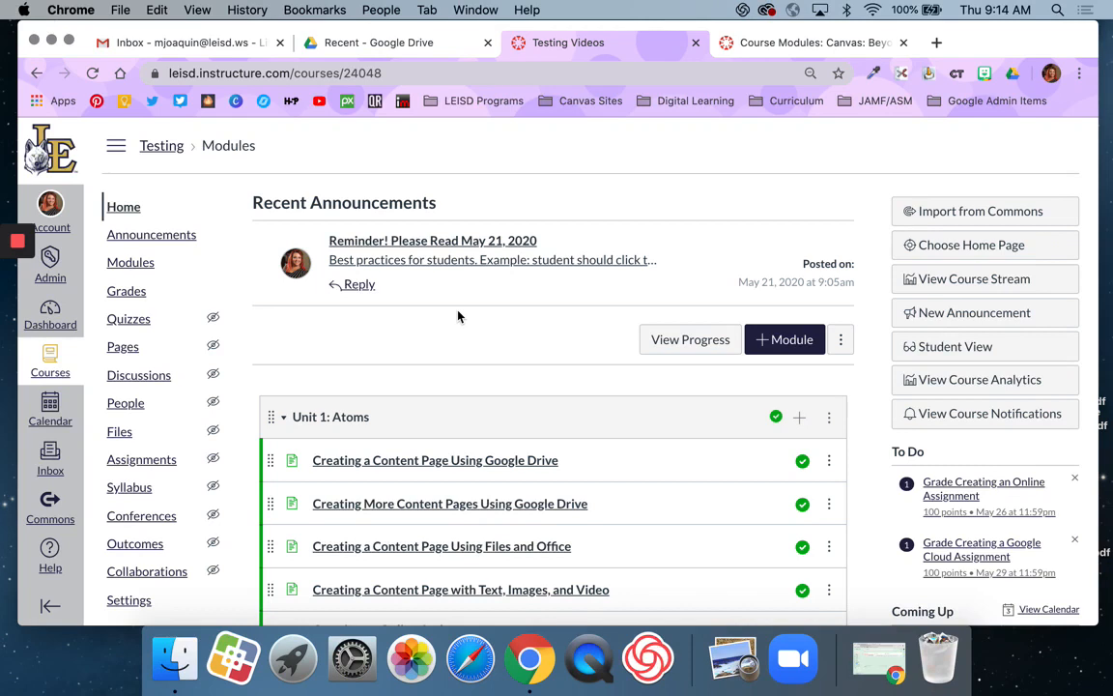
{"action": "mouse_move", "coordinate": [471, 338]}
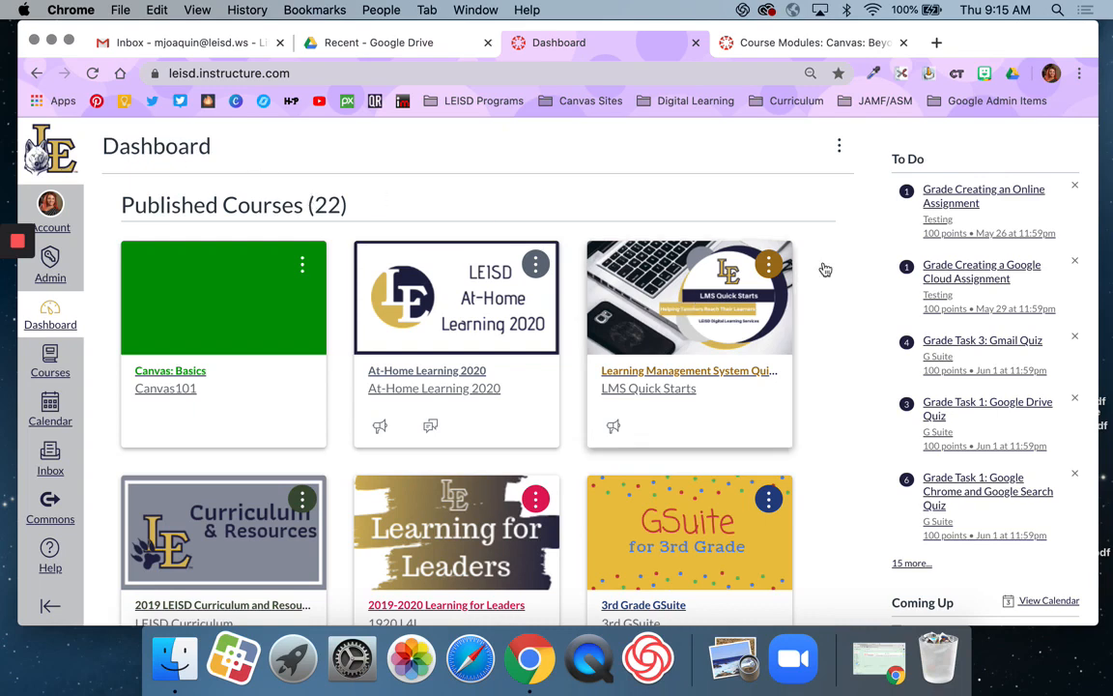
{"action": "mouse_move", "coordinate": [943, 192]}
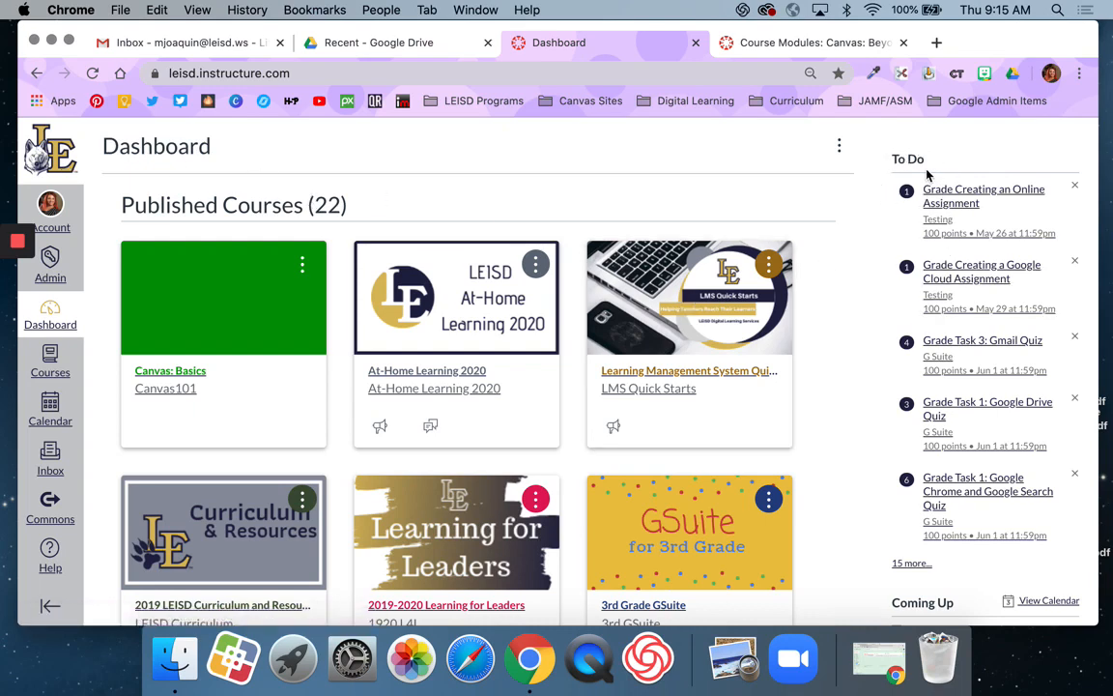
Step: Scroll down the Dashboard through the course cards and the To Do grading tasks
{"action": "scroll", "scroll_direction": "down", "scroll_amount": 3}
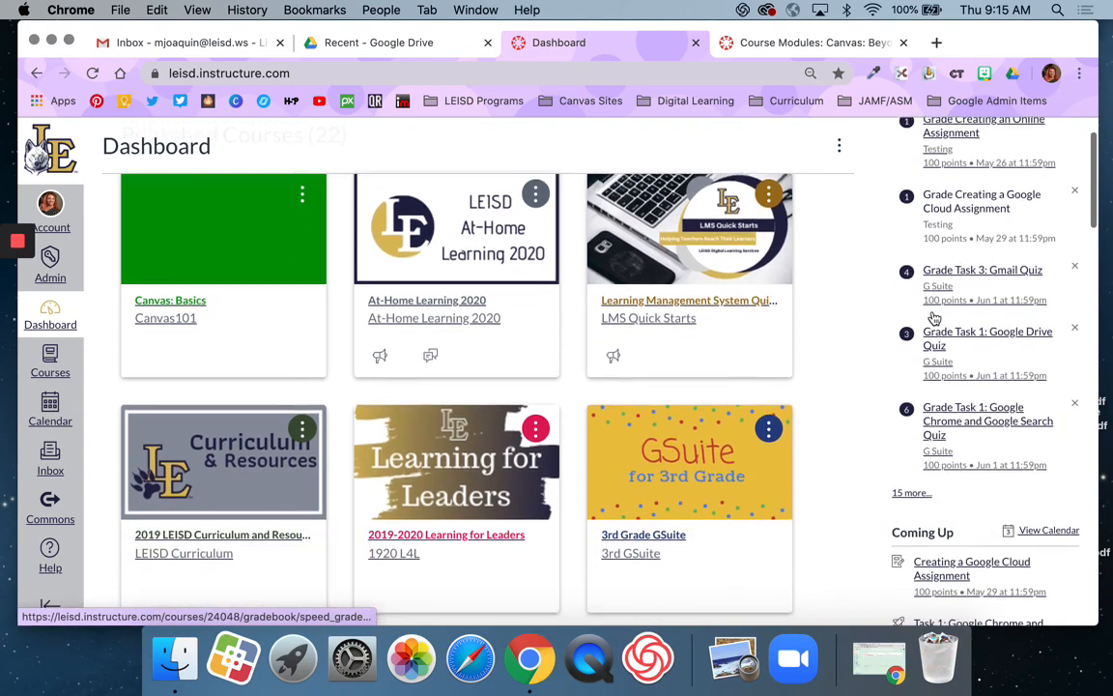
{"action": "scroll", "scroll_direction": "down", "scroll_amount": 3}
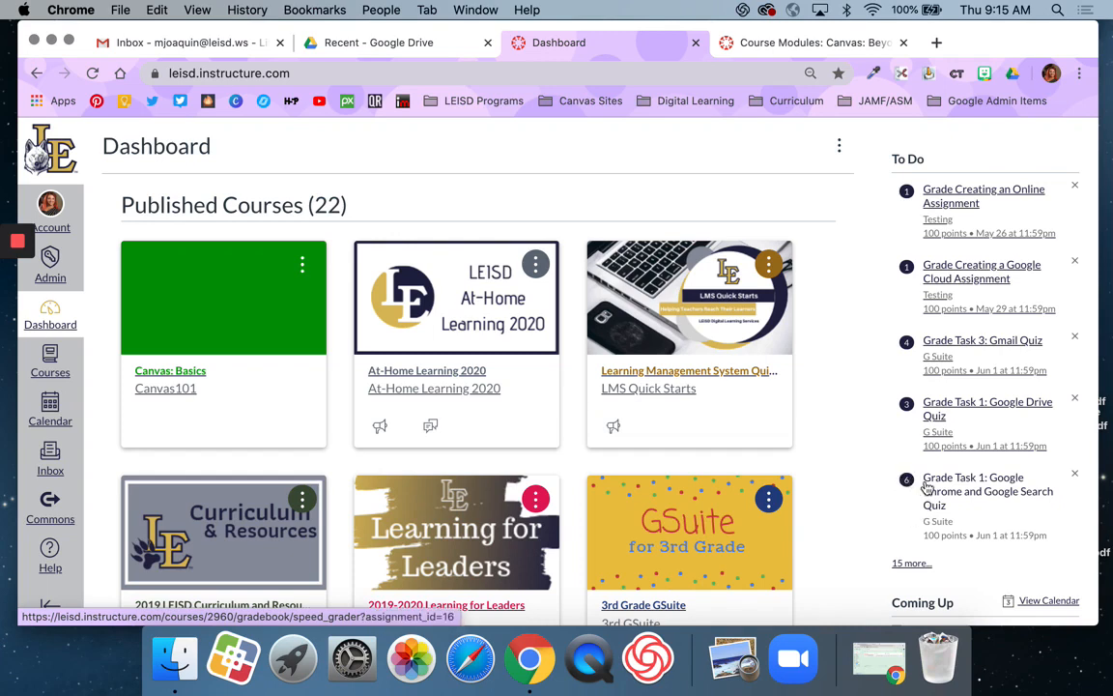
{"action": "mouse_move", "coordinate": [920, 568]}
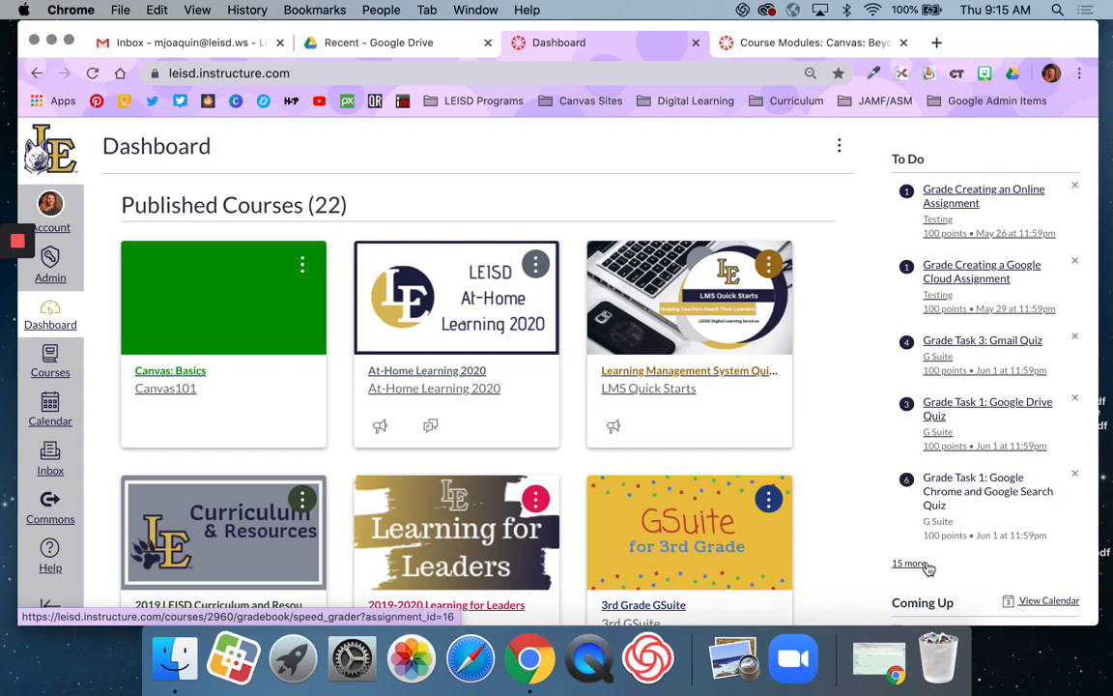
{"action": "scroll", "scroll_direction": "down", "scroll_amount": 3}
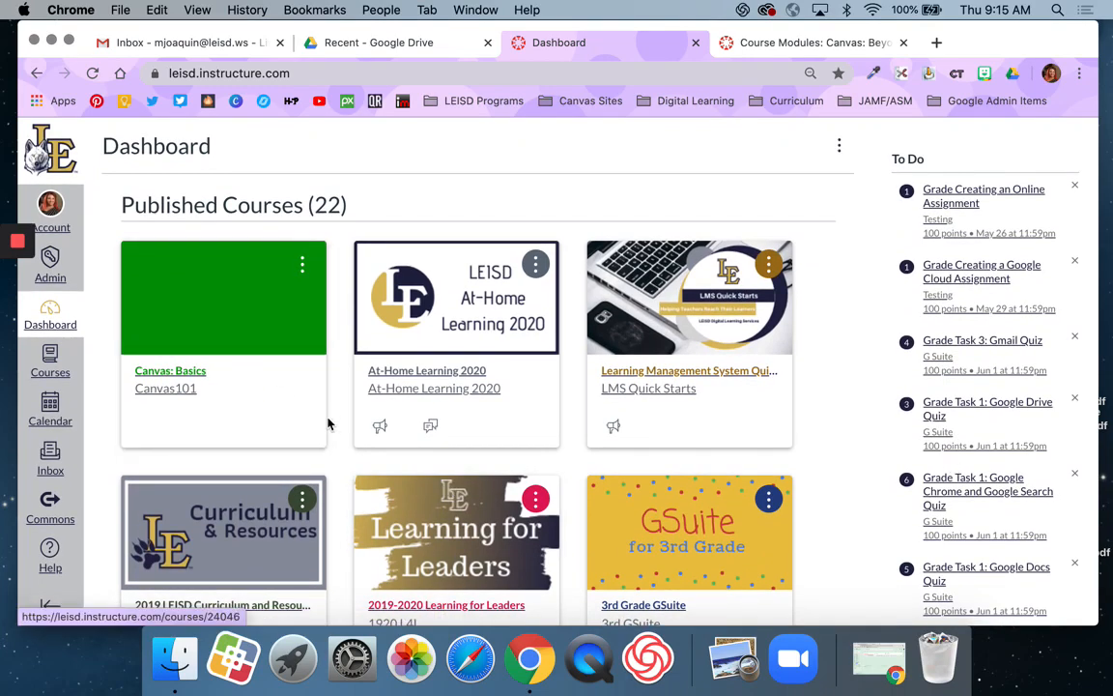
{"action": "scroll", "scroll_direction": "down", "scroll_amount": 3}
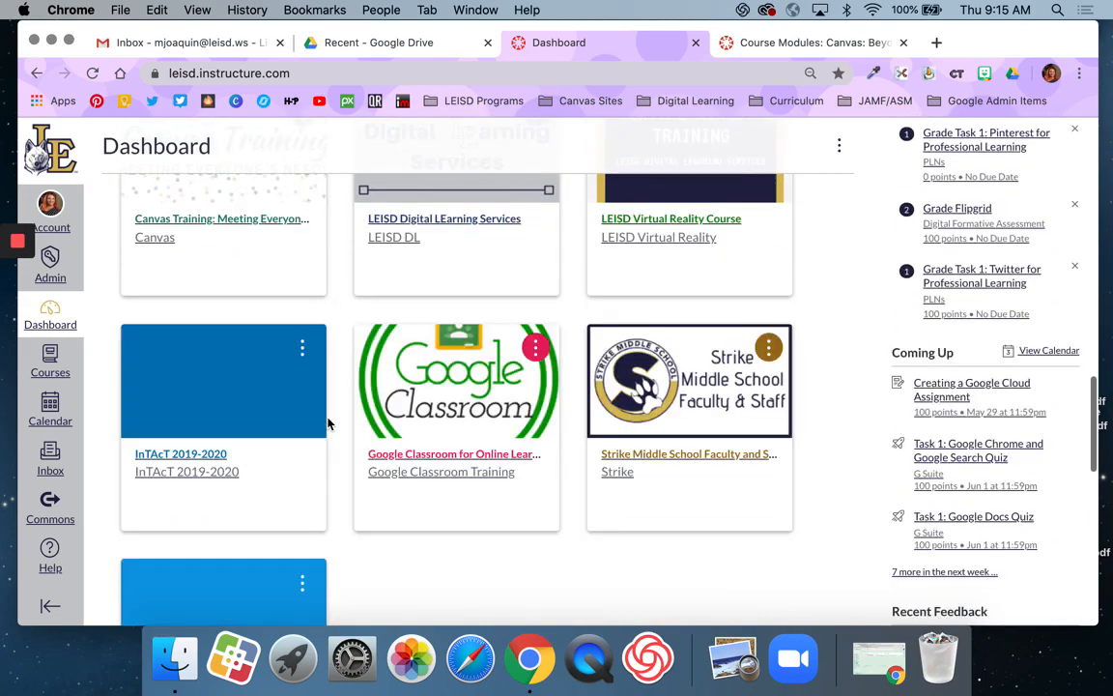
{"action": "scroll", "scroll_direction": "down", "scroll_amount": 3}
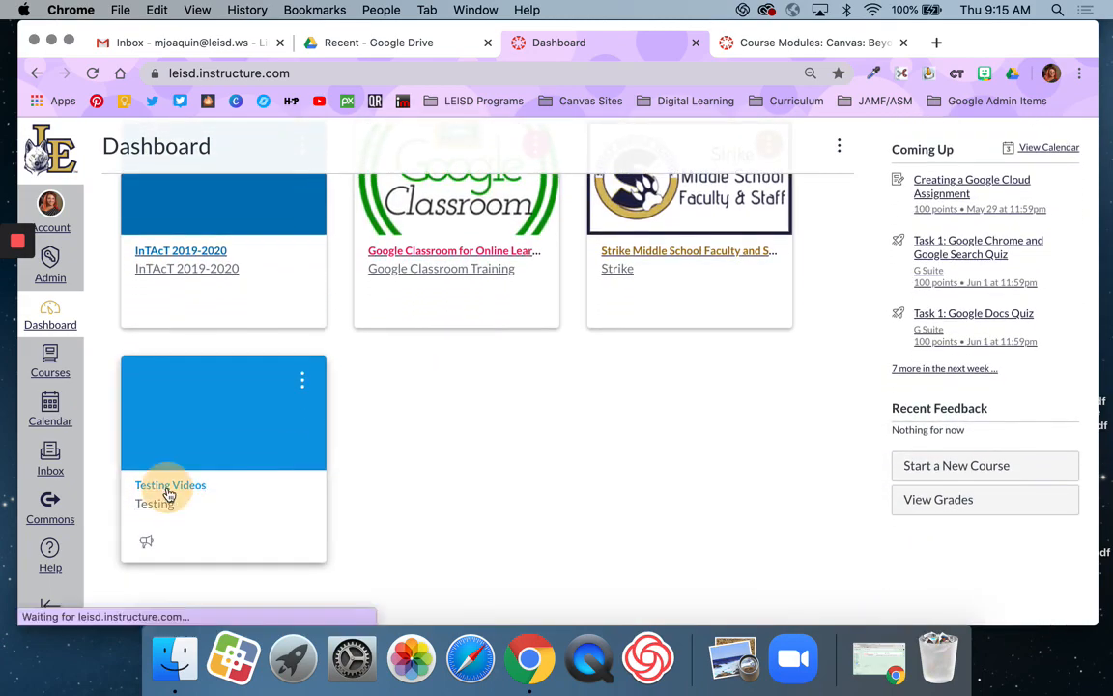
{"action": "left_click", "coordinate": [170, 485]}
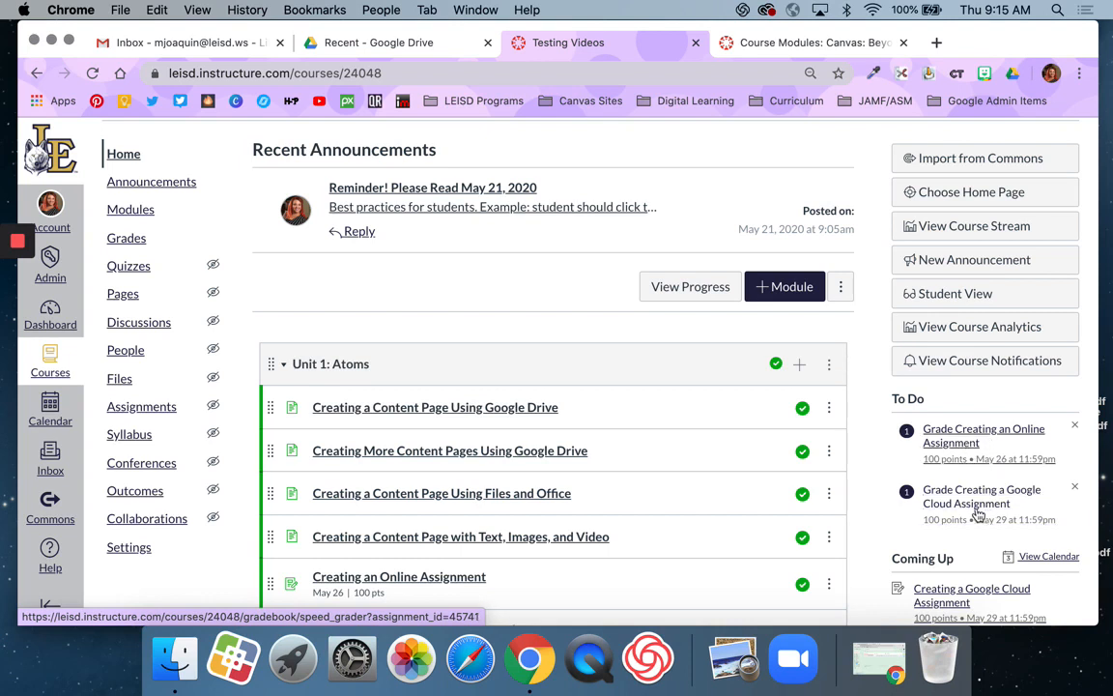
{"action": "mouse_move", "coordinate": [974, 514]}
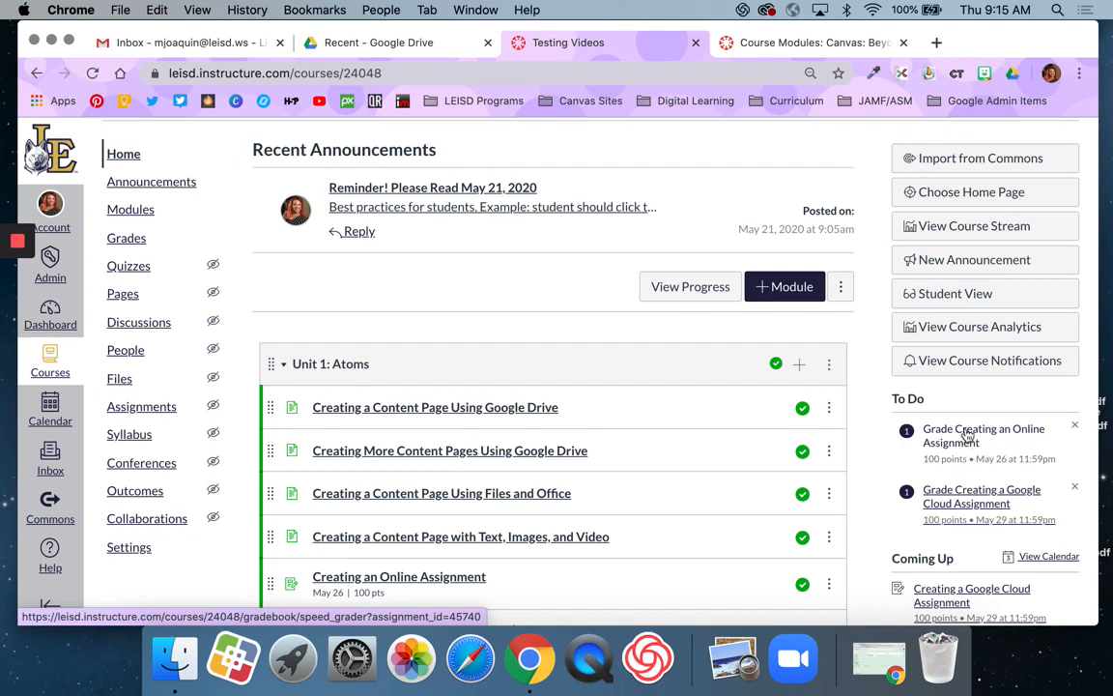
{"action": "mouse_move", "coordinate": [951, 443]}
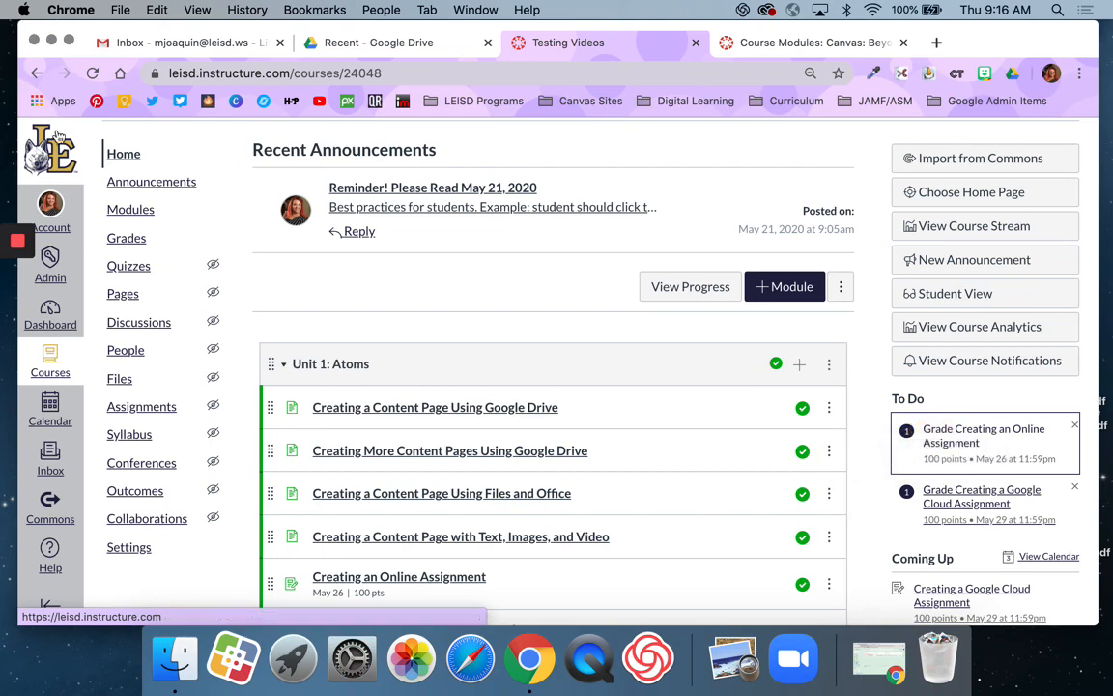
{"action": "left_click", "coordinate": [434, 405]}
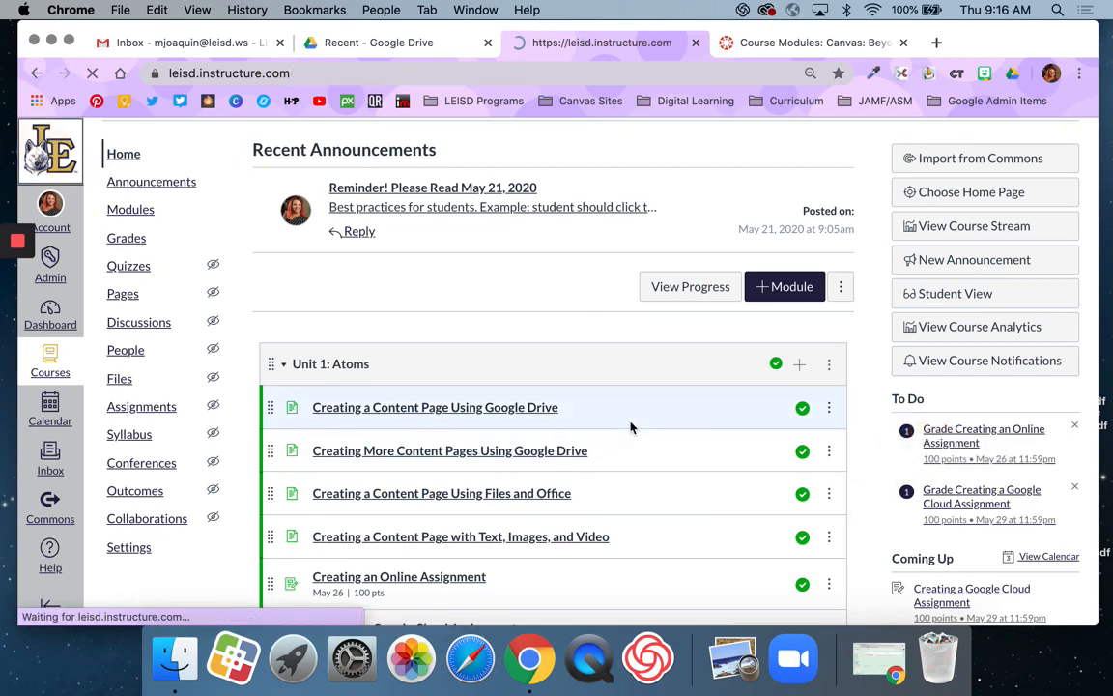
{"action": "left_click", "coordinate": [50, 313]}
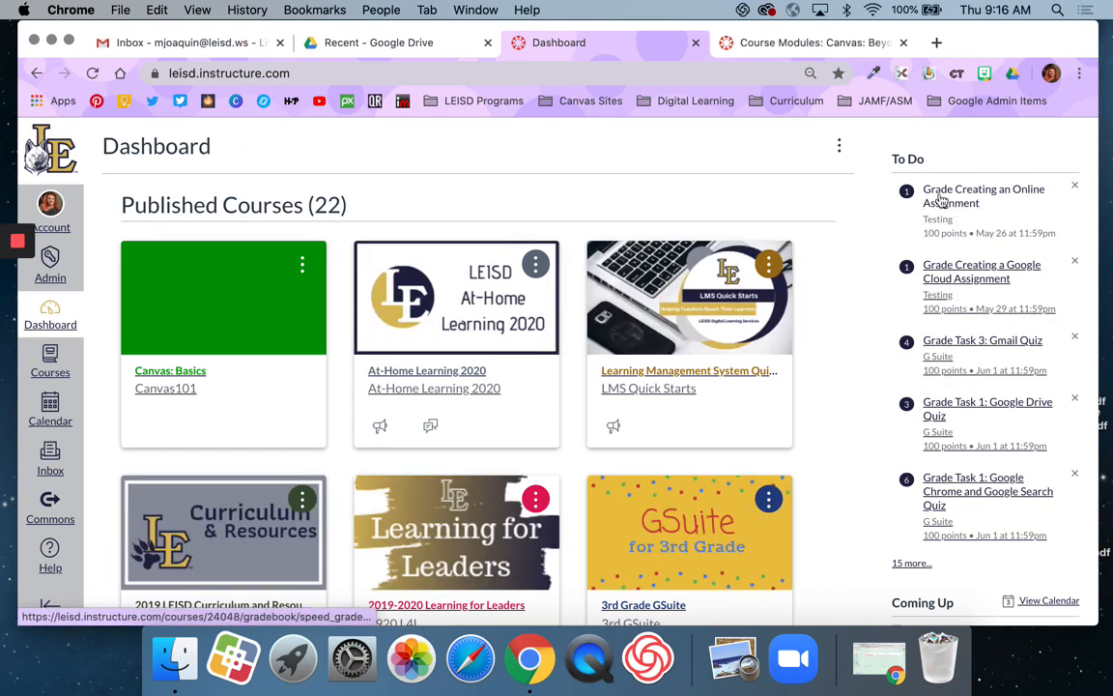
Step: Start grading Creating an Online Assignment from the To Do list and focus its Grade box
{"action": "left_click", "coordinate": [982, 190]}
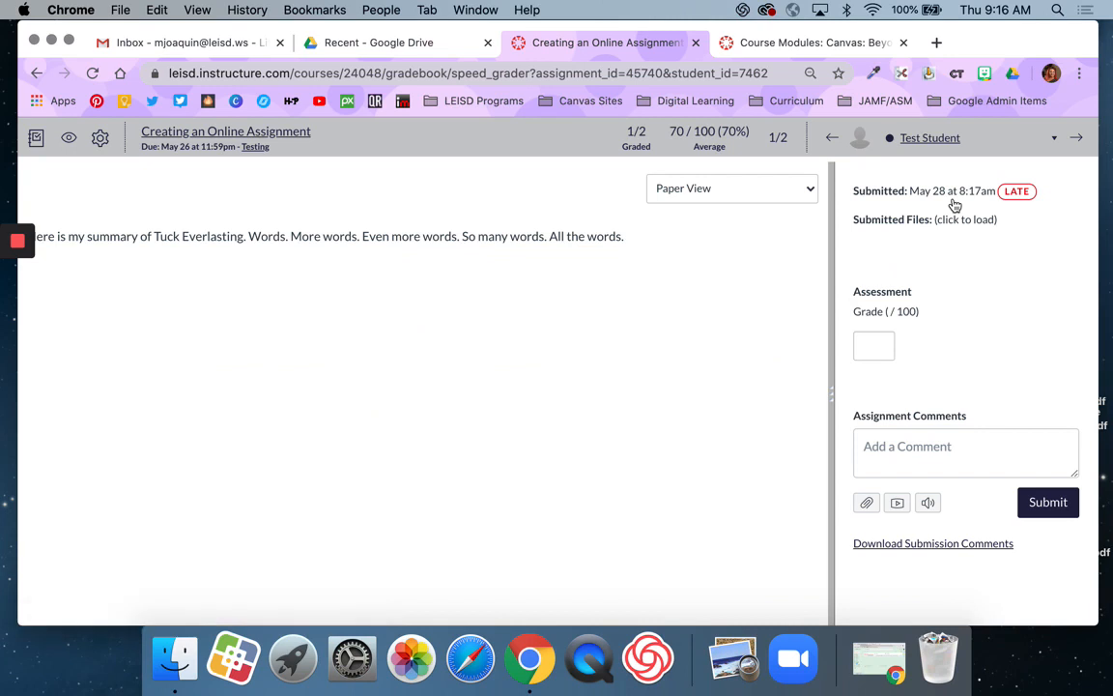
{"action": "mouse_move", "coordinate": [562, 288]}
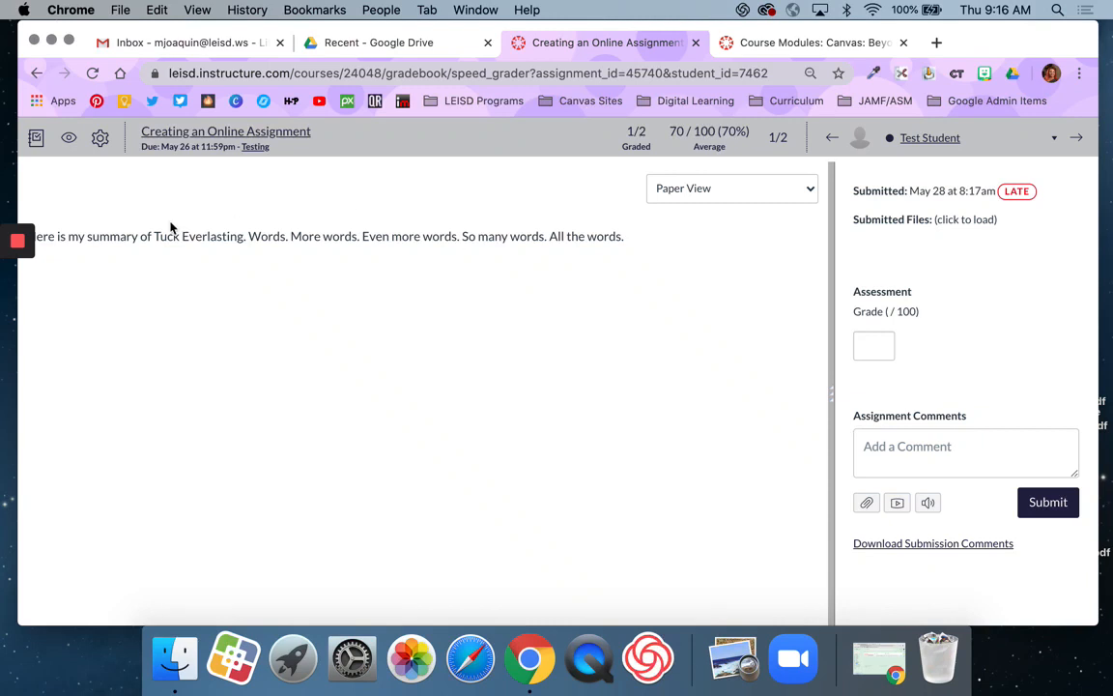
{"action": "mouse_move", "coordinate": [9, 168]}
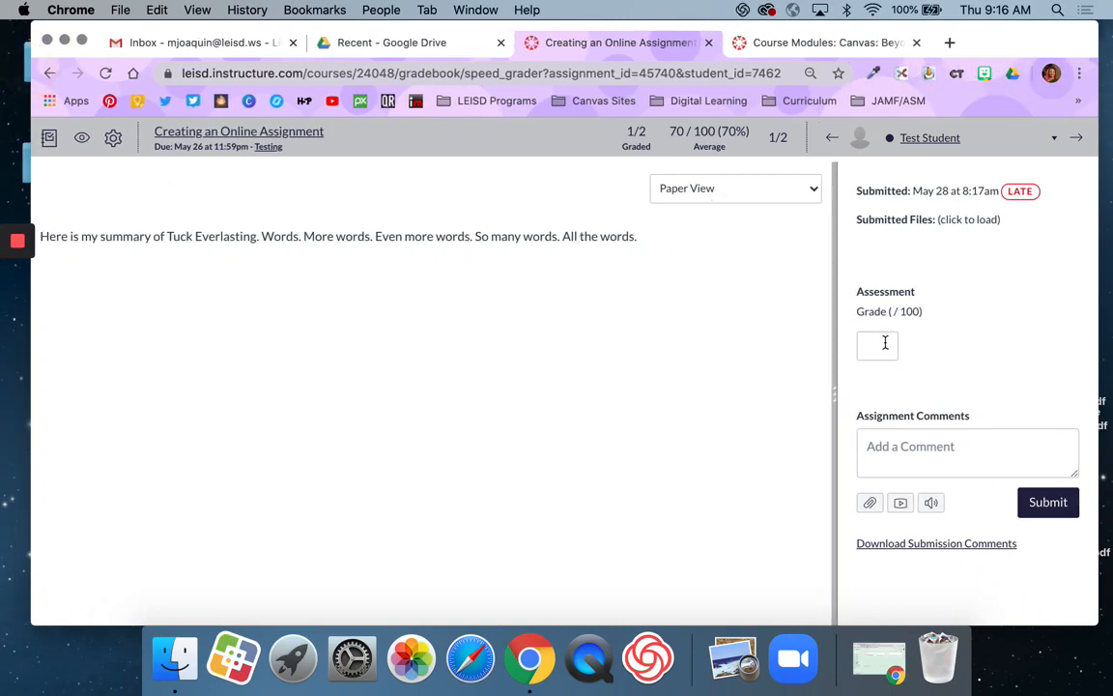
{"action": "left_click", "coordinate": [877, 344]}
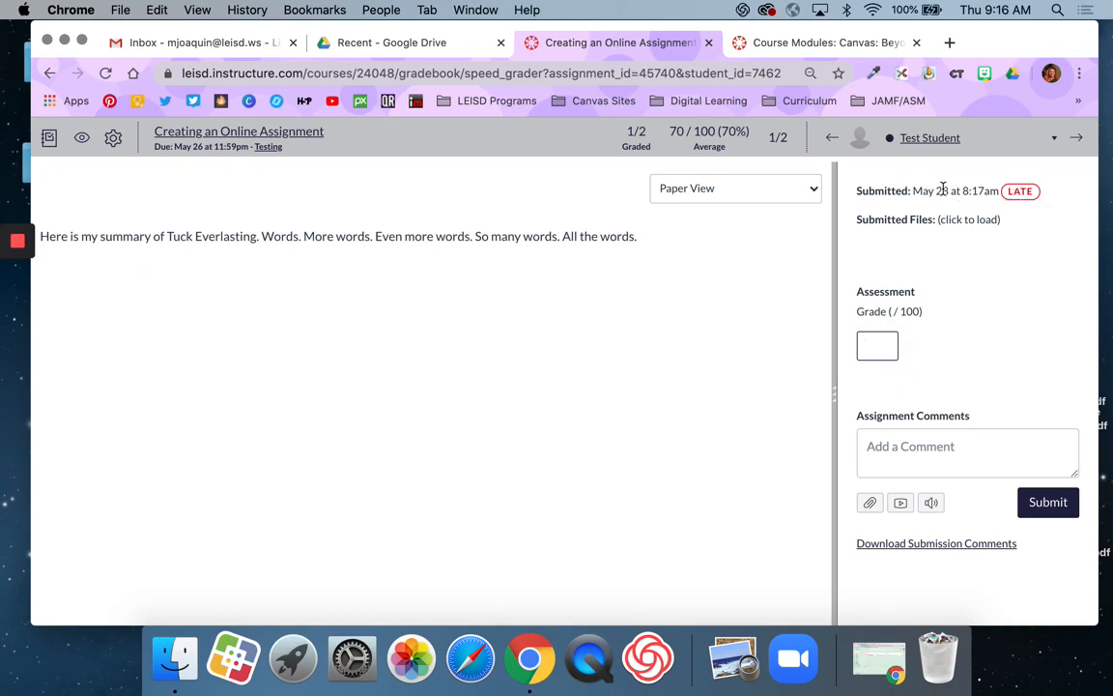
{"action": "mouse_move", "coordinate": [951, 191]}
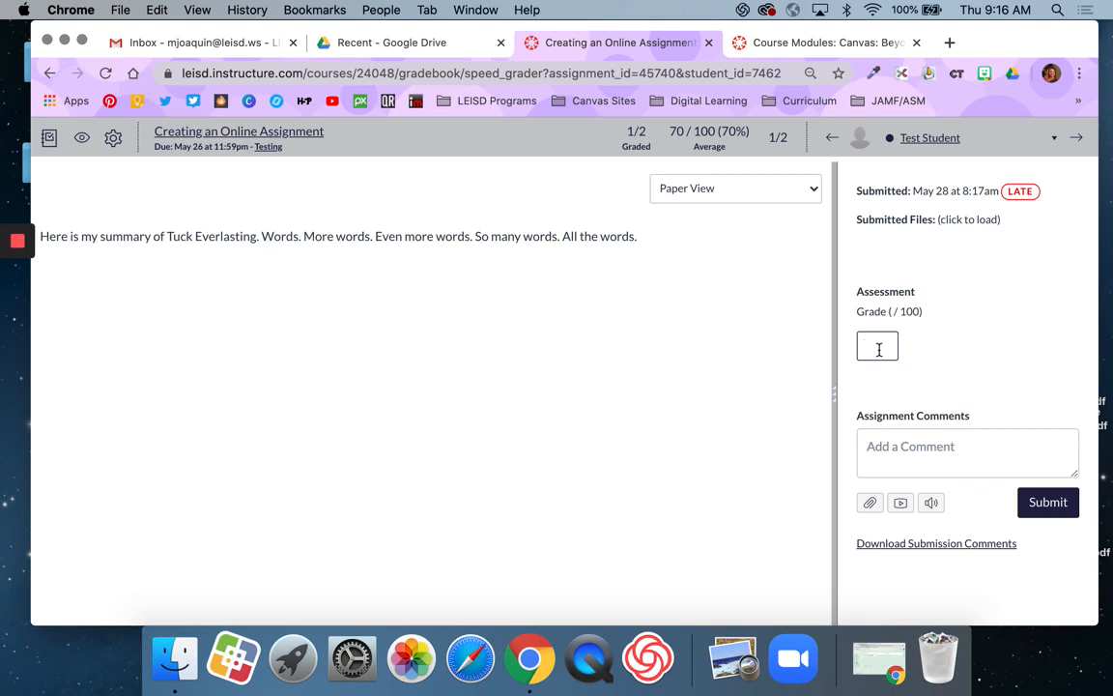
Step: Enter grade 75, draft the feedback 'Type m... here.', and start a media comment
{"action": "type", "text": "75"}
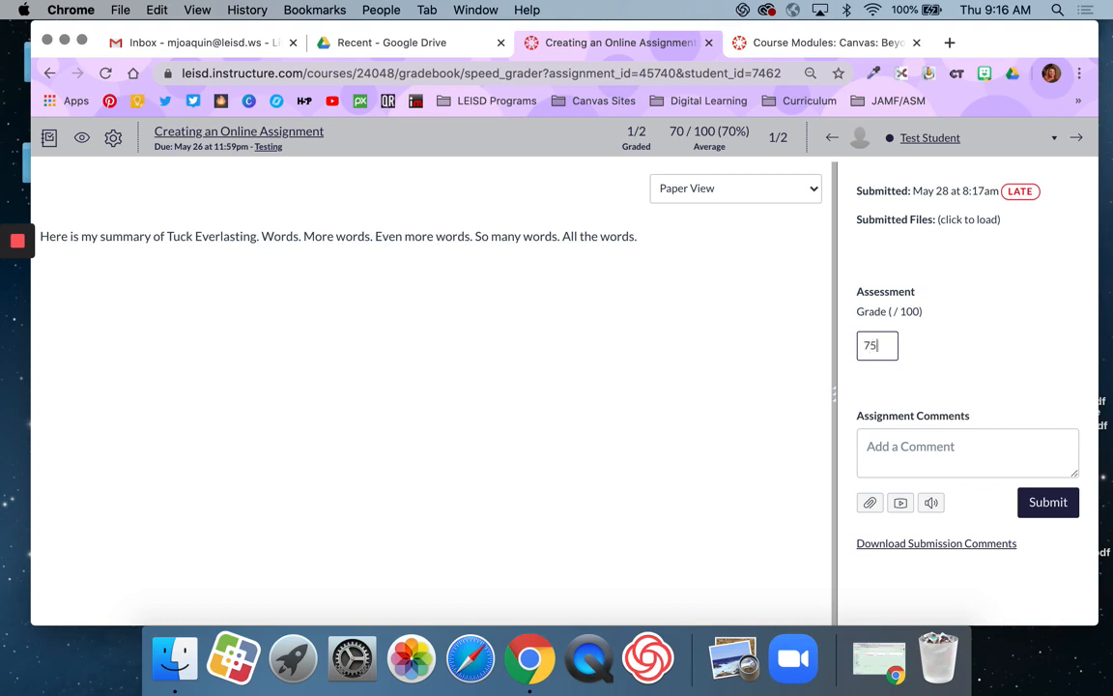
{"action": "left_click", "coordinate": [969, 452]}
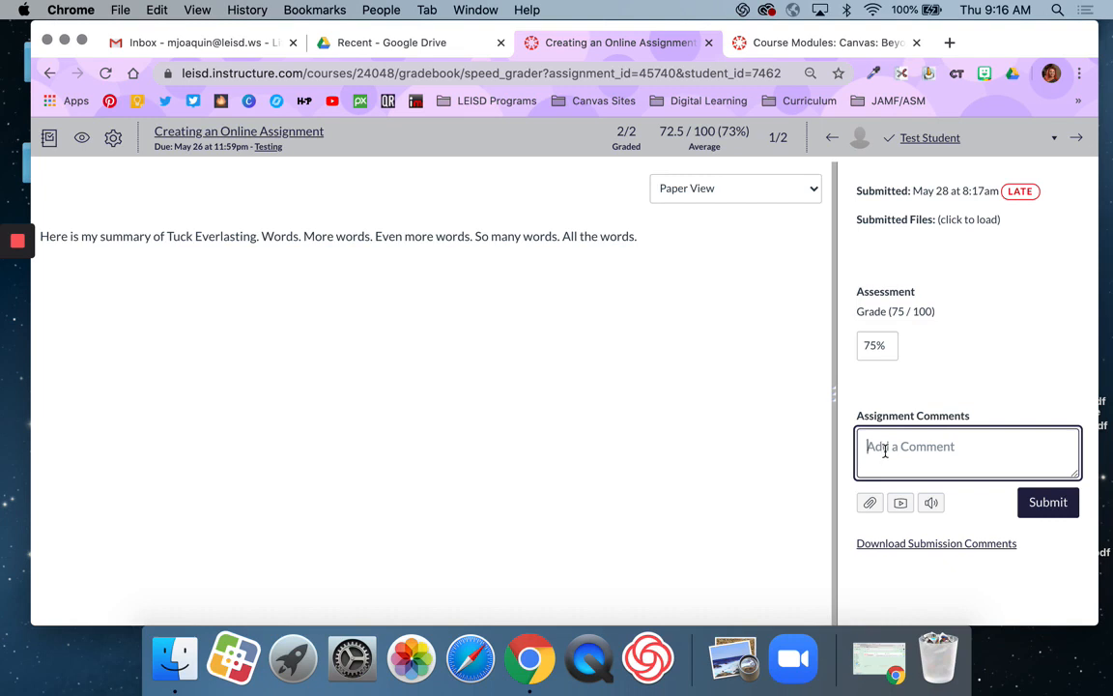
{"action": "type", "text": "Type my feedback"}
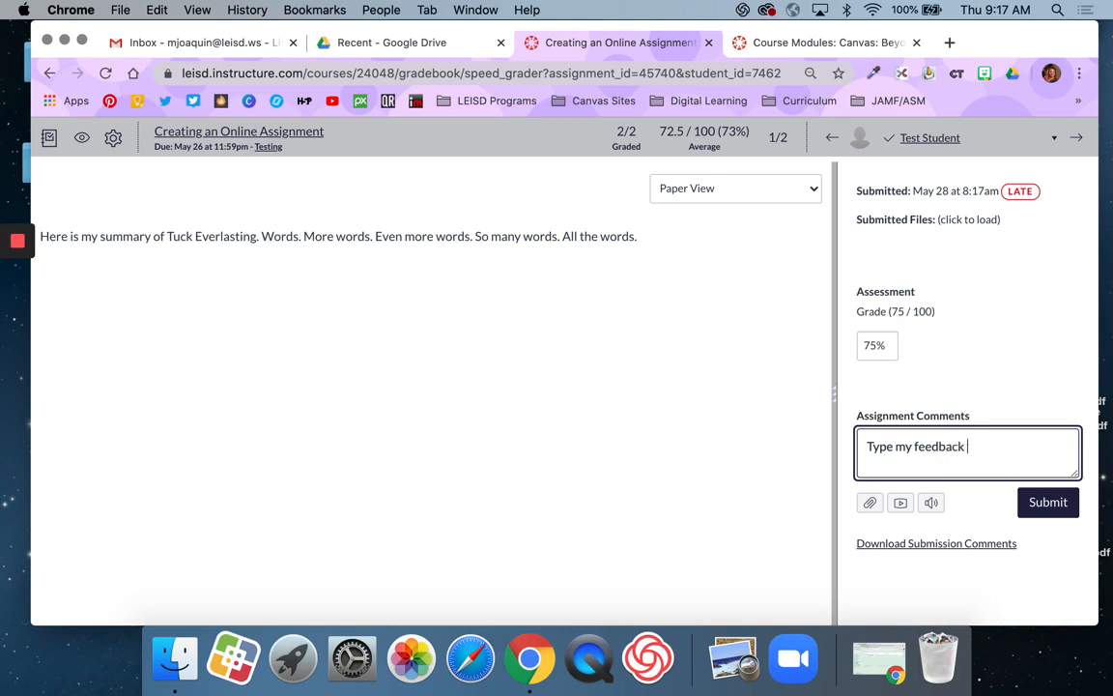
{"action": "type", "text": "here."}
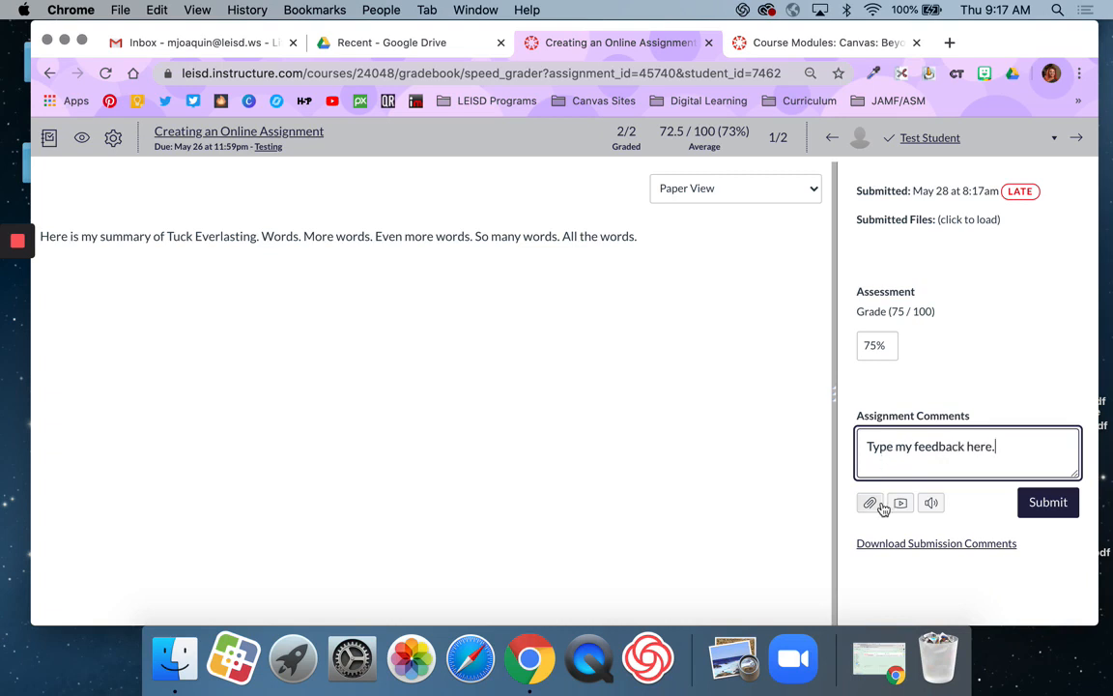
{"action": "left_click", "coordinate": [901, 502]}
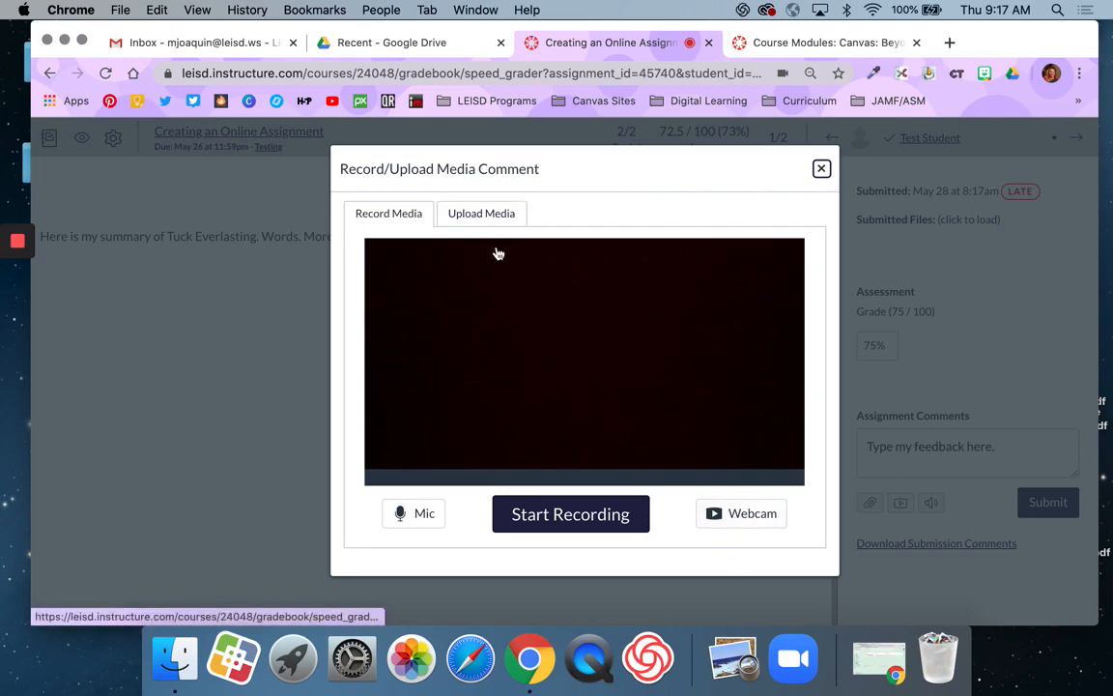
Step: Record a No Video media comment from the webcam dropdown, finish it and save it
{"action": "left_click", "coordinate": [742, 514]}
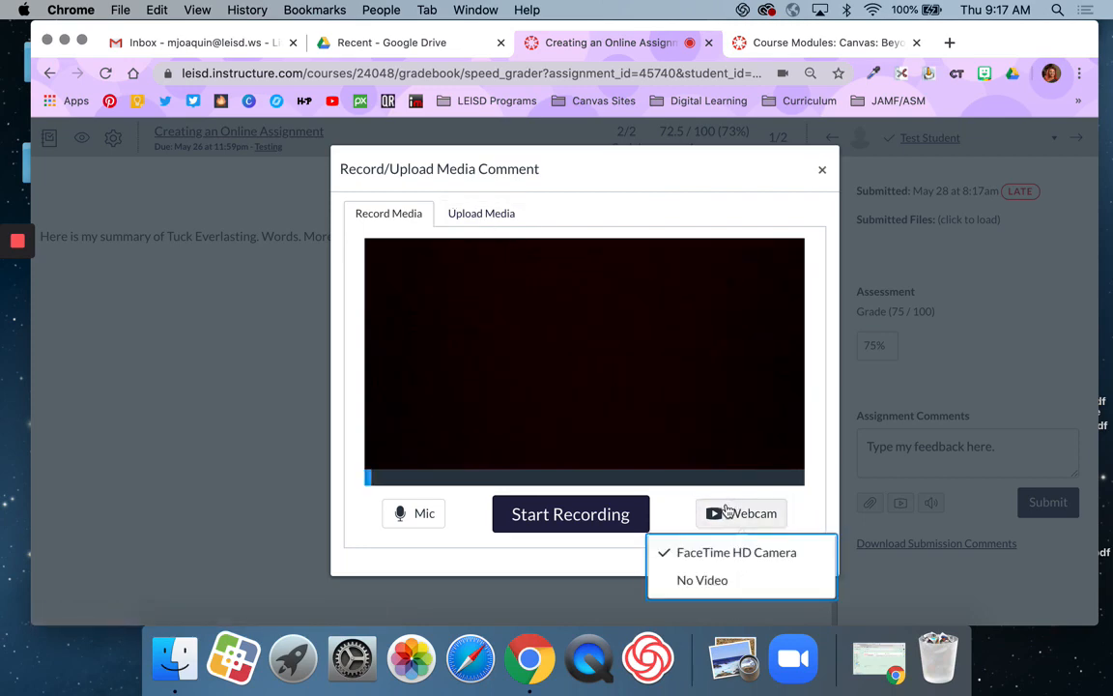
{"action": "left_click", "coordinate": [701, 580]}
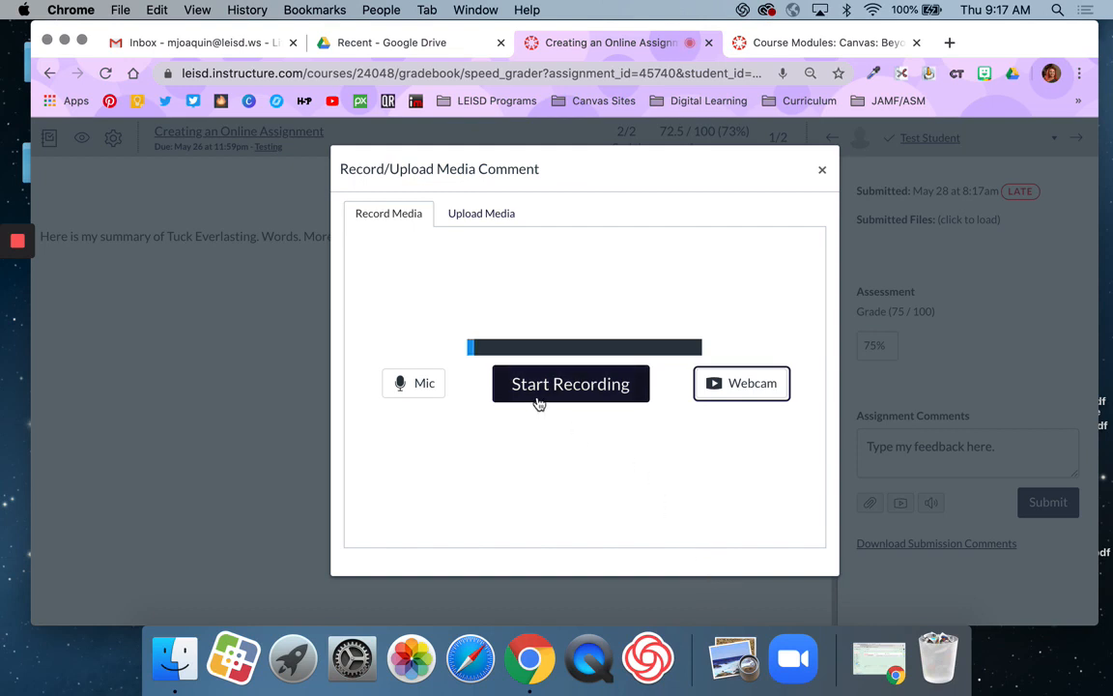
{"action": "left_click", "coordinate": [570, 383]}
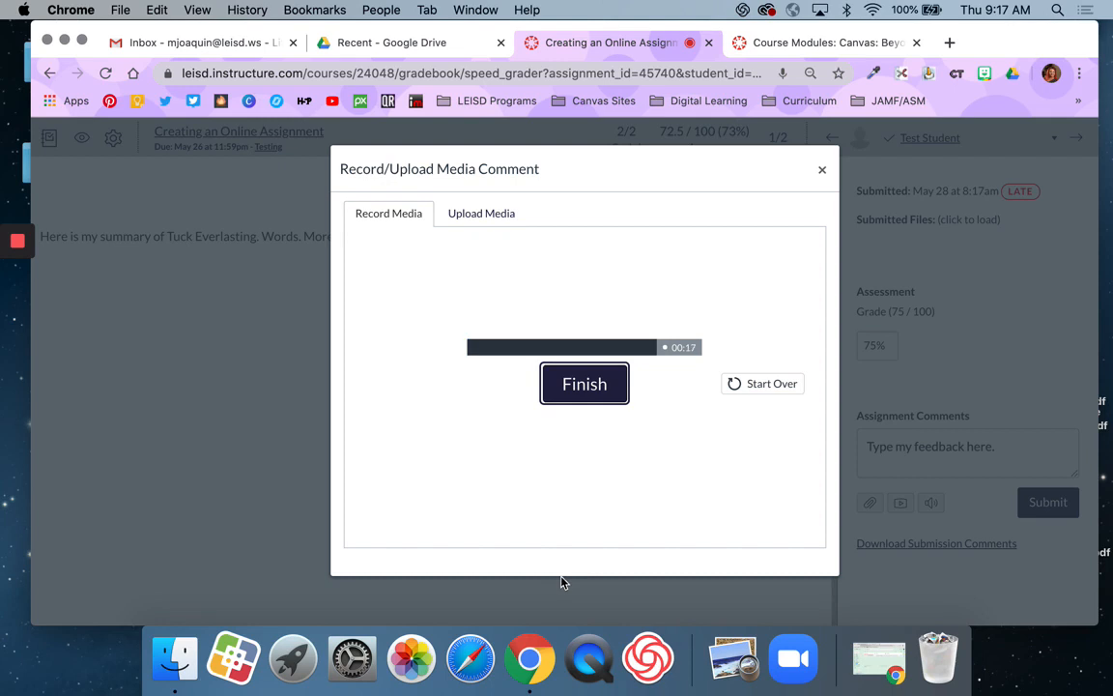
{"action": "left_click", "coordinate": [584, 383]}
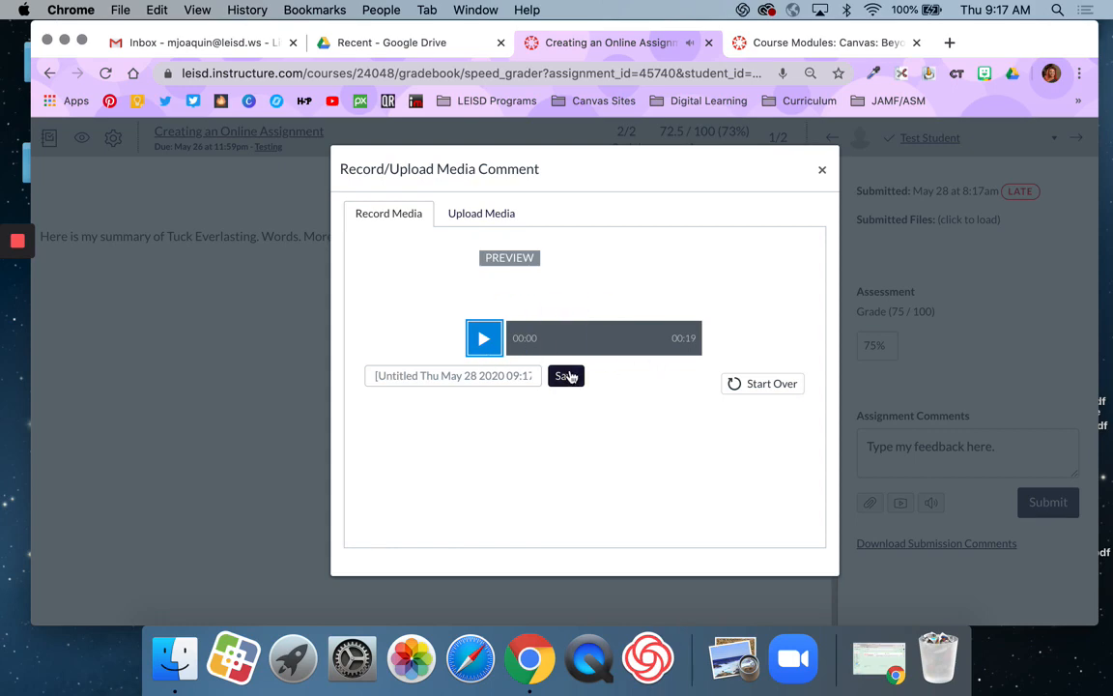
{"action": "left_click", "coordinate": [564, 375]}
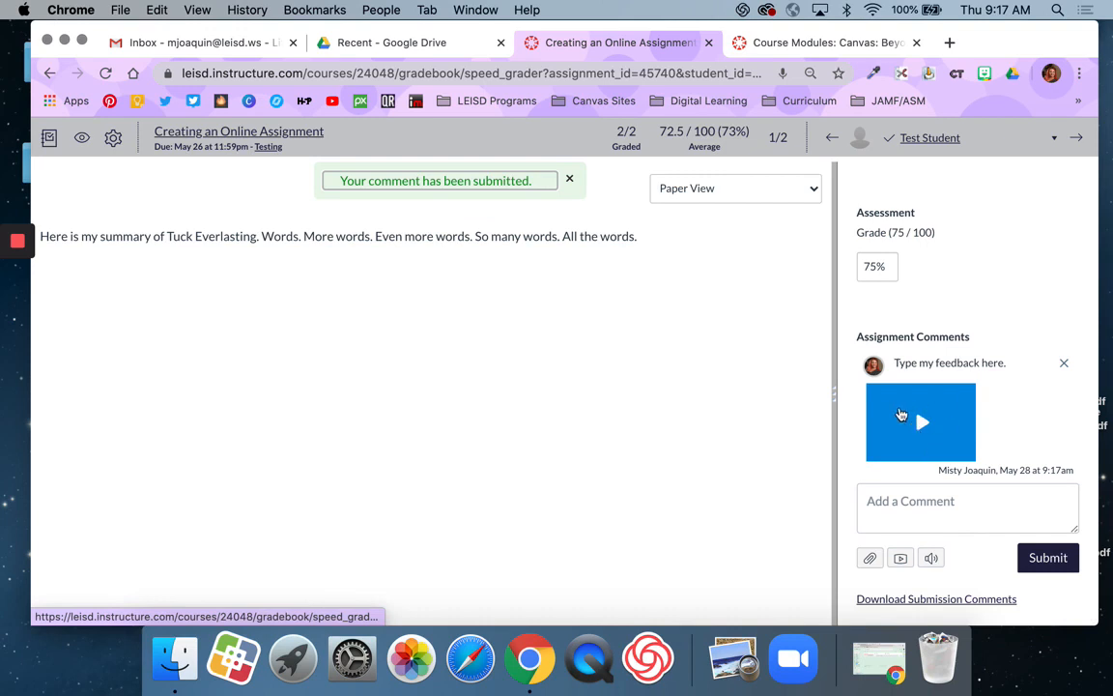
{"action": "mouse_move", "coordinate": [946, 364]}
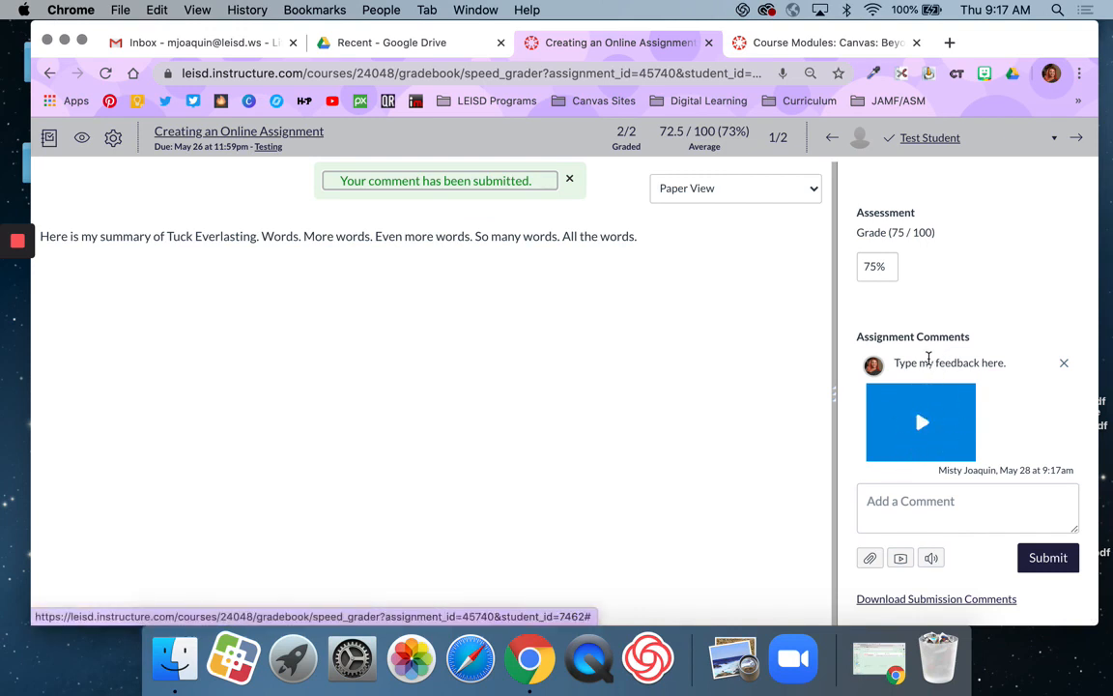
{"action": "mouse_move", "coordinate": [947, 422]}
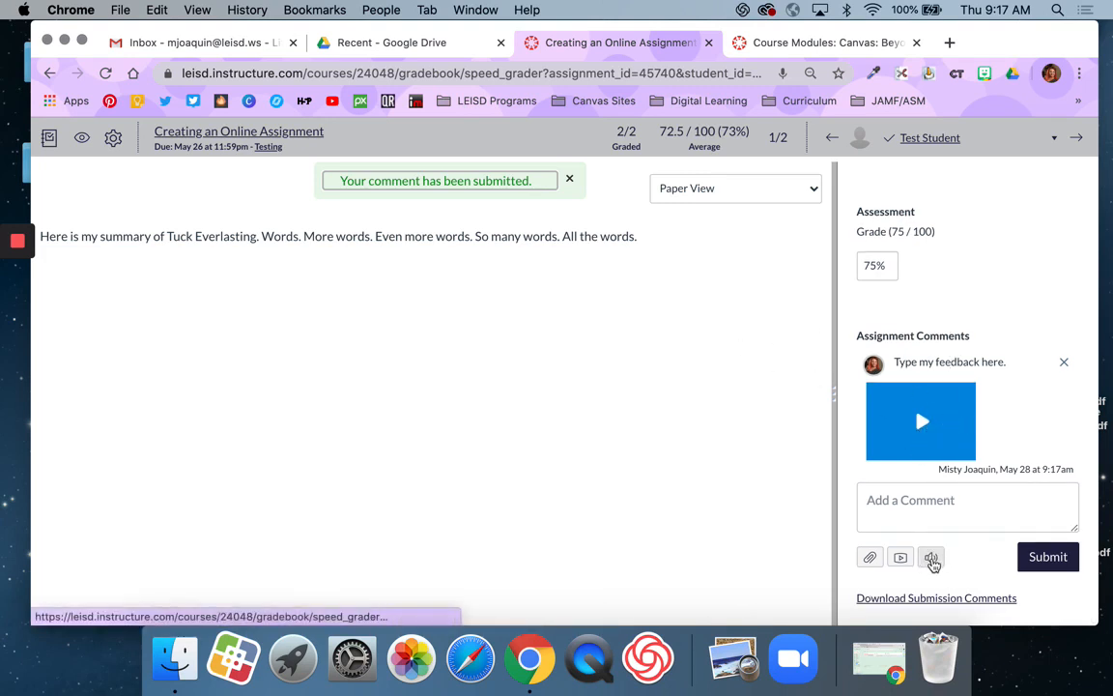
{"action": "mouse_move", "coordinate": [932, 556]}
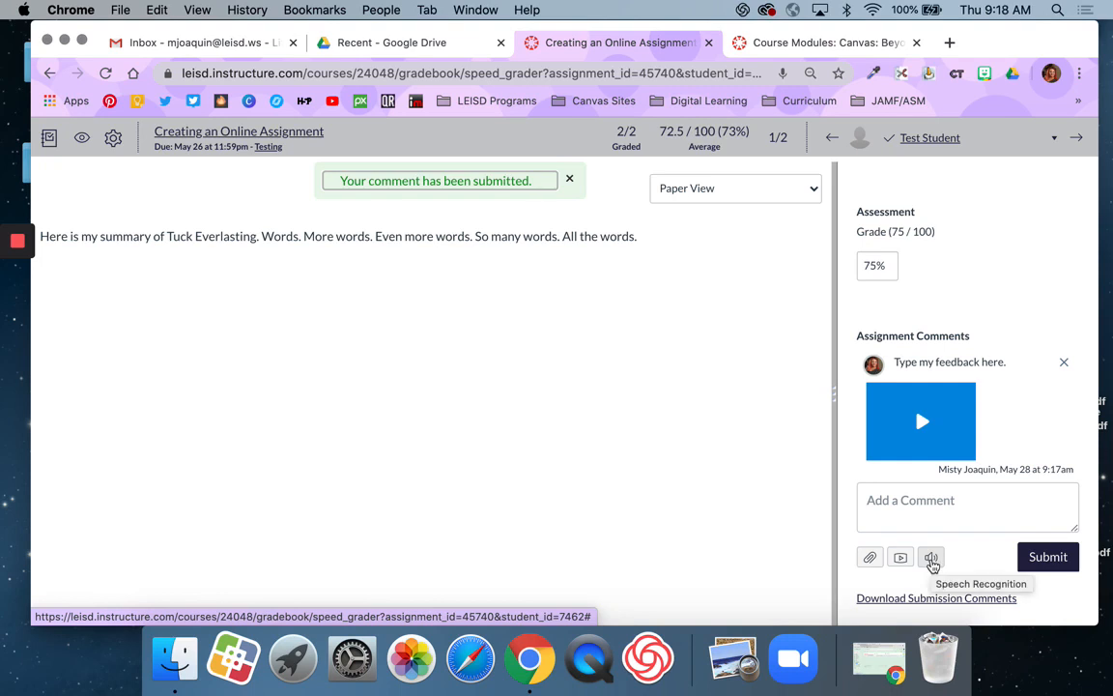
Step: Dictate 'it is now recording my words' via Speech Recognition and submit the transcribed comment
{"action": "left_click", "coordinate": [932, 557]}
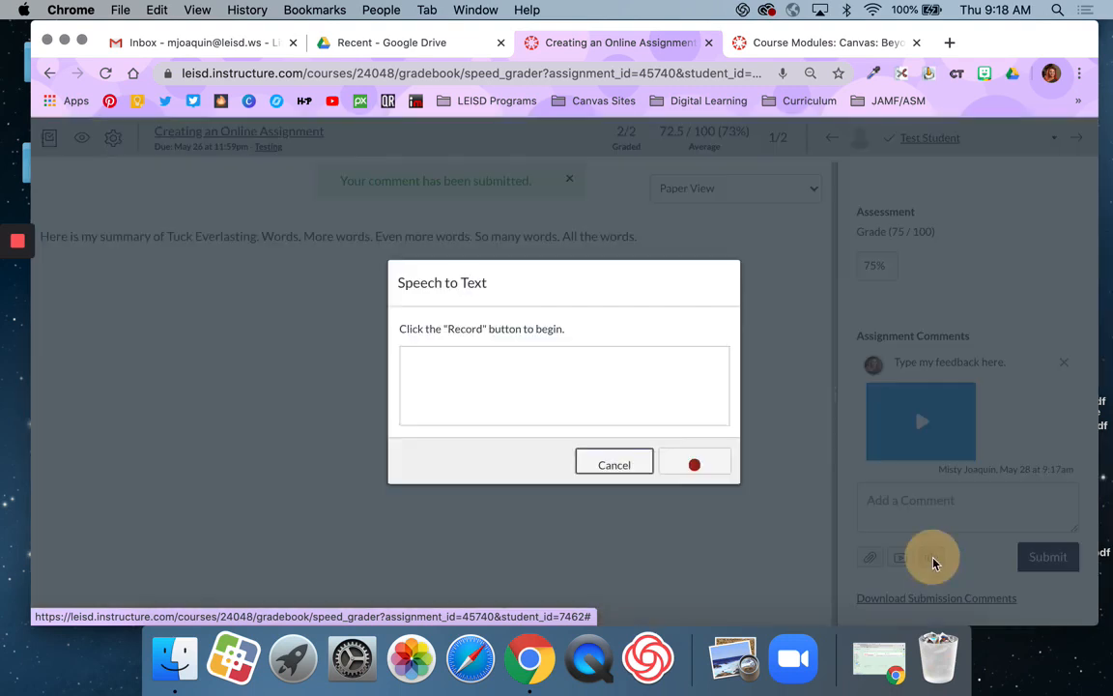
{"action": "mouse_move", "coordinate": [694, 464]}
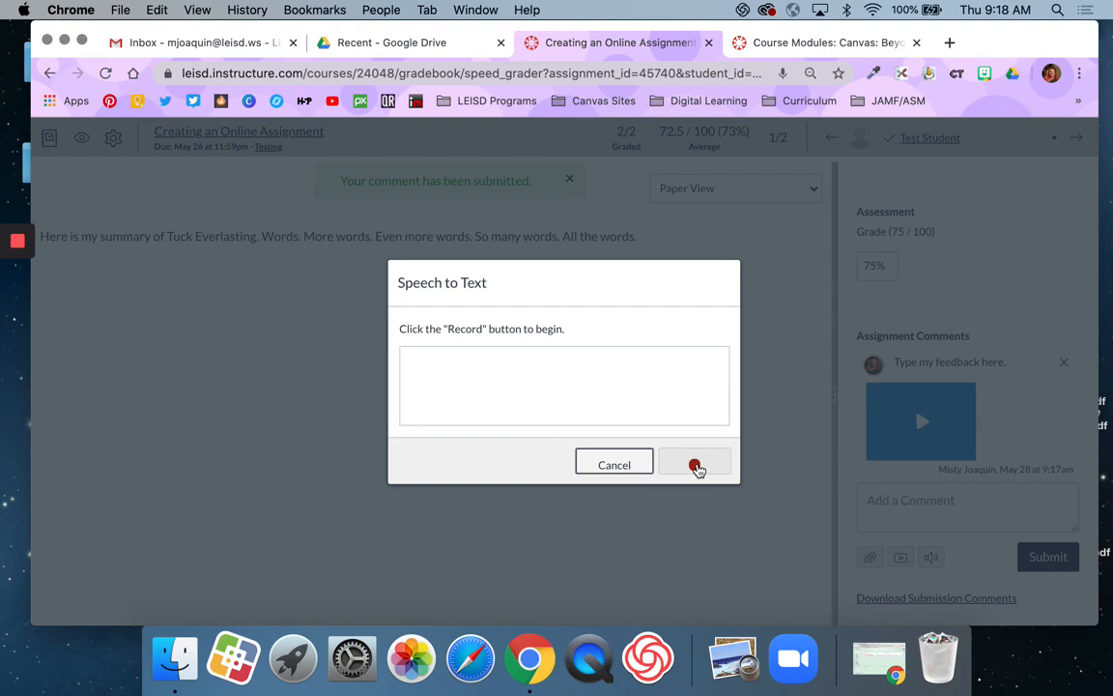
{"action": "left_click", "coordinate": [695, 462]}
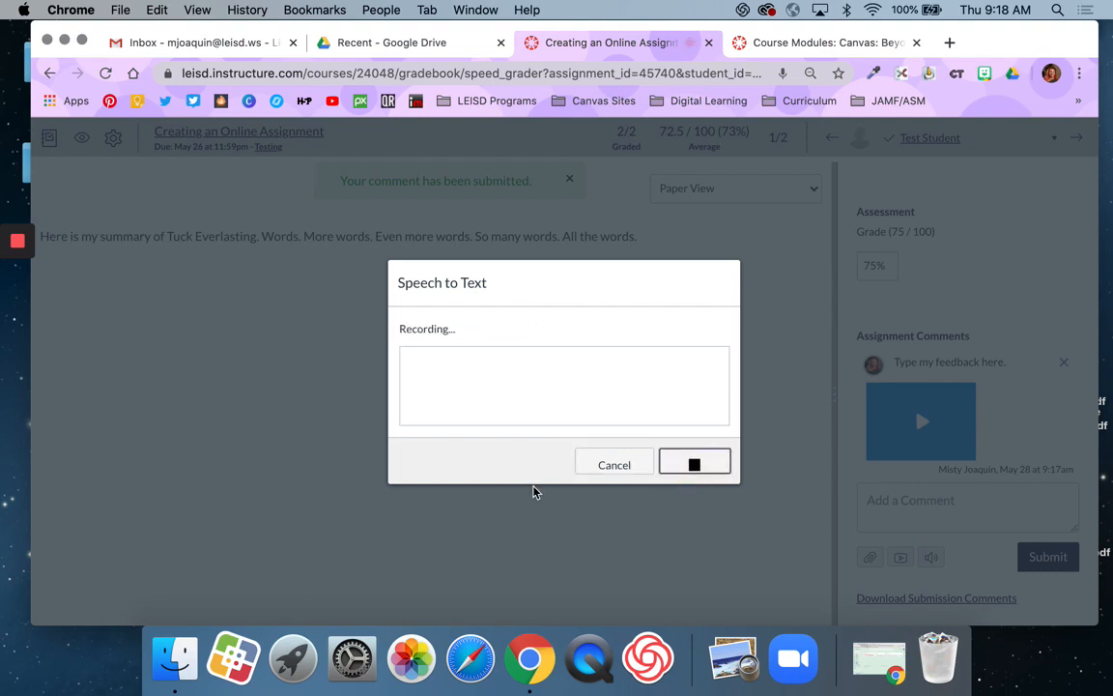
{"action": "type", "text": "it is now recording my words and translating them to tell"}
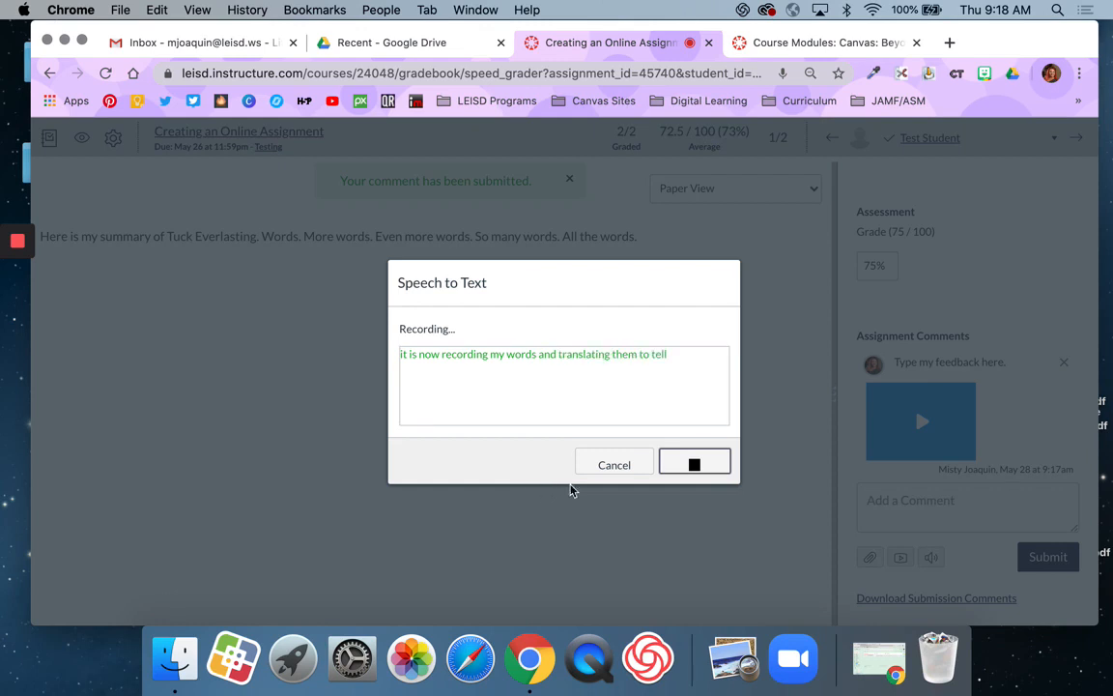
{"action": "left_click", "coordinate": [695, 460]}
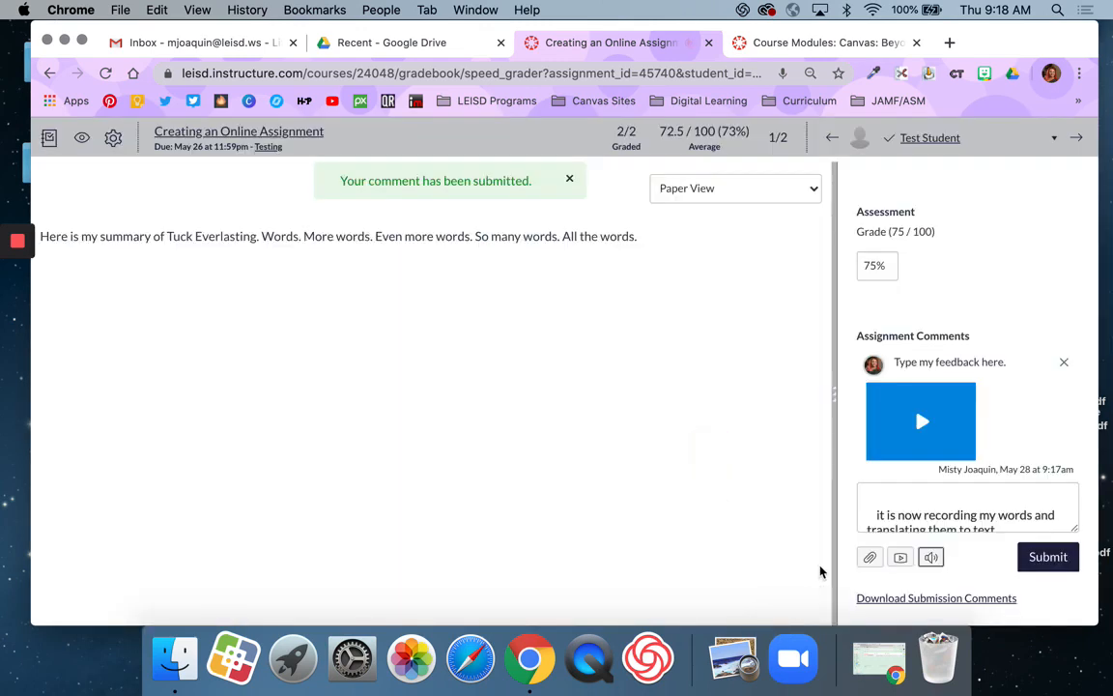
{"action": "mouse_move", "coordinate": [1034, 542]}
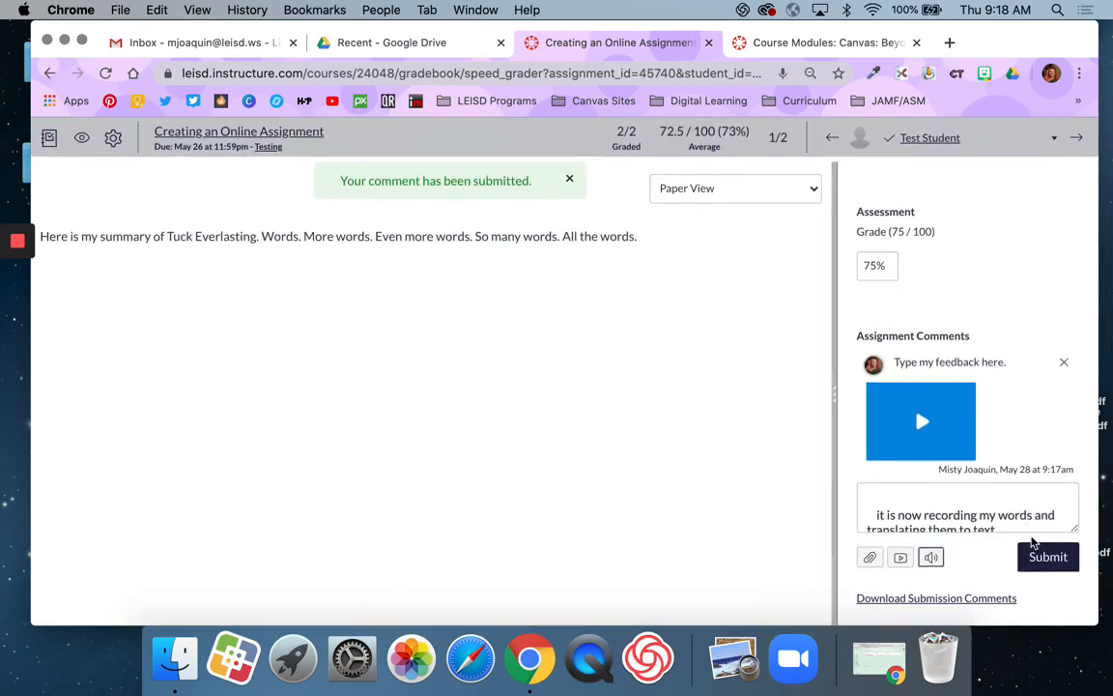
{"action": "left_click", "coordinate": [1047, 556]}
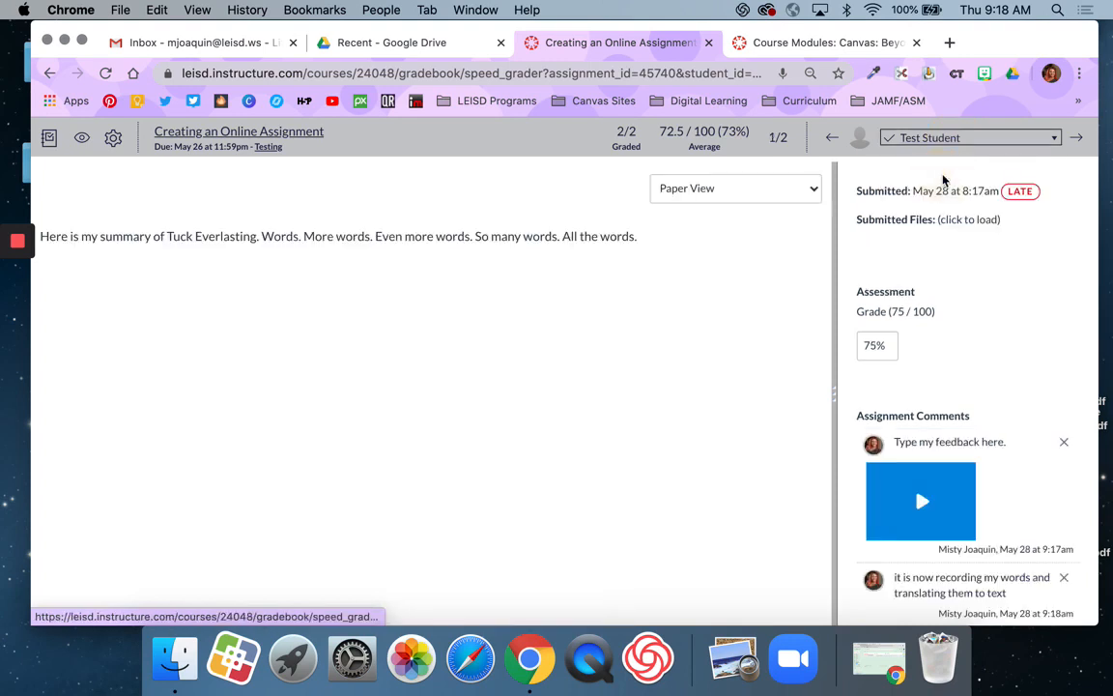
{"action": "left_click", "coordinate": [971, 137]}
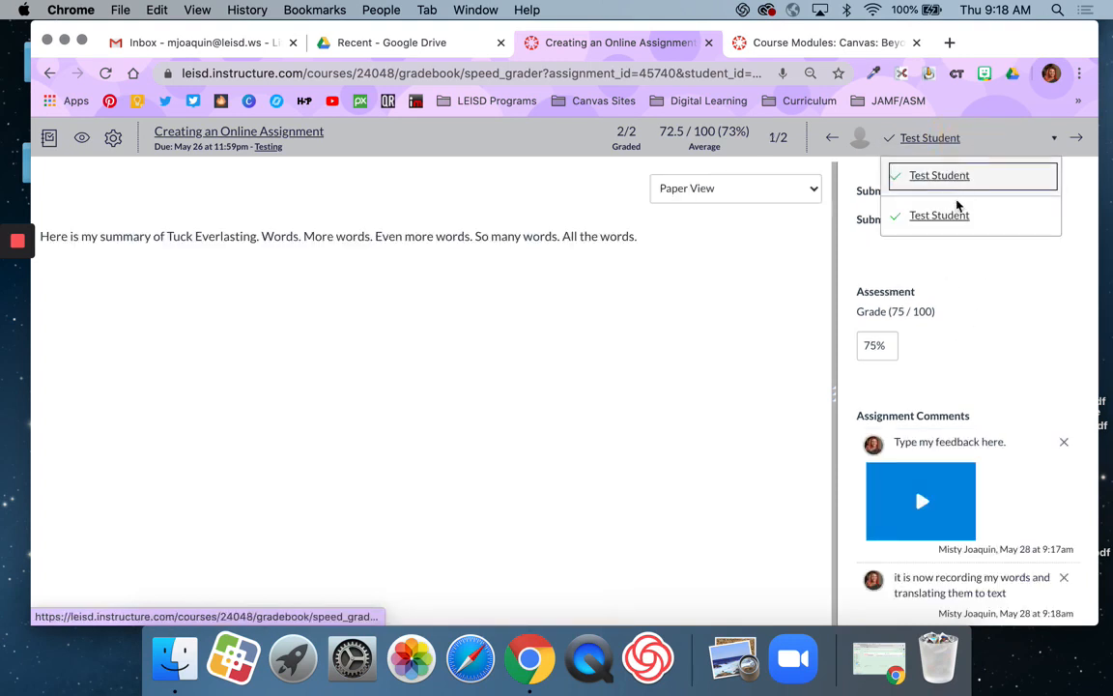
{"action": "left_click", "coordinate": [940, 214]}
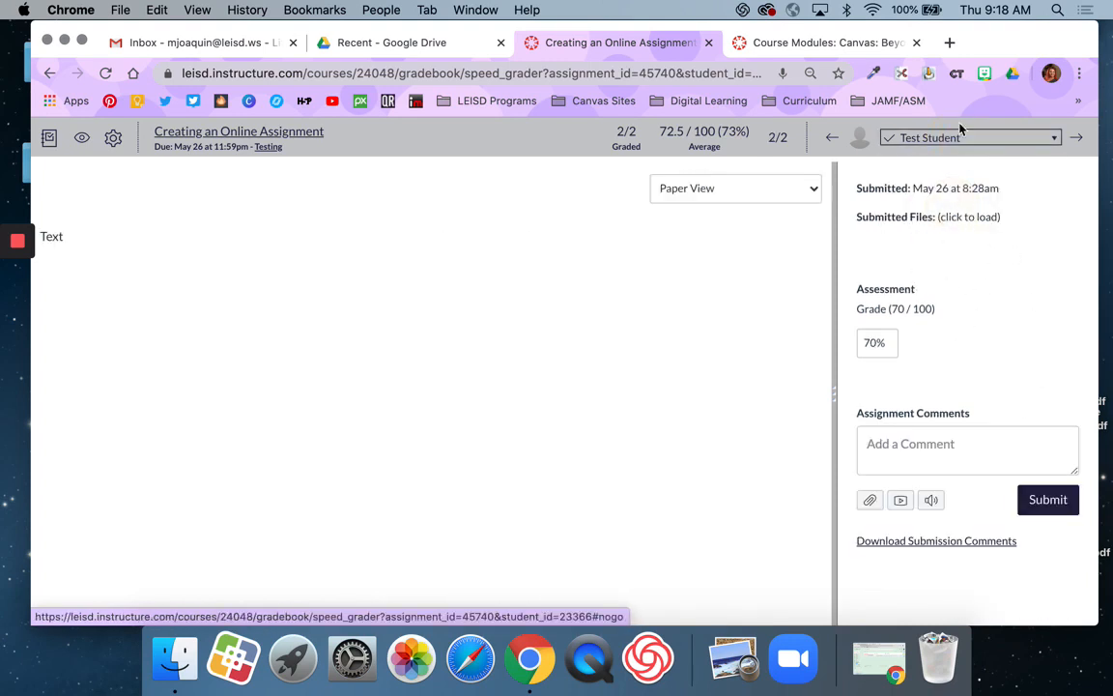
{"action": "left_click", "coordinate": [831, 136]}
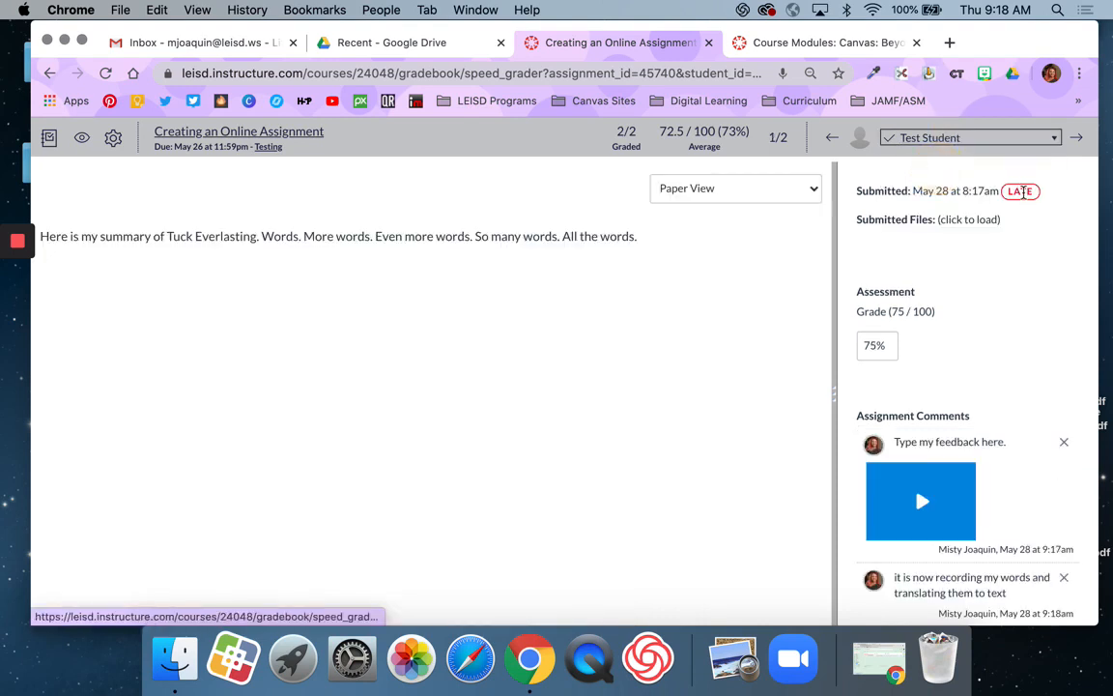
{"action": "mouse_move", "coordinate": [263, 147]}
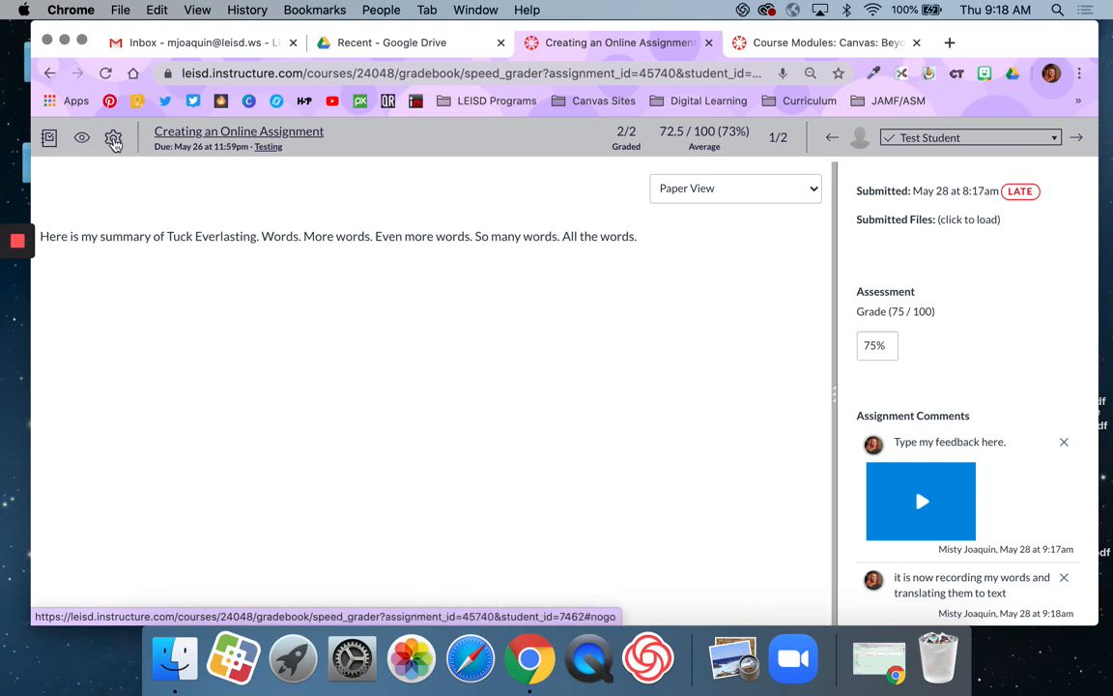
{"action": "mouse_move", "coordinate": [81, 139]}
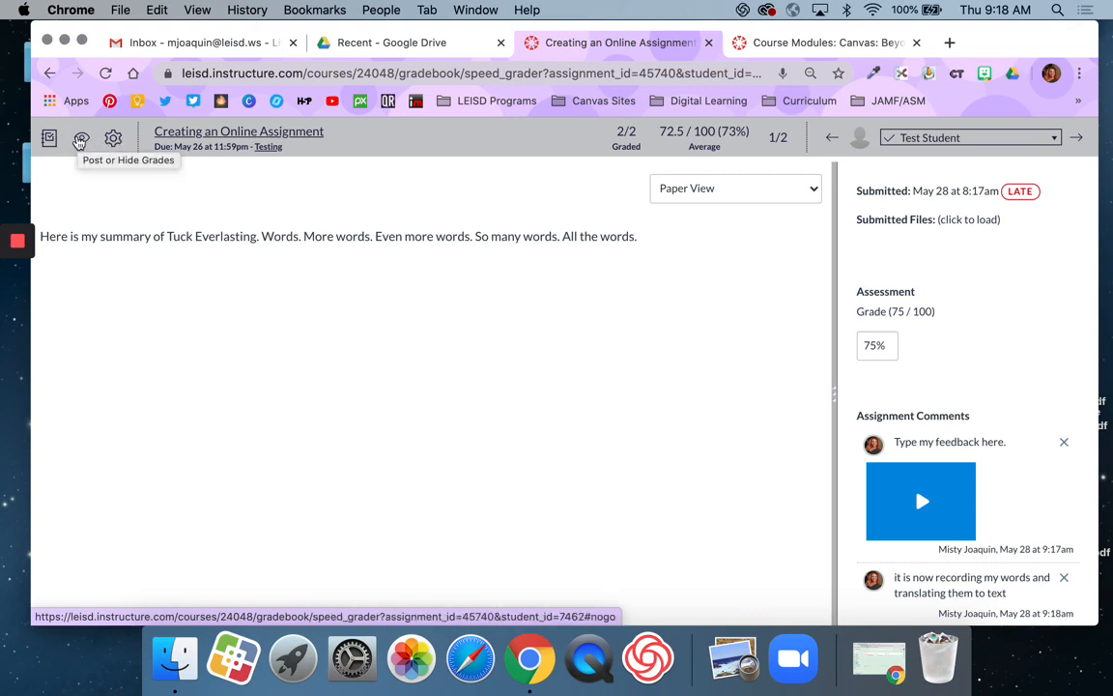
{"action": "left_click", "coordinate": [112, 139]}
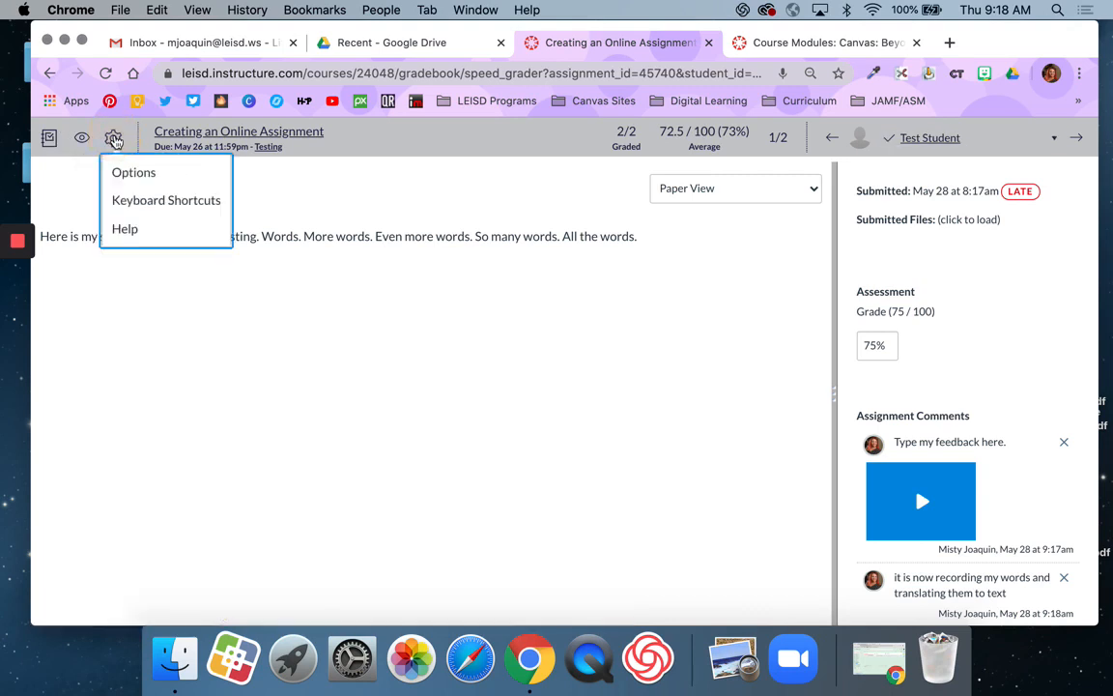
{"action": "left_click", "coordinate": [134, 172]}
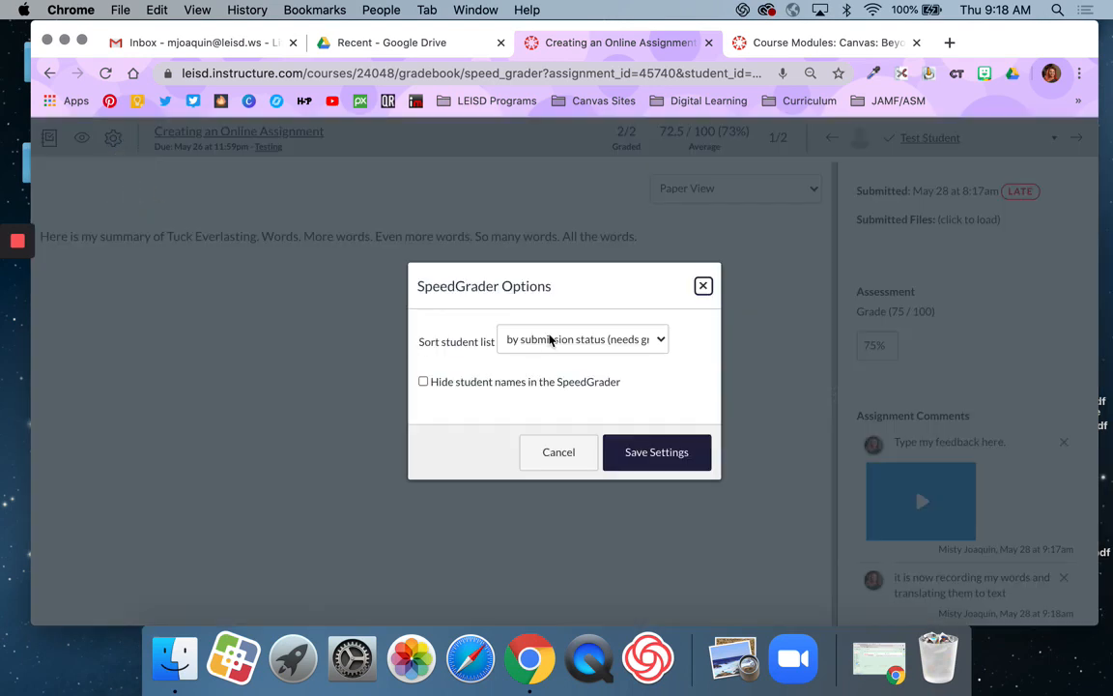
{"action": "left_click", "coordinate": [584, 340]}
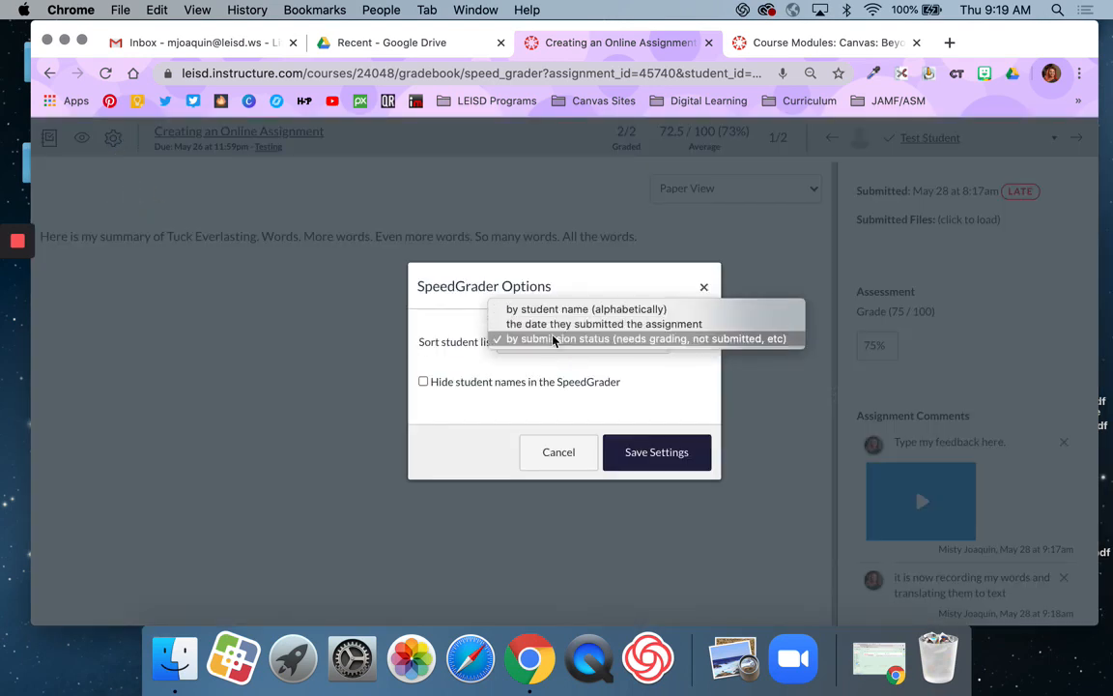
{"action": "mouse_move", "coordinate": [559, 309]}
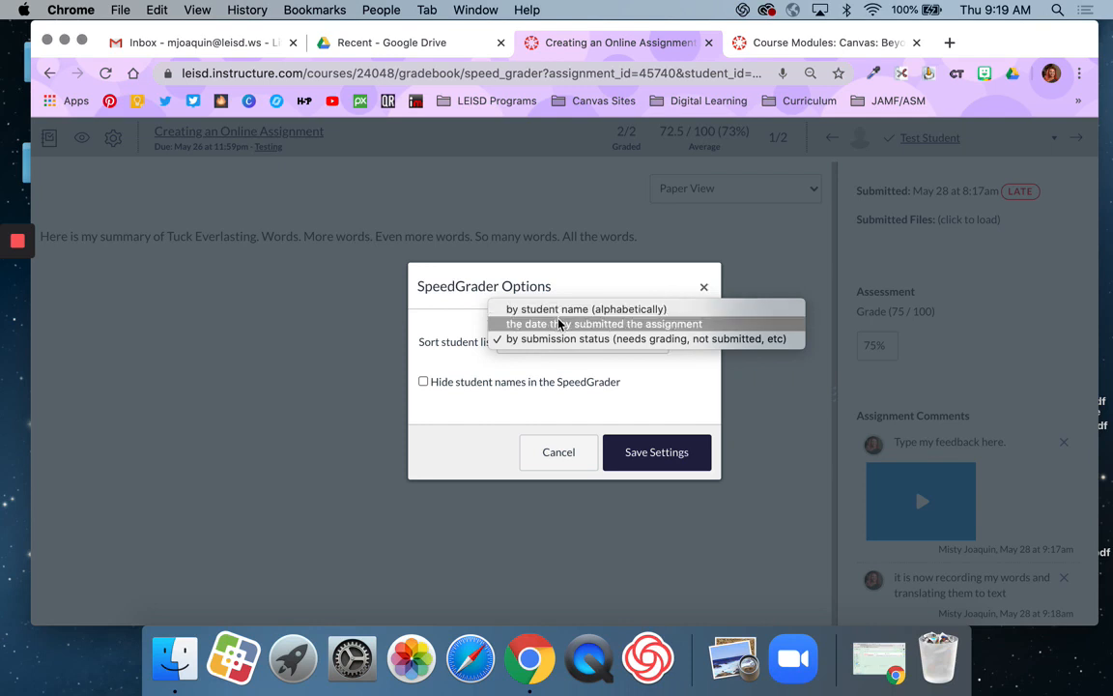
{"action": "mouse_move", "coordinate": [561, 329]}
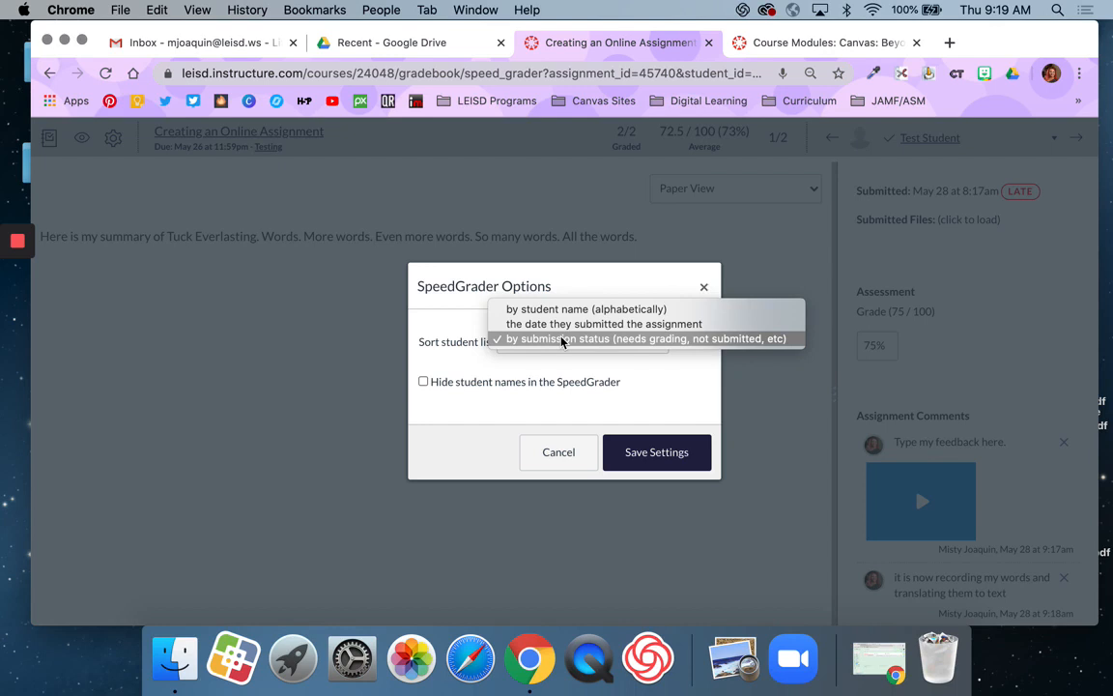
{"action": "mouse_move", "coordinate": [762, 263]}
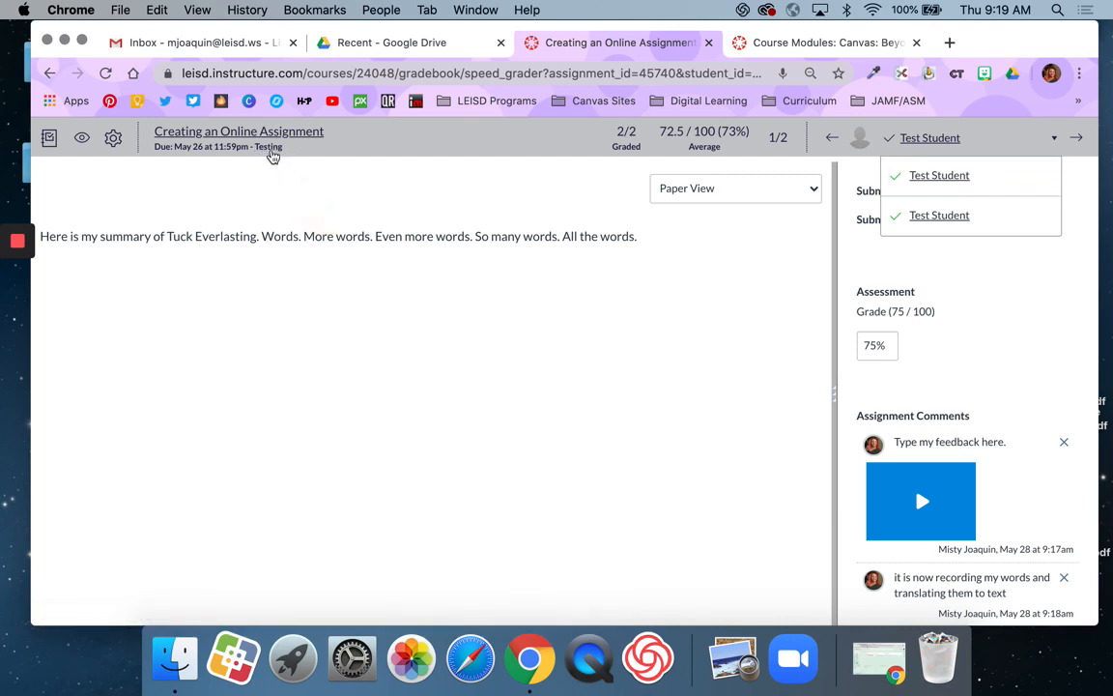
{"action": "mouse_move", "coordinate": [247, 131]}
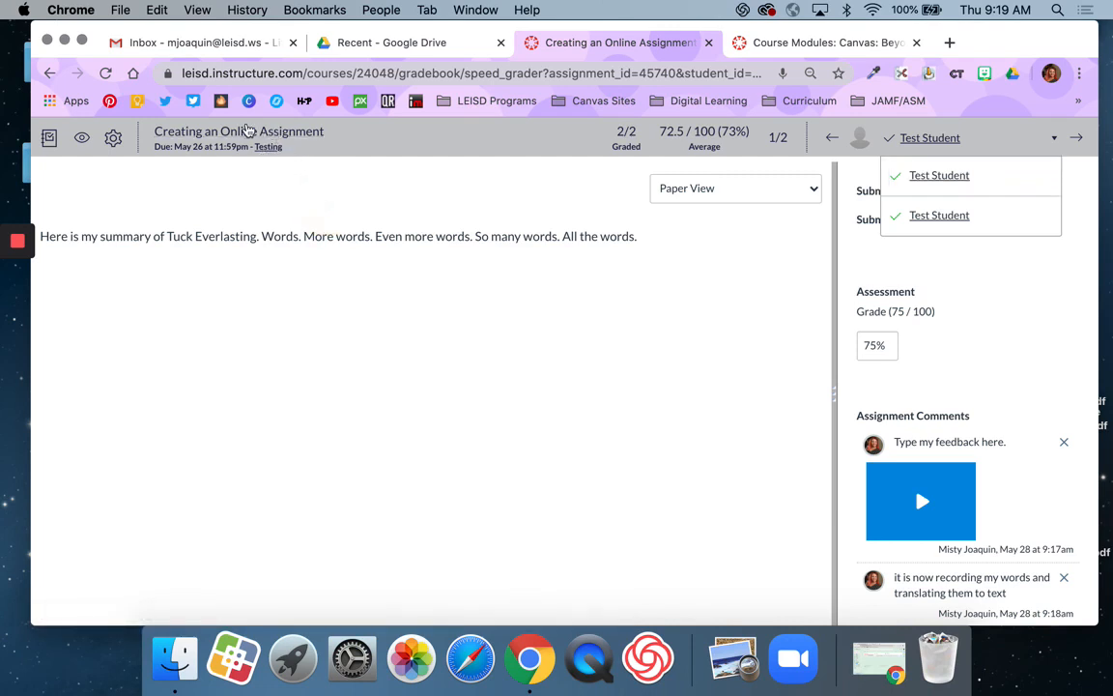
{"action": "mouse_move", "coordinate": [259, 131]}
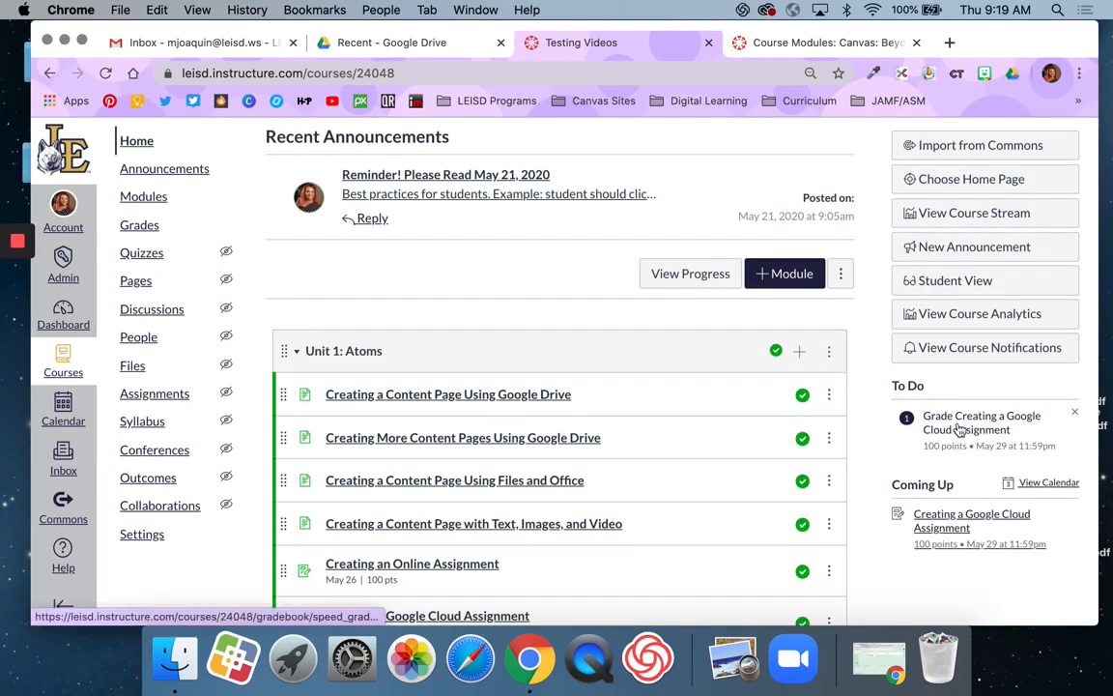
Step: Start grading Creating a Google Cloud Assignment from the To Do list and expand the student list
{"action": "left_click", "coordinate": [982, 422]}
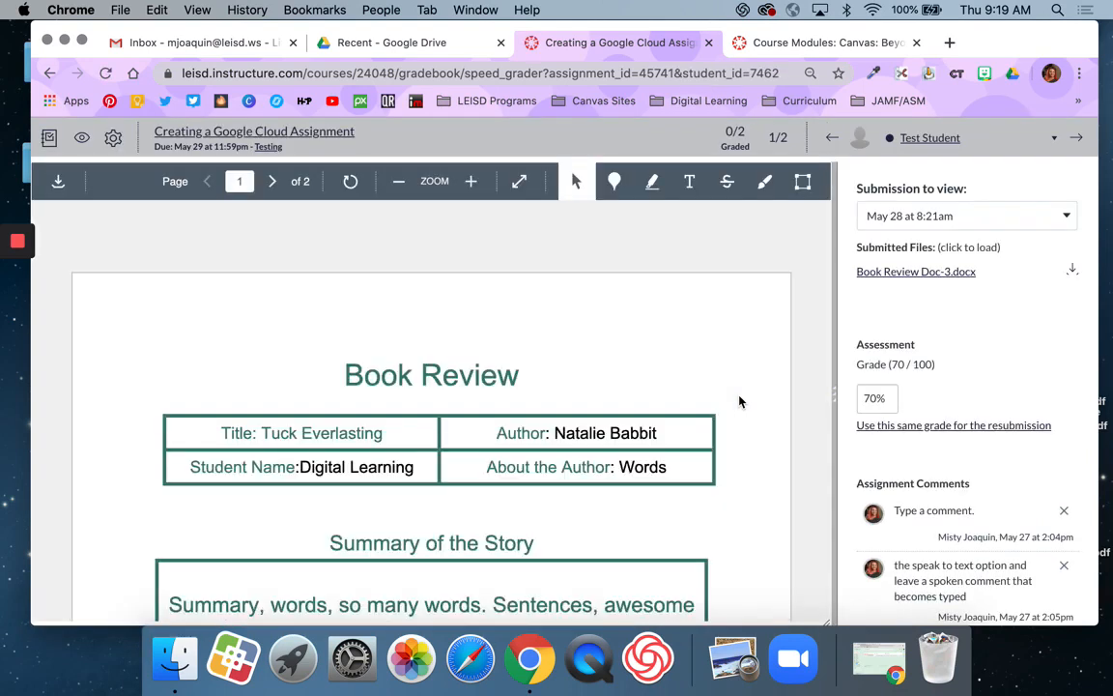
{"action": "mouse_move", "coordinate": [1051, 143]}
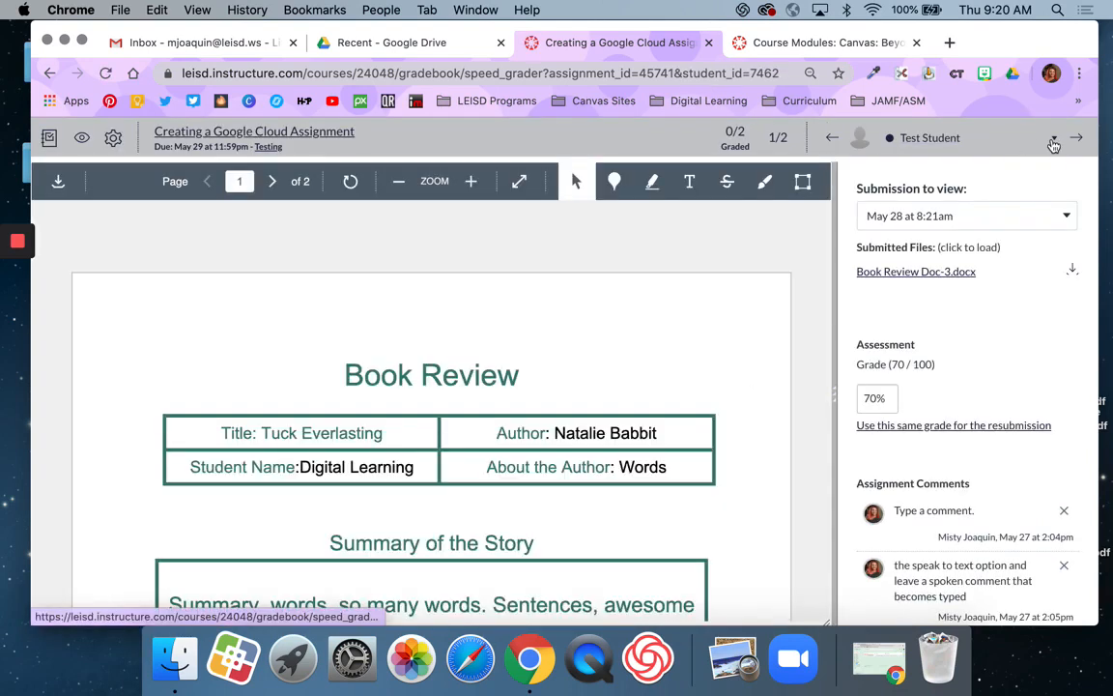
{"action": "left_click", "coordinate": [1051, 139]}
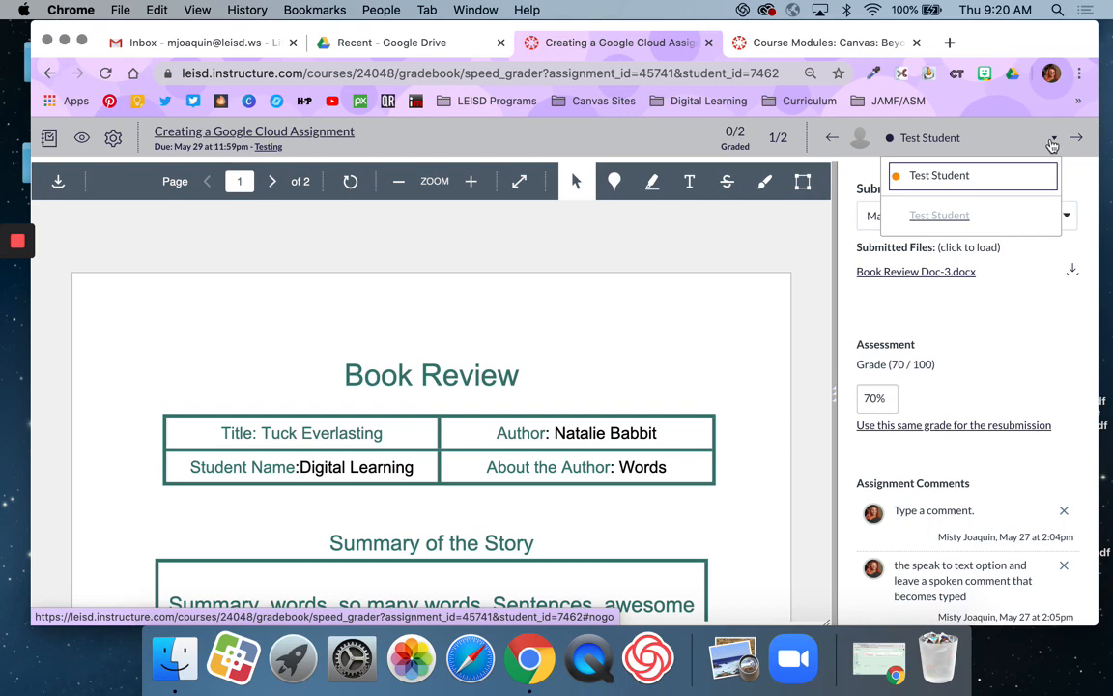
{"action": "mouse_move", "coordinate": [1047, 145]}
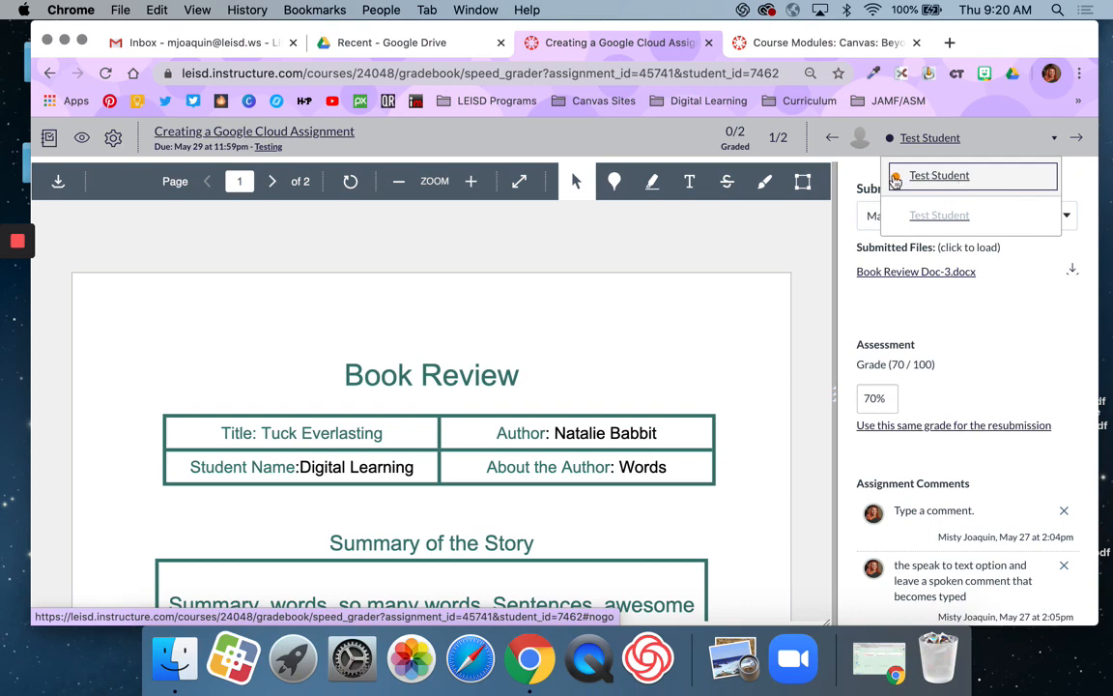
{"action": "mouse_move", "coordinate": [900, 187]}
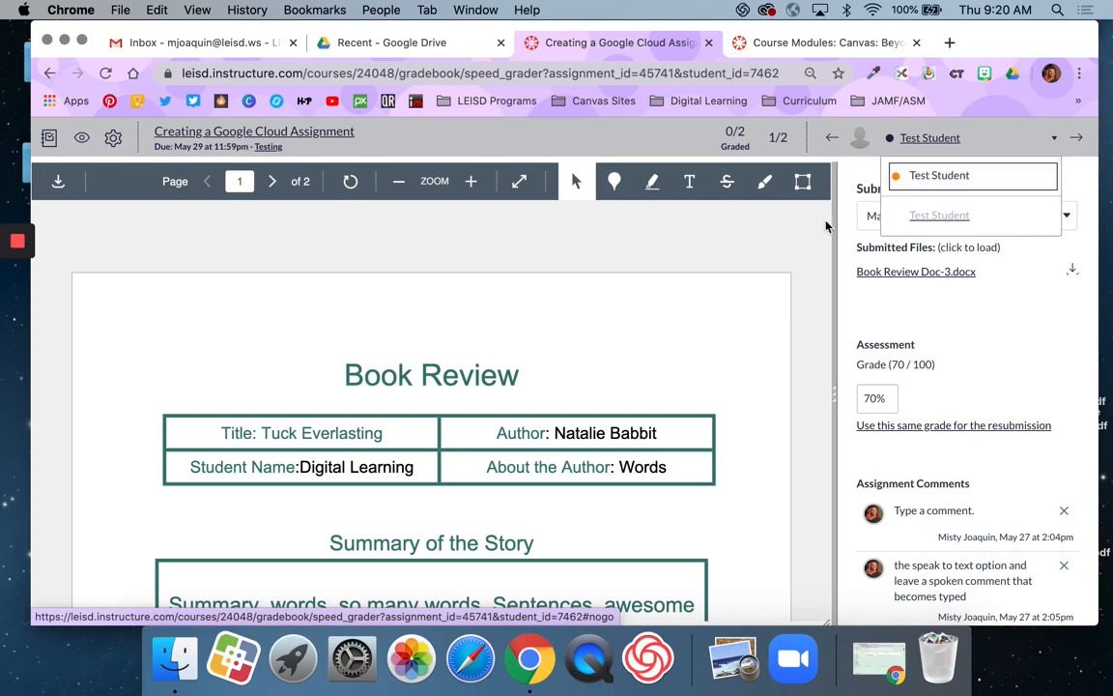
{"action": "mouse_move", "coordinate": [812, 250]}
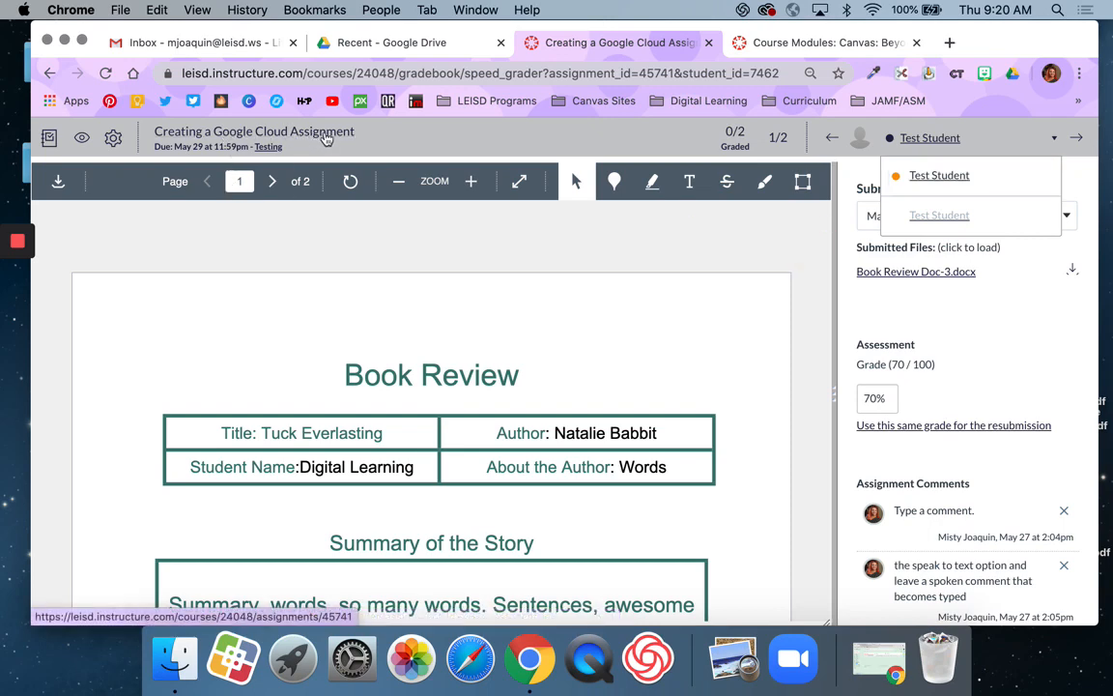
{"action": "mouse_move", "coordinate": [582, 410]}
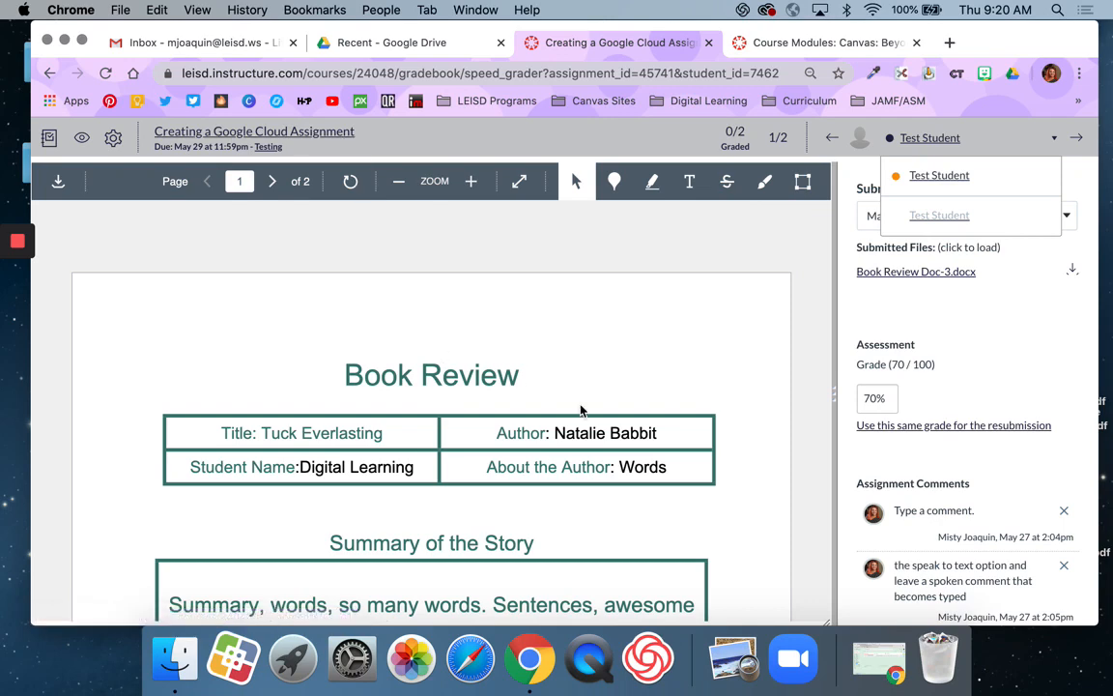
{"action": "mouse_move", "coordinate": [777, 355]}
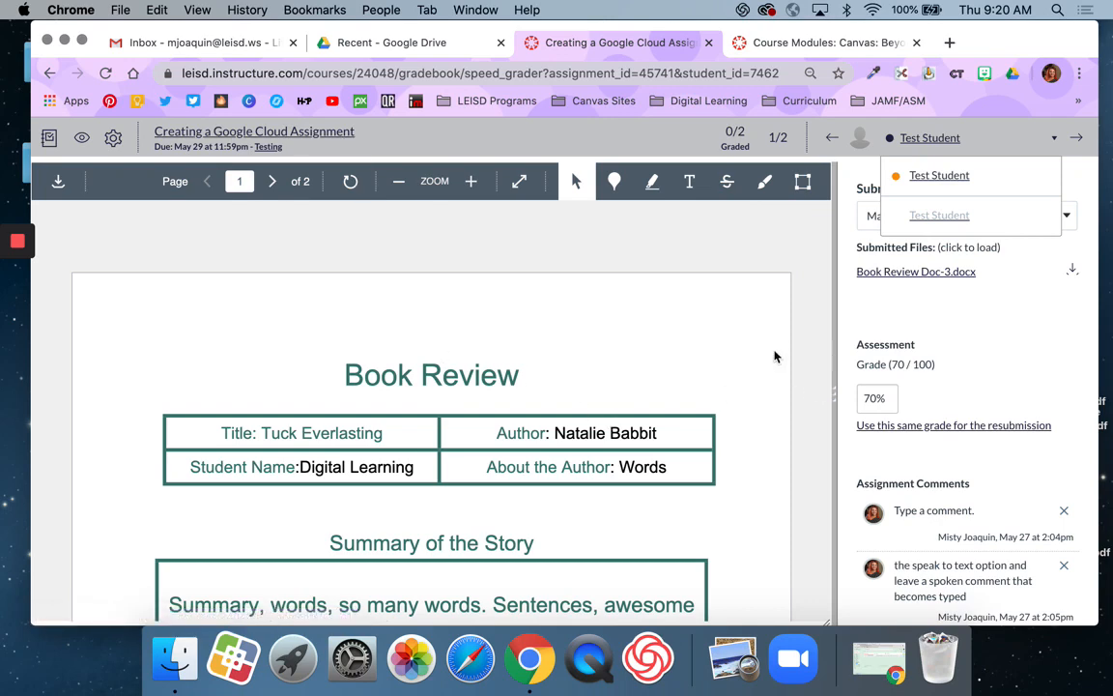
{"action": "mouse_move", "coordinate": [780, 356]}
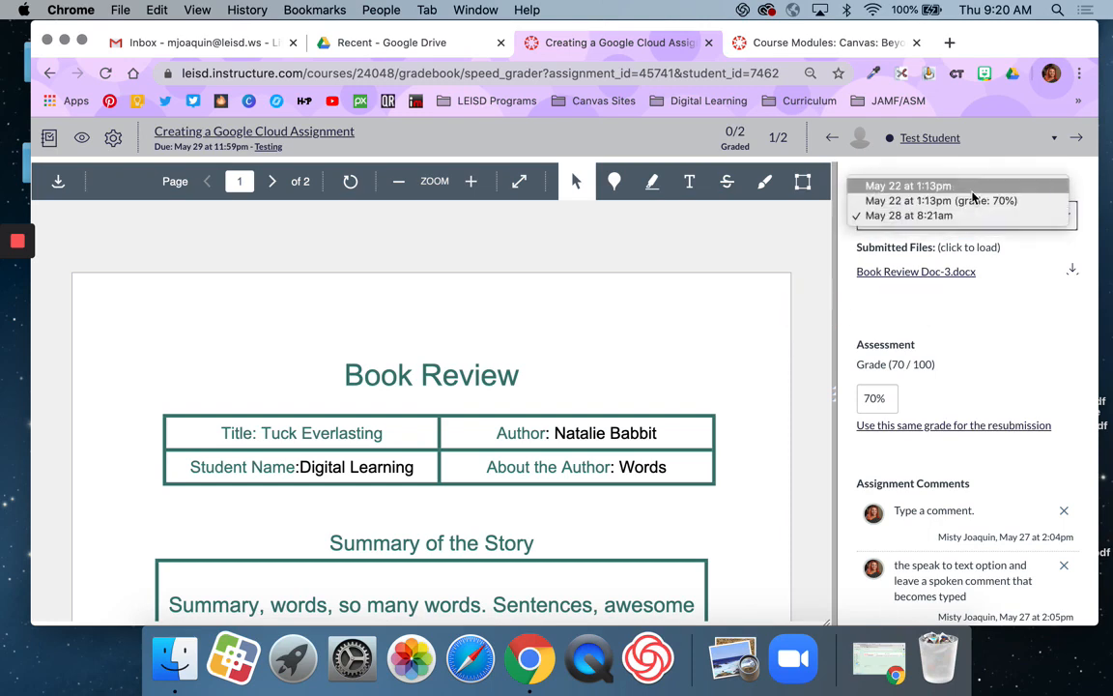
{"action": "left_click", "coordinate": [913, 186]}
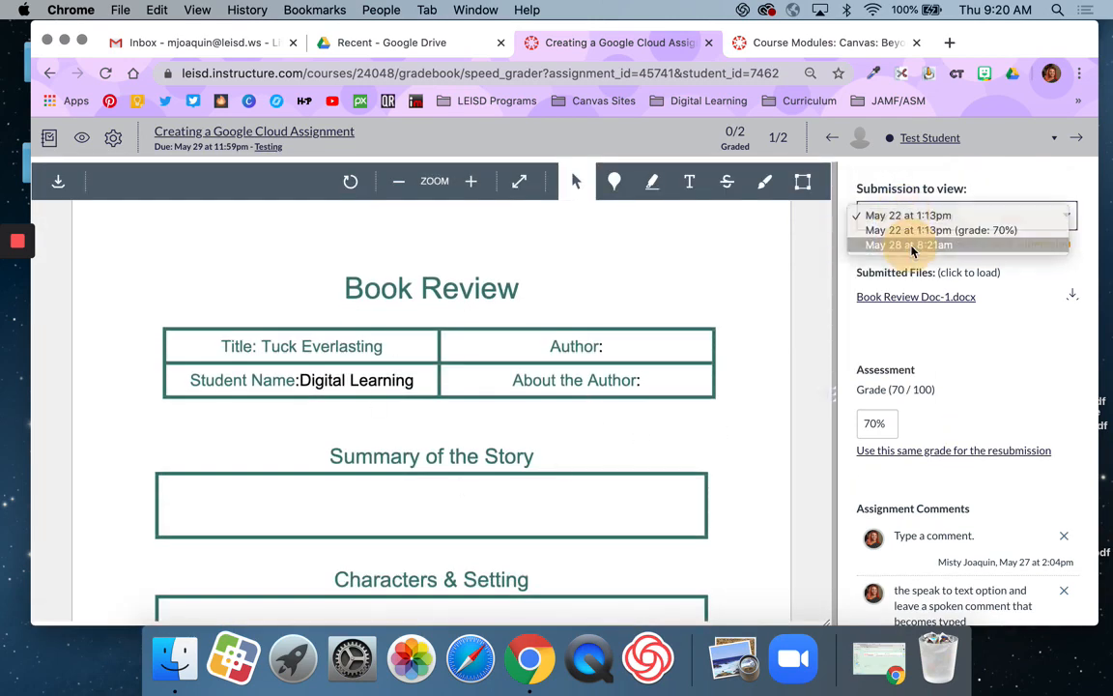
{"action": "left_click", "coordinate": [910, 244]}
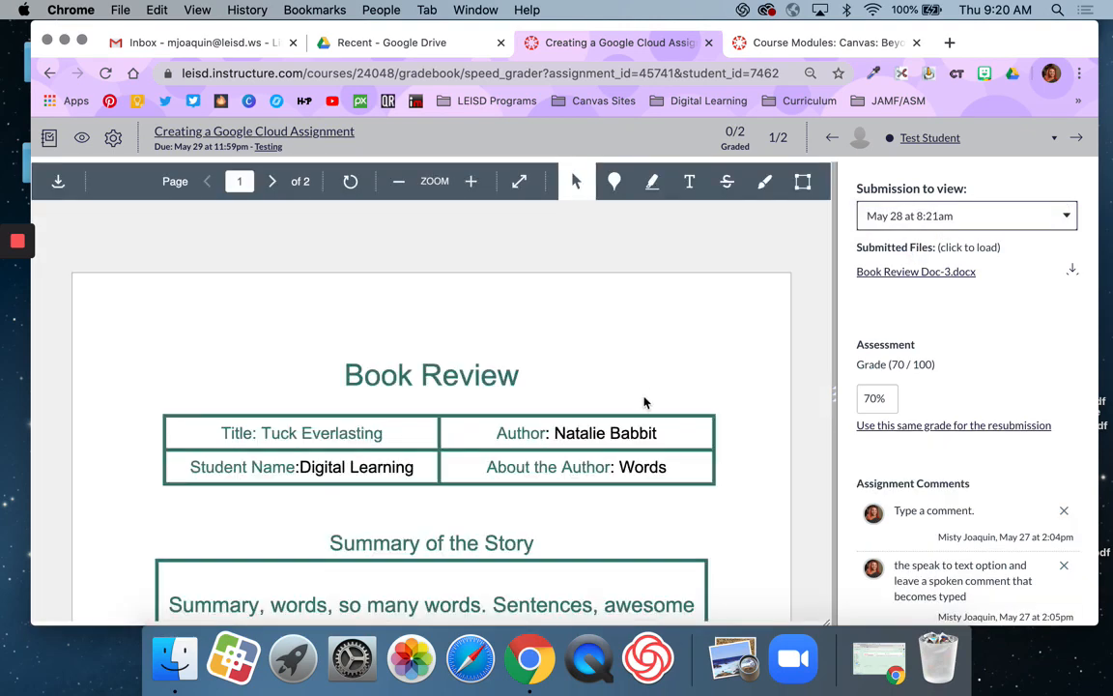
{"action": "scroll", "scroll_direction": "down", "scroll_amount": 3}
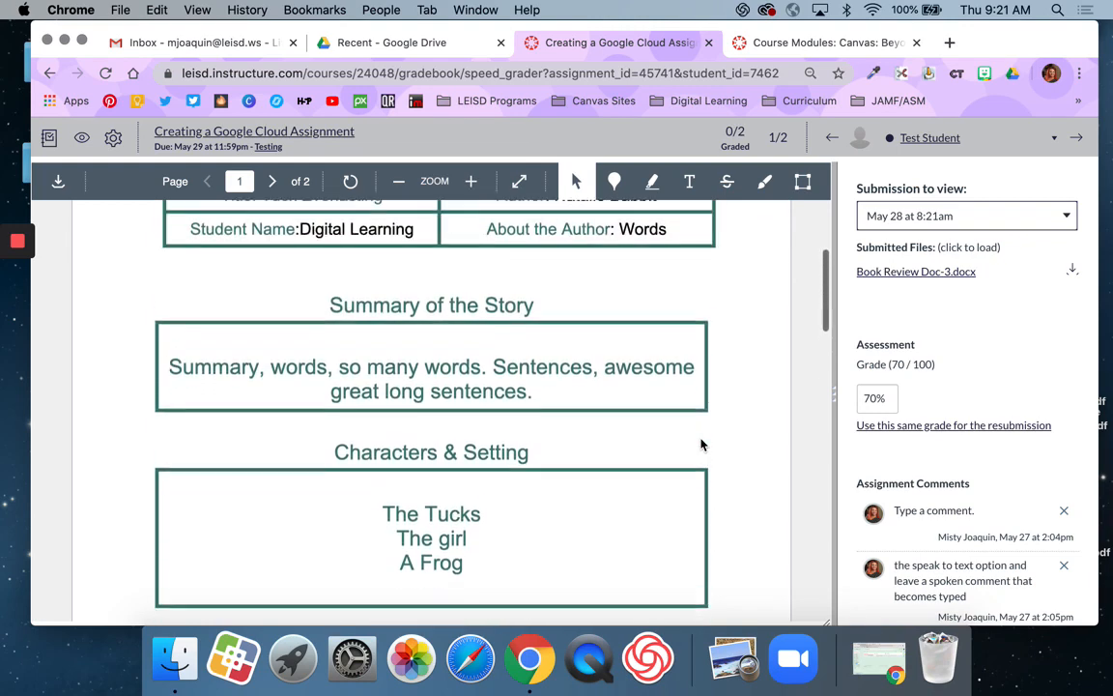
{"action": "scroll", "scroll_direction": "up", "scroll_amount": 3}
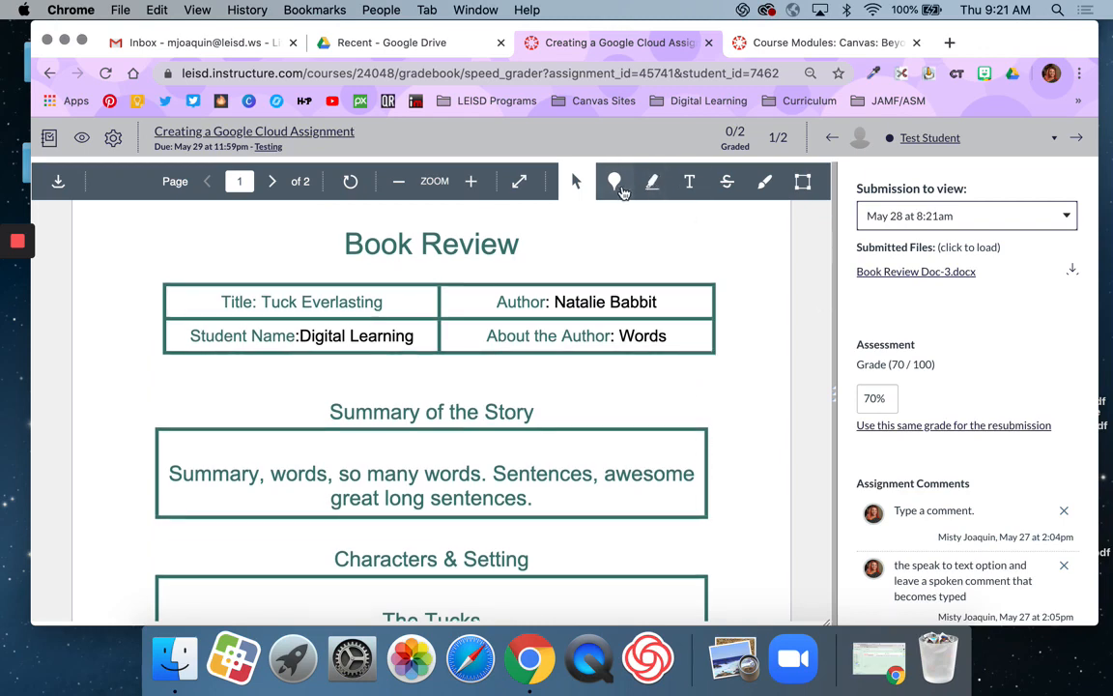
Step: Highlight 'About the Author: Words' and save the note 'I would like more detail here please.'
{"action": "left_click", "coordinate": [652, 182]}
{"action": "type", "text": "I would like "}
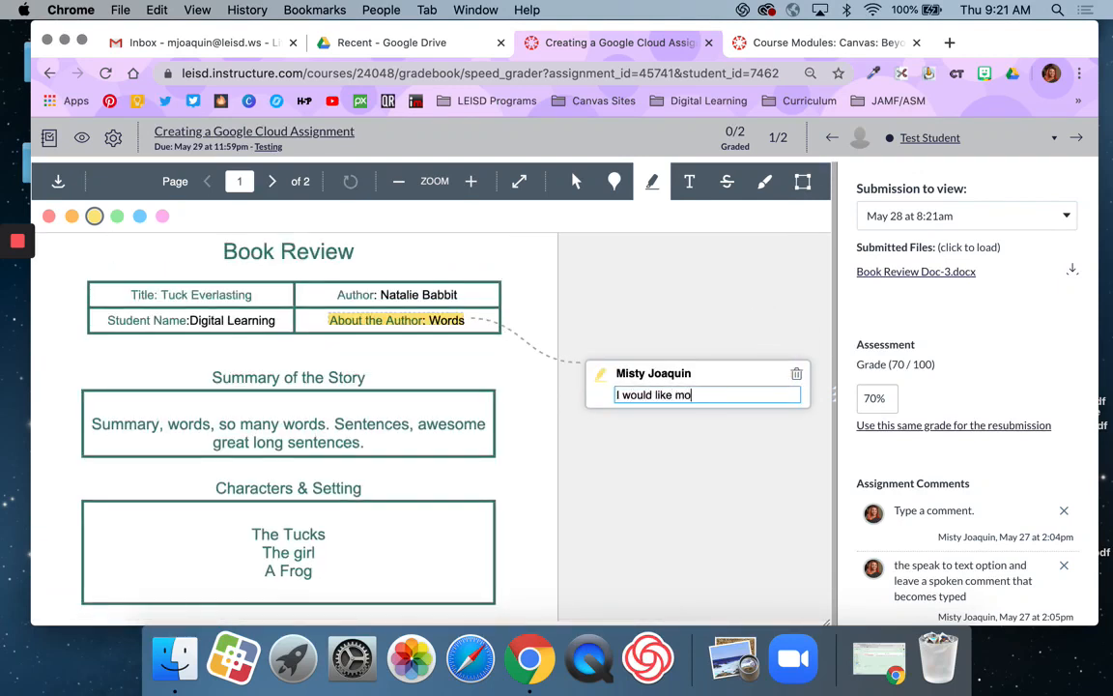
{"action": "type", "text": "more detail here"}
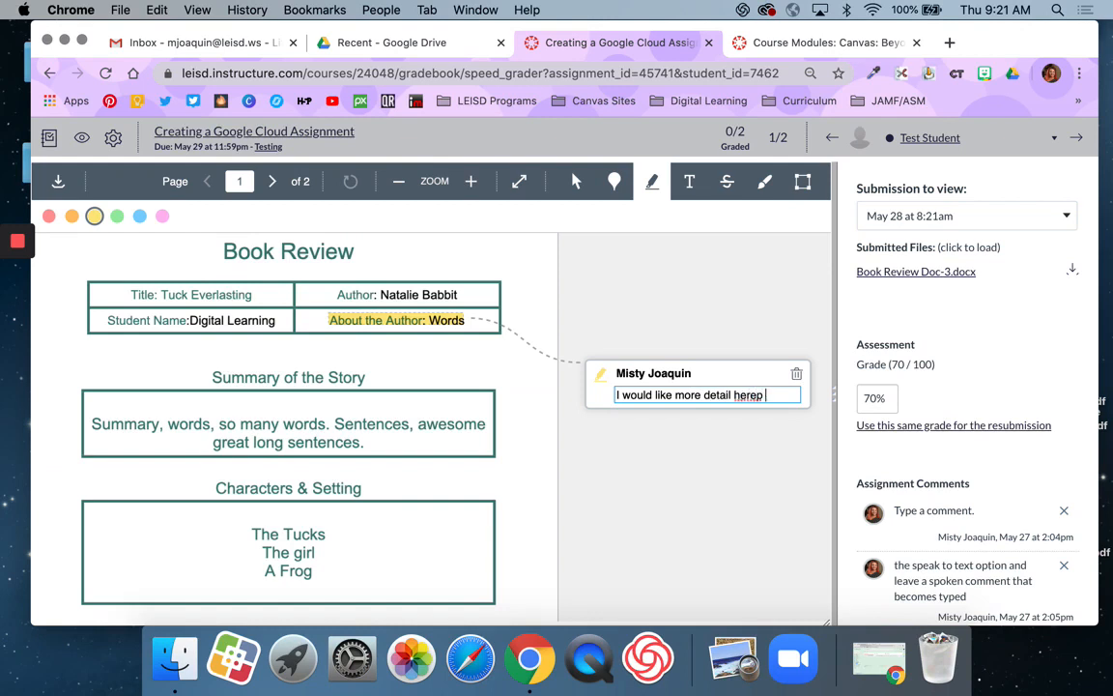
{"action": "type", "text": "please."}
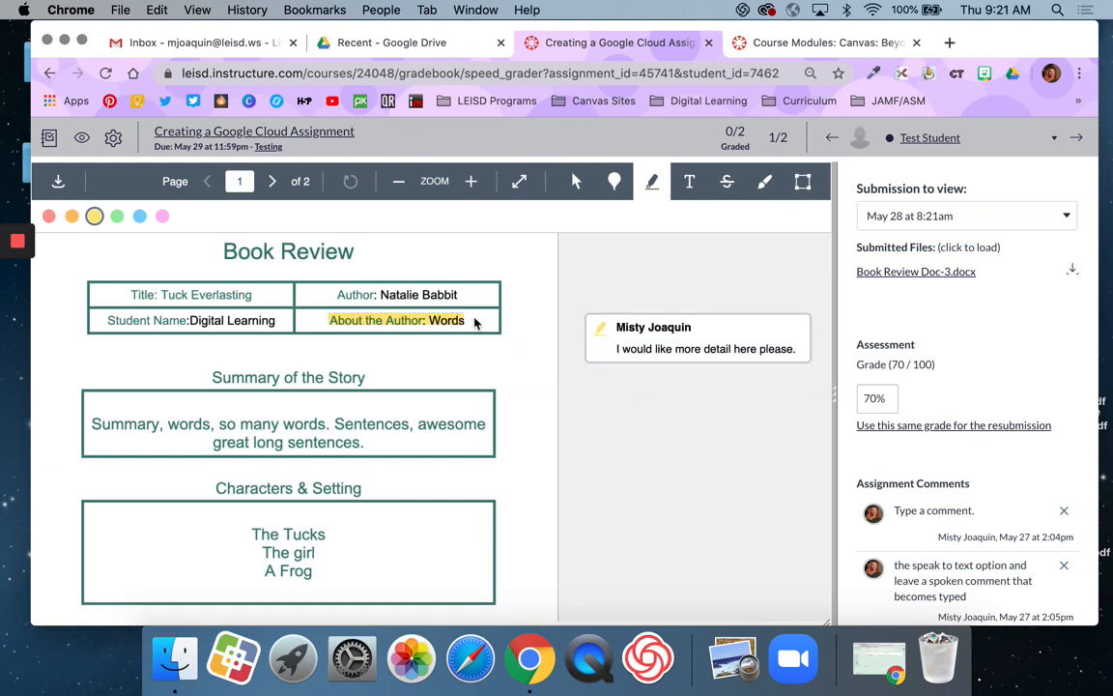
{"action": "mouse_move", "coordinate": [472, 346]}
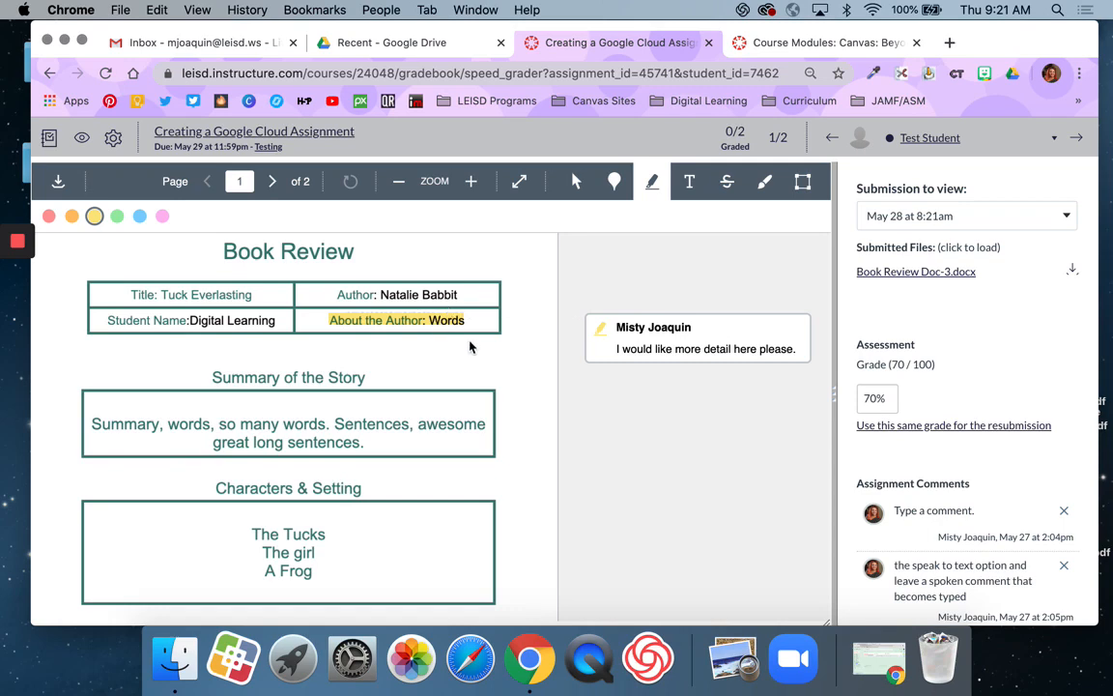
{"action": "scroll", "scroll_direction": "down", "scroll_amount": 3}
{"action": "type", "text": "8"}
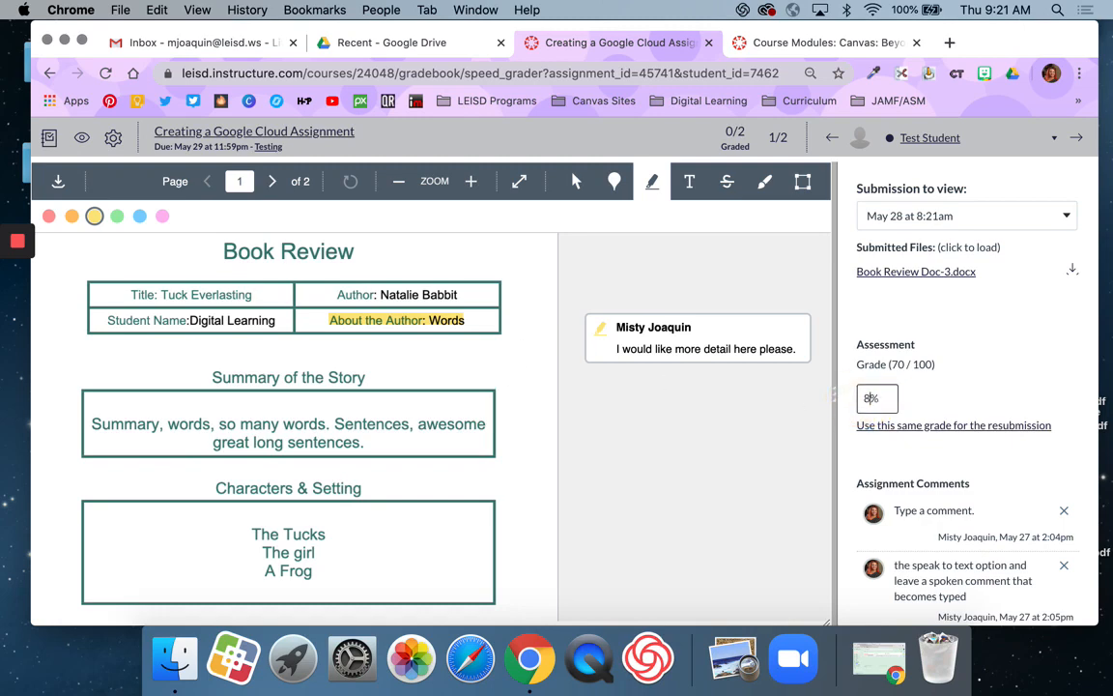
Step: Change the grade to 85 and submit the comment 'Great job on the final submission, you really improved.'
{"action": "type", "text": "5"}
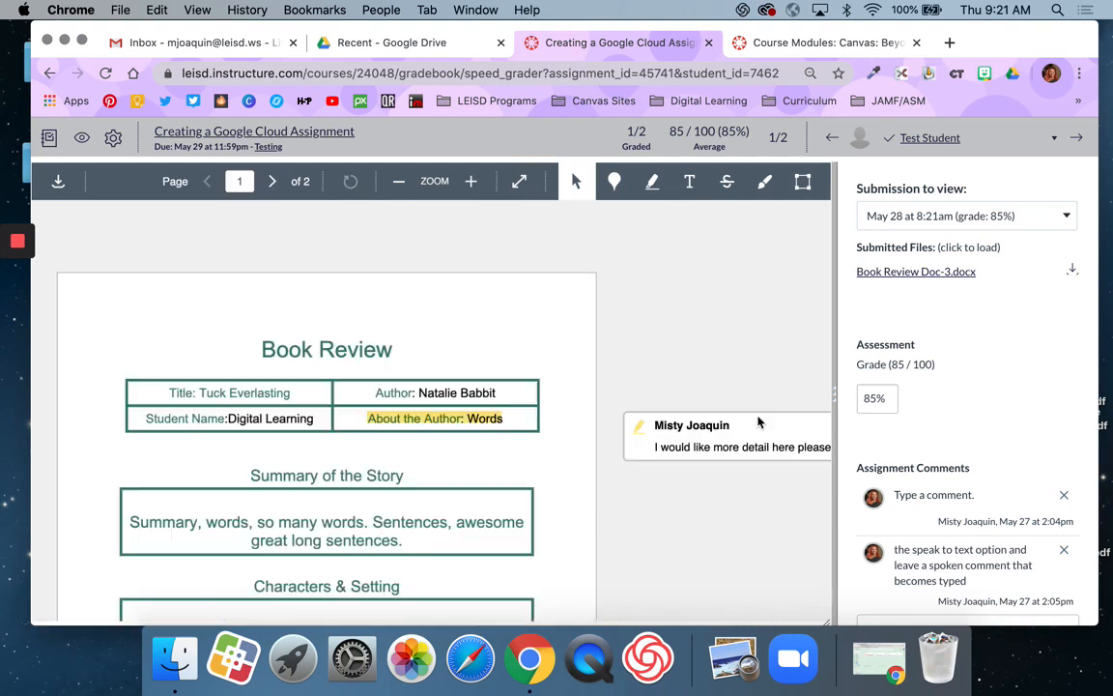
{"action": "scroll", "scroll_direction": "down", "scroll_amount": 3}
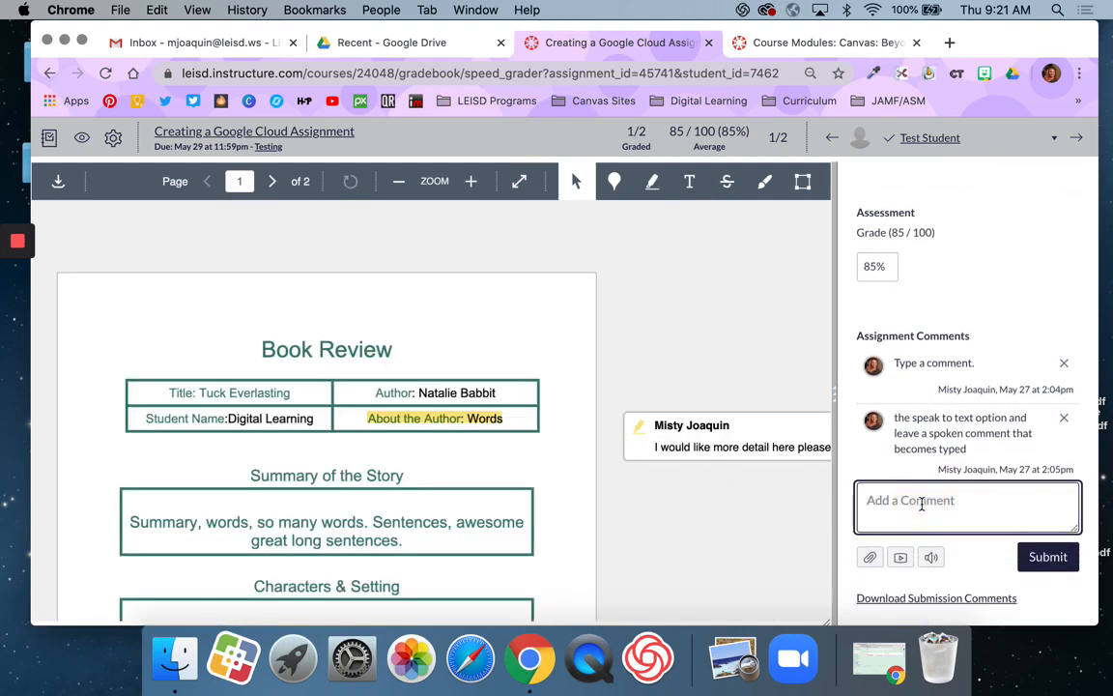
{"action": "type", "text": "Great job on the final submission, you"}
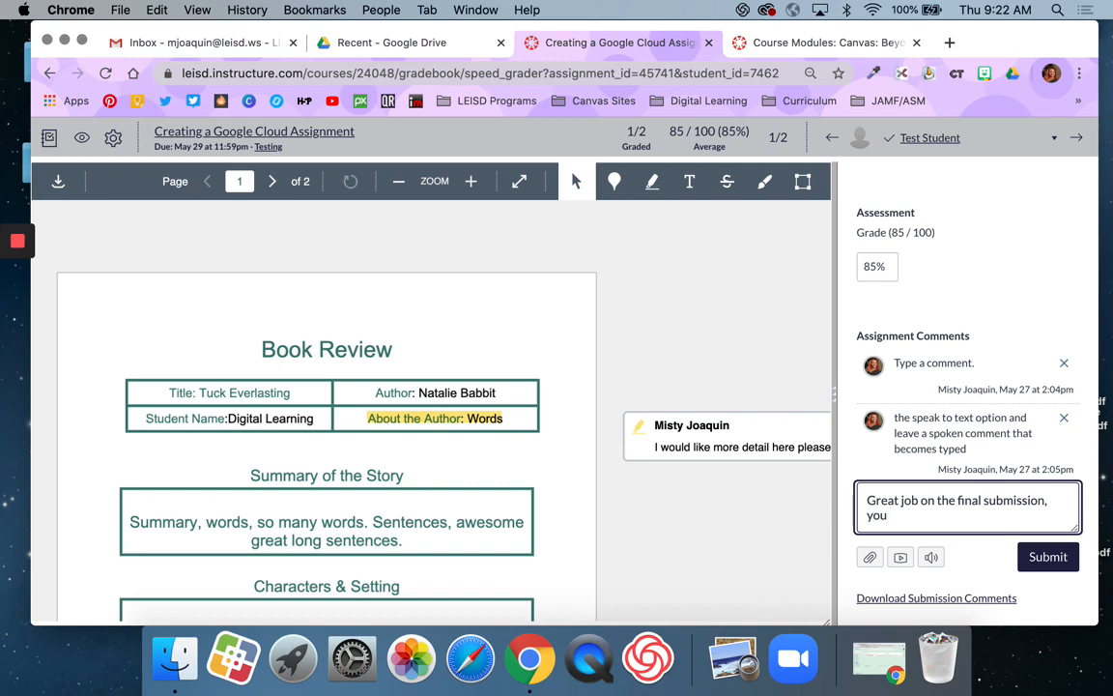
{"action": "type", "text": "raelly"}
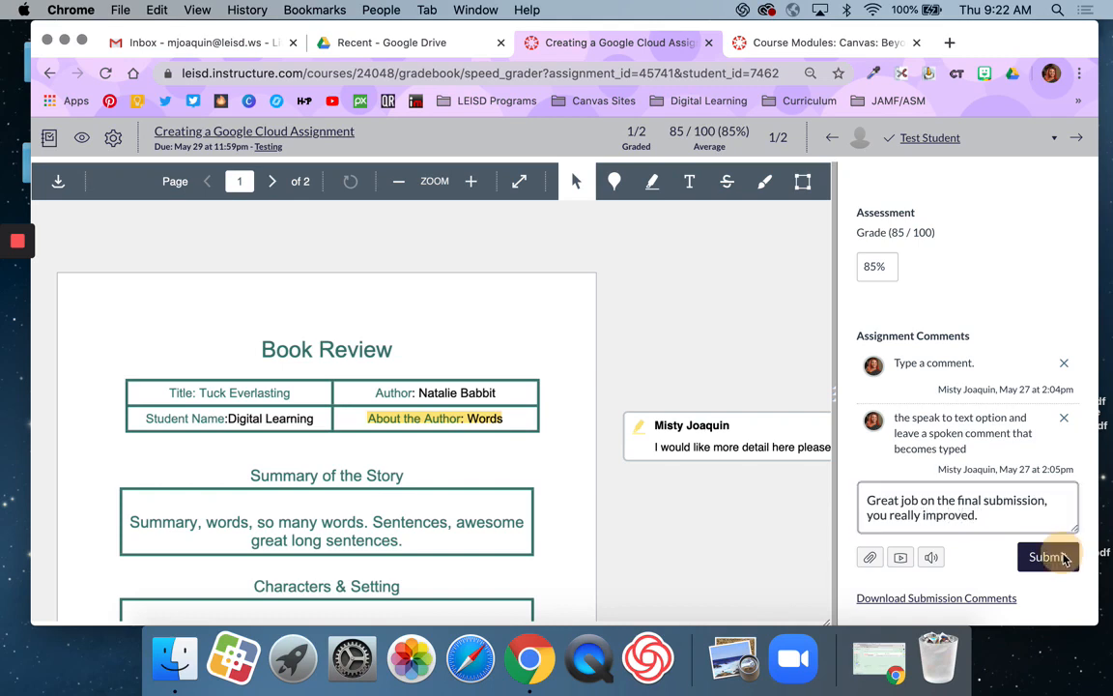
{"action": "left_click", "coordinate": [1047, 557]}
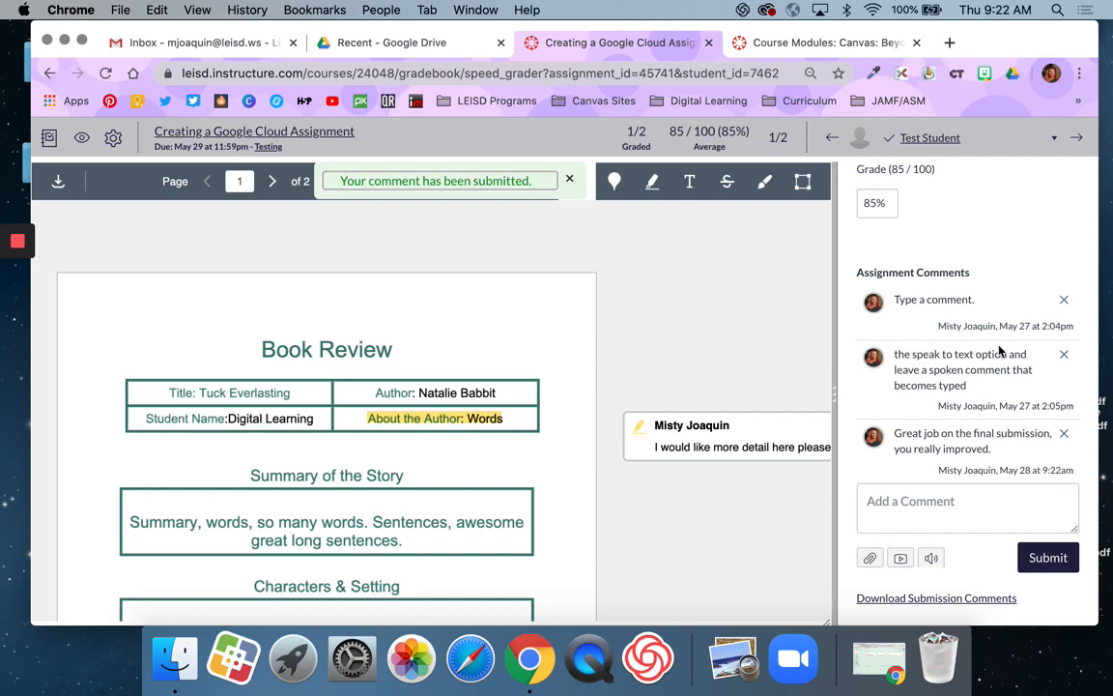
{"action": "mouse_move", "coordinate": [966, 425]}
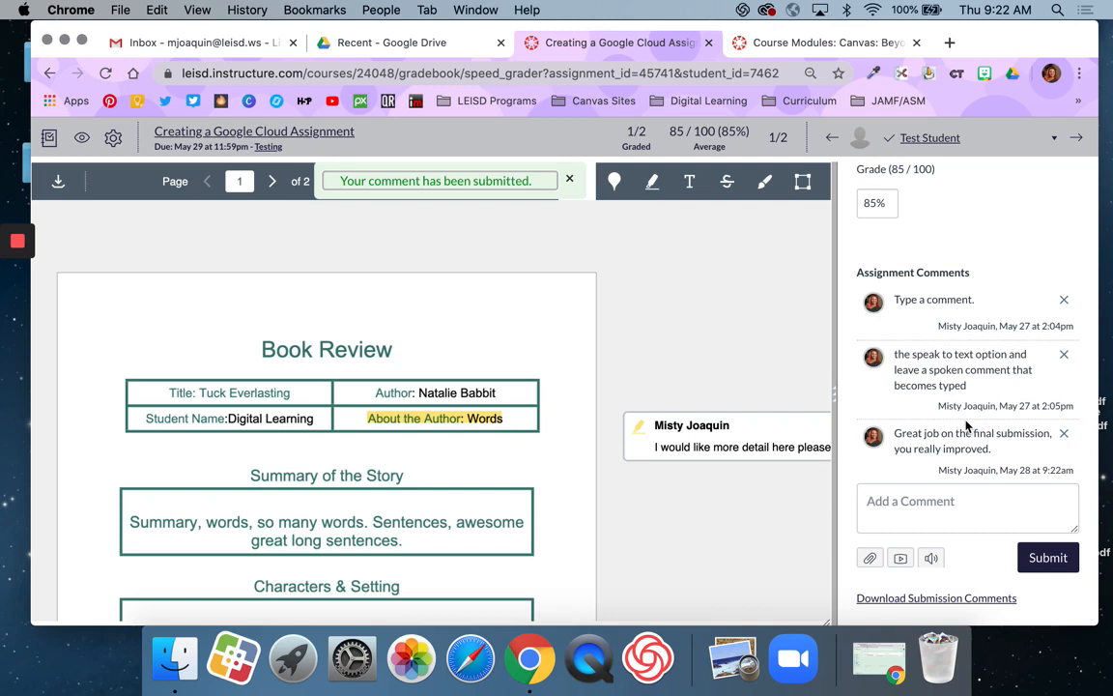
{"action": "mouse_move", "coordinate": [943, 424]}
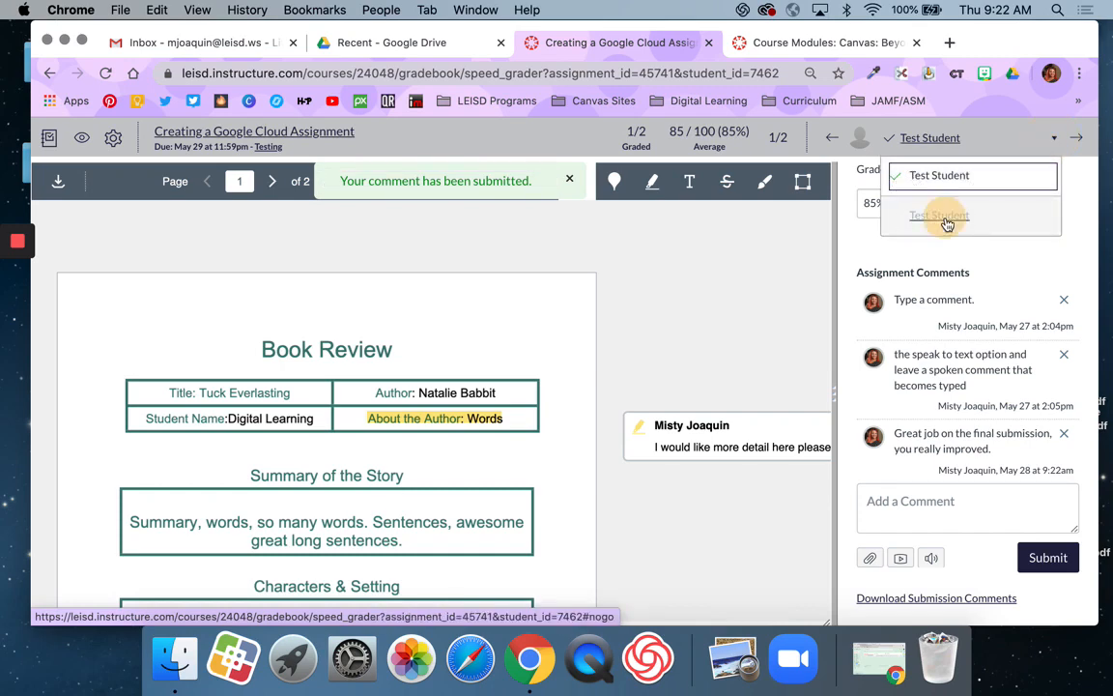
Step: Switch between the two students, then save SpeedGrader Options sorted by submission status
{"action": "left_click", "coordinate": [940, 215]}
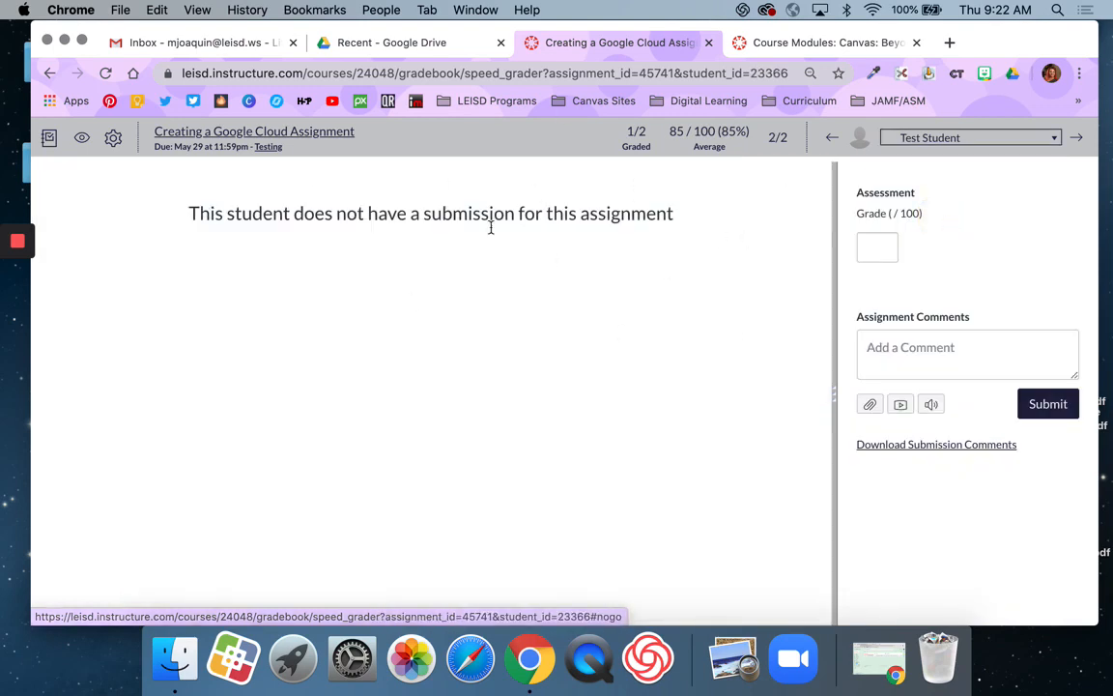
{"action": "left_click", "coordinate": [1084, 137]}
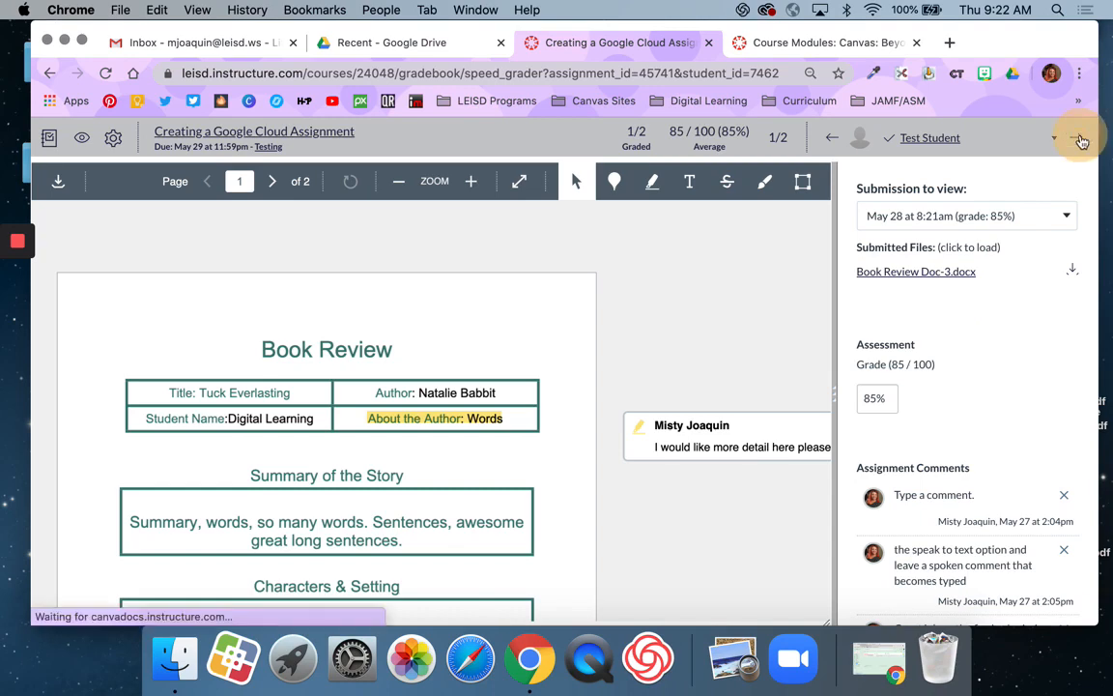
{"action": "left_click", "coordinate": [1084, 137]}
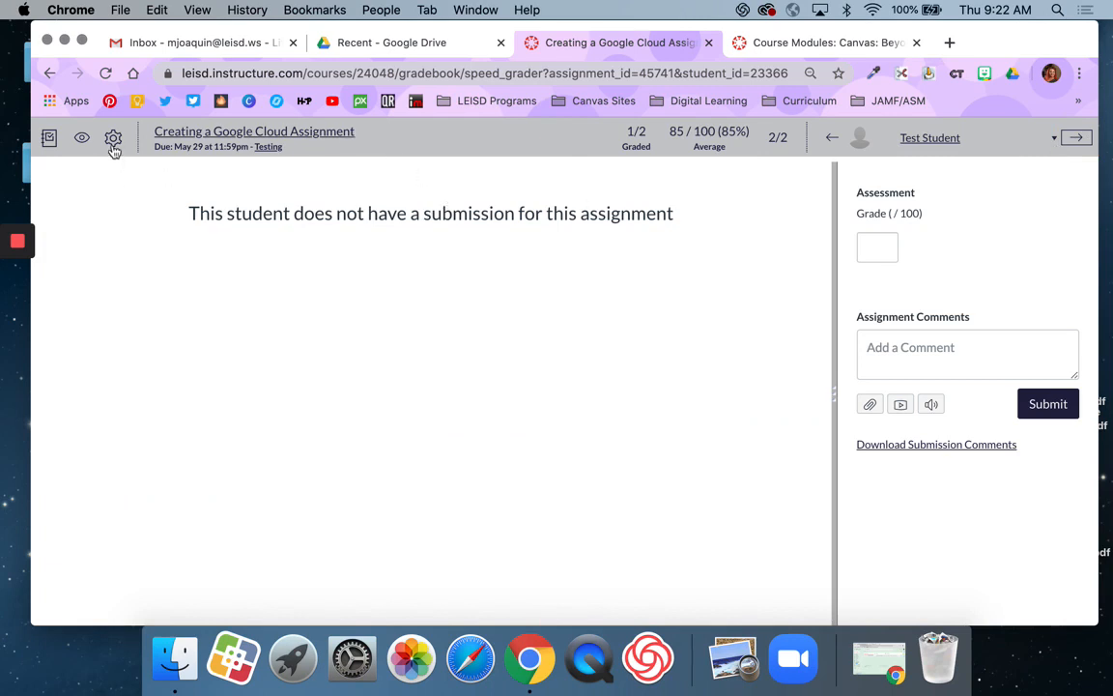
{"action": "left_click", "coordinate": [112, 139]}
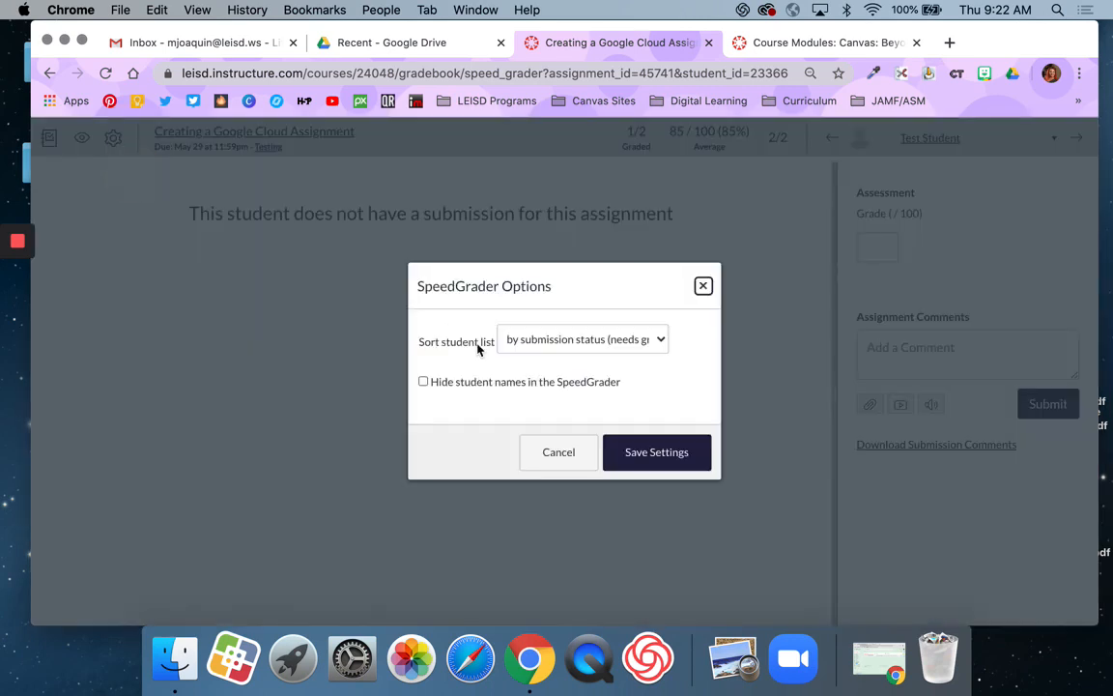
{"action": "mouse_move", "coordinate": [576, 340]}
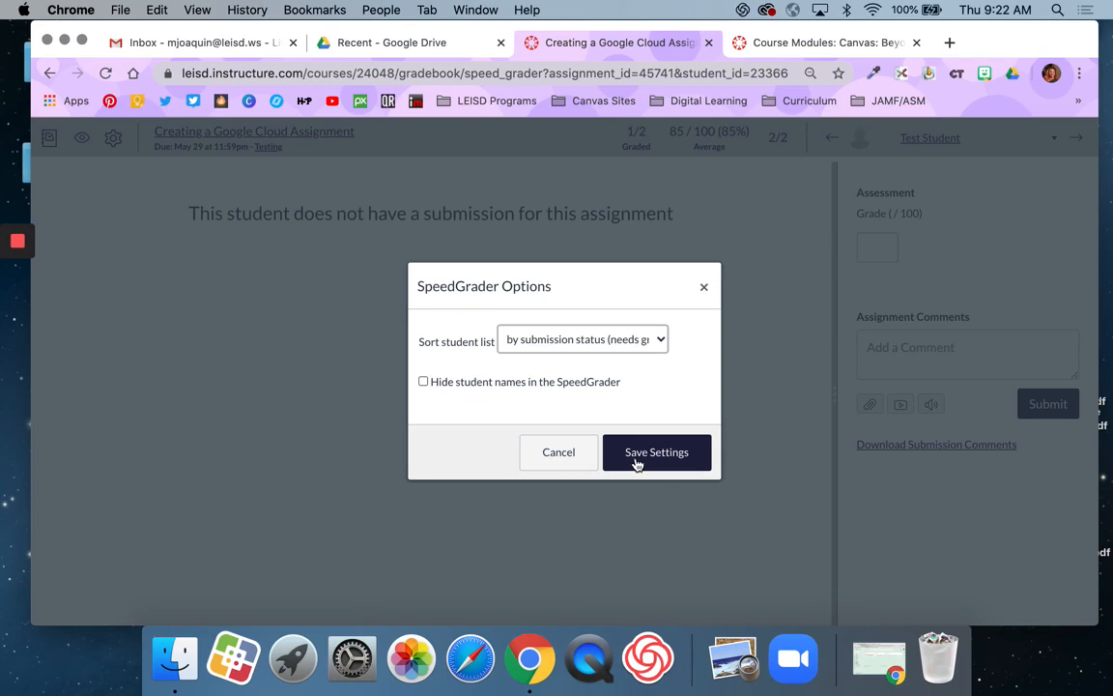
{"action": "left_click", "coordinate": [584, 338]}
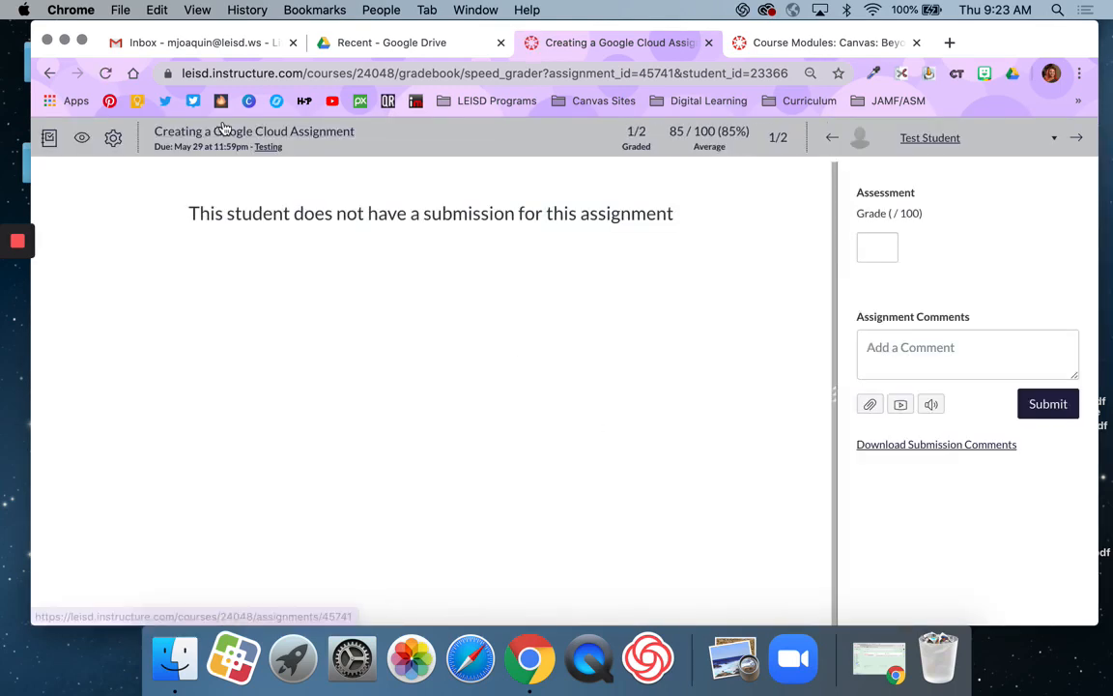
Step: Go to the Google Cloud assignment page and reopen its SpeedGrader
{"action": "left_click", "coordinate": [255, 131]}
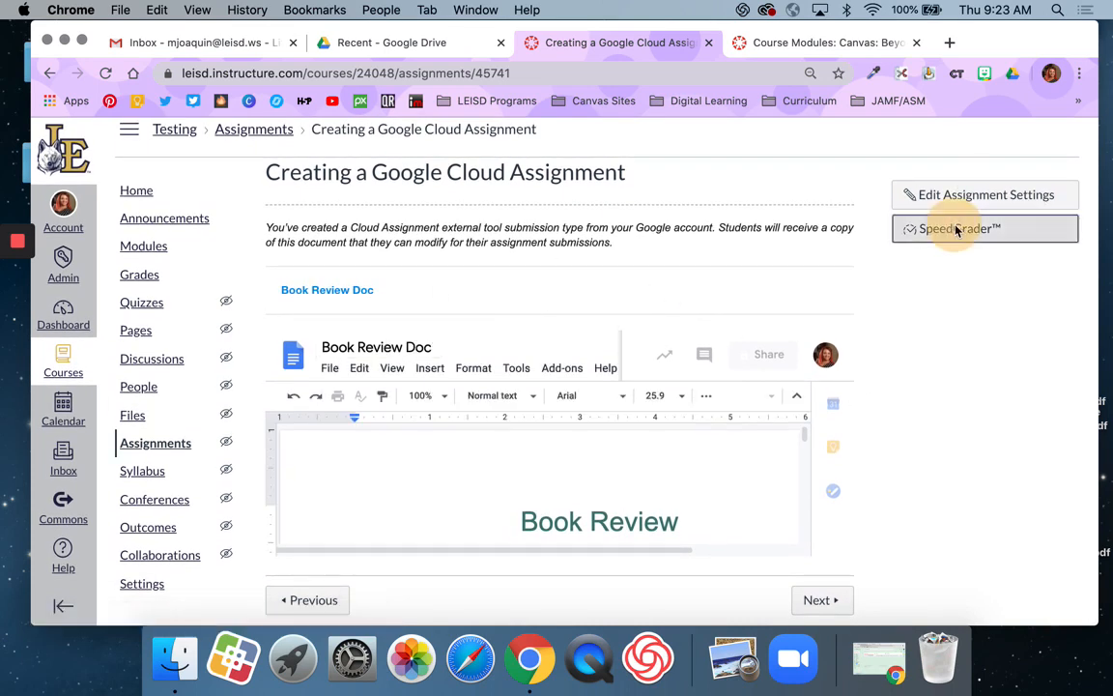
{"action": "left_click", "coordinate": [959, 228]}
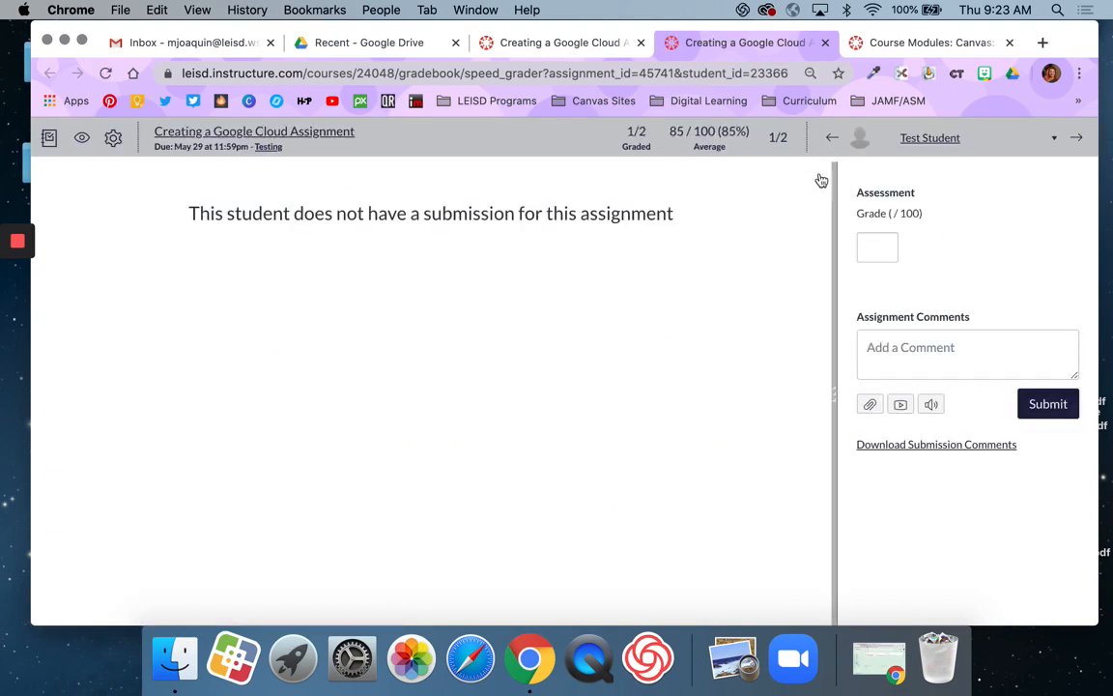
{"action": "mouse_move", "coordinate": [480, 163]}
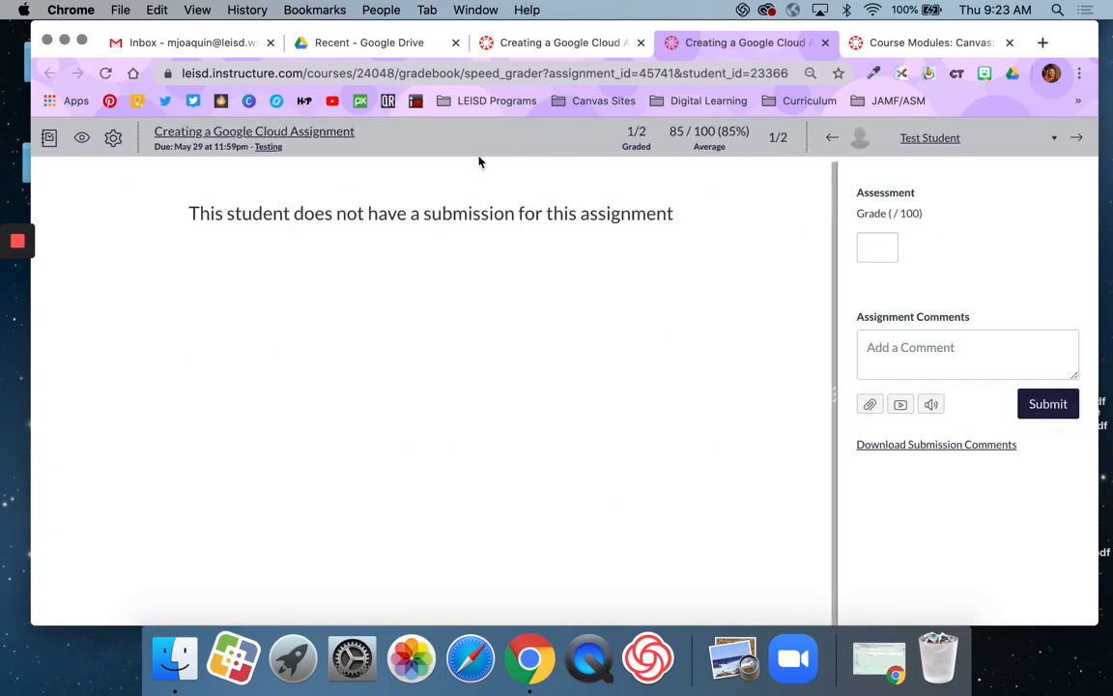
{"action": "mouse_move", "coordinate": [270, 151]}
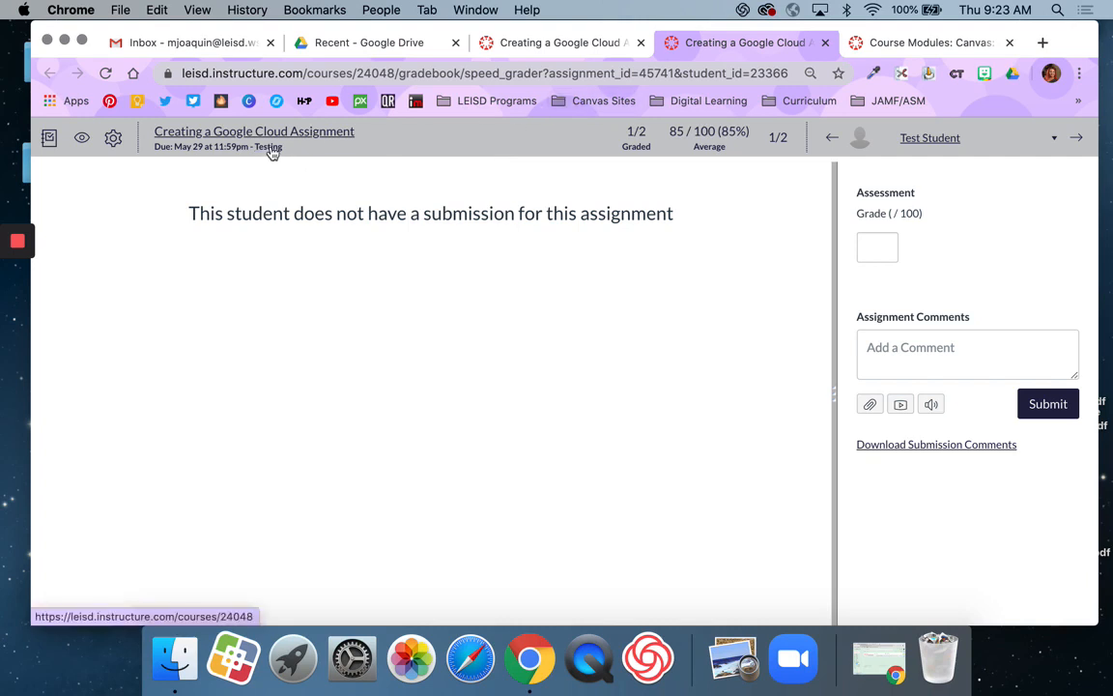
{"action": "mouse_move", "coordinate": [275, 158]}
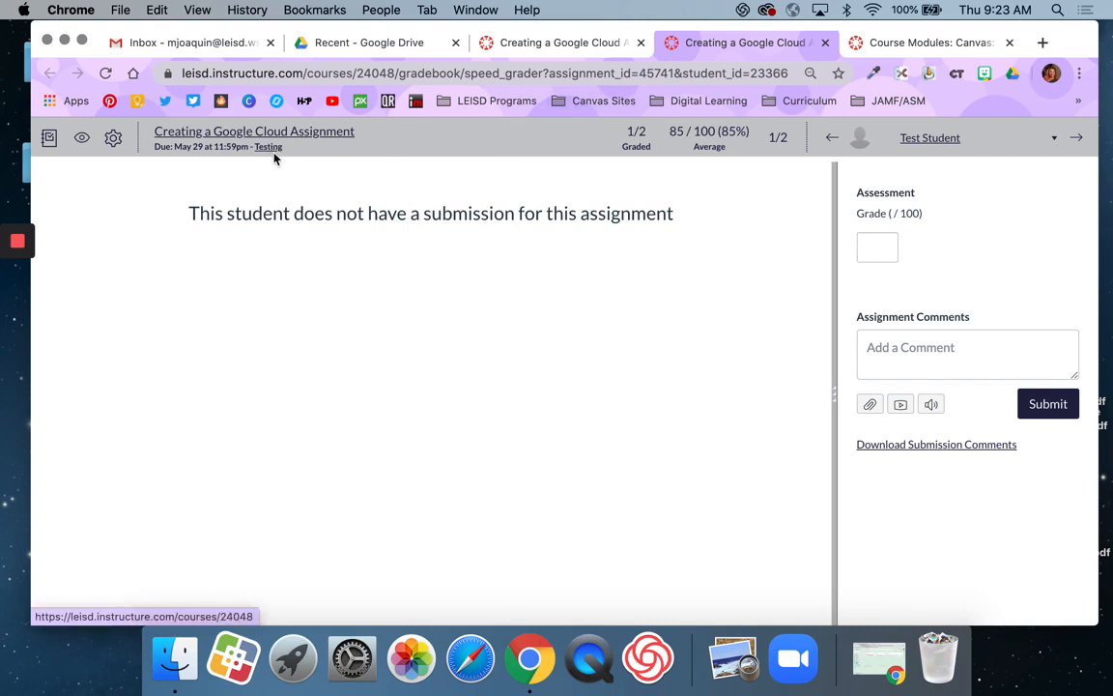
{"action": "mouse_move", "coordinate": [216, 155]}
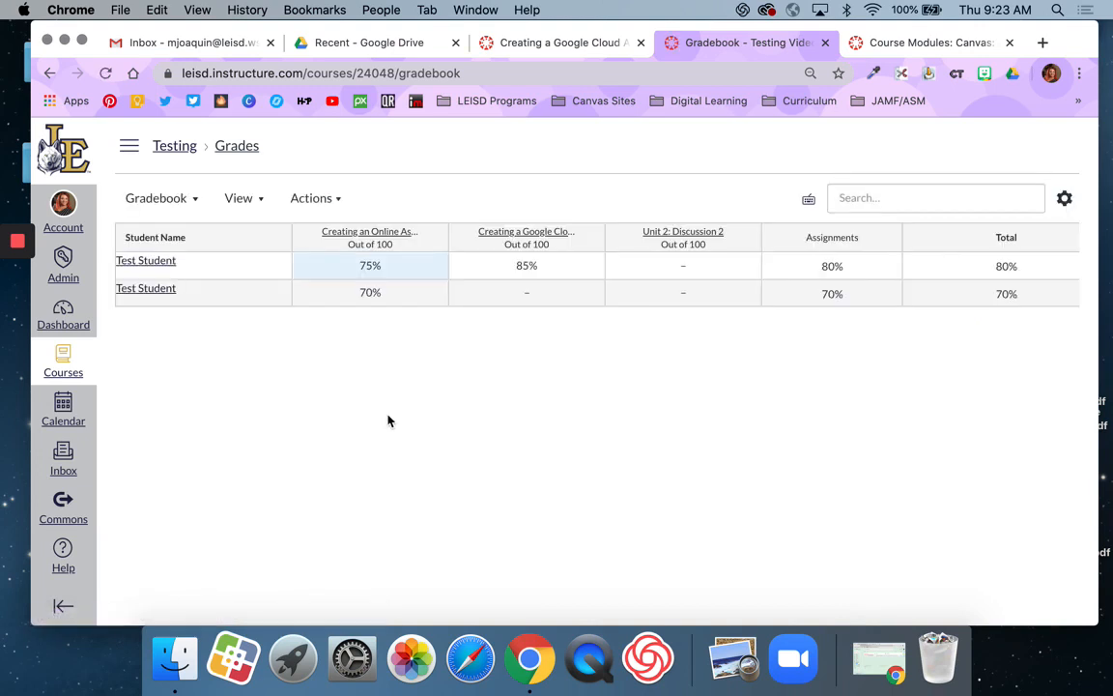
{"action": "mouse_move", "coordinate": [648, 329]}
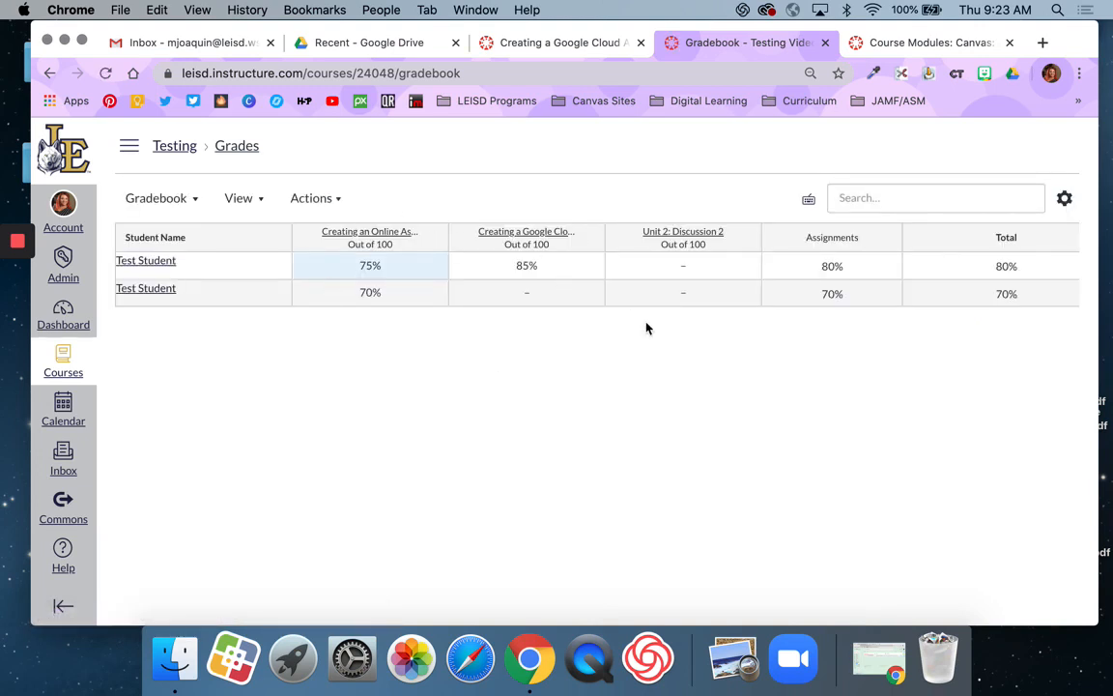
{"action": "mouse_move", "coordinate": [630, 371]}
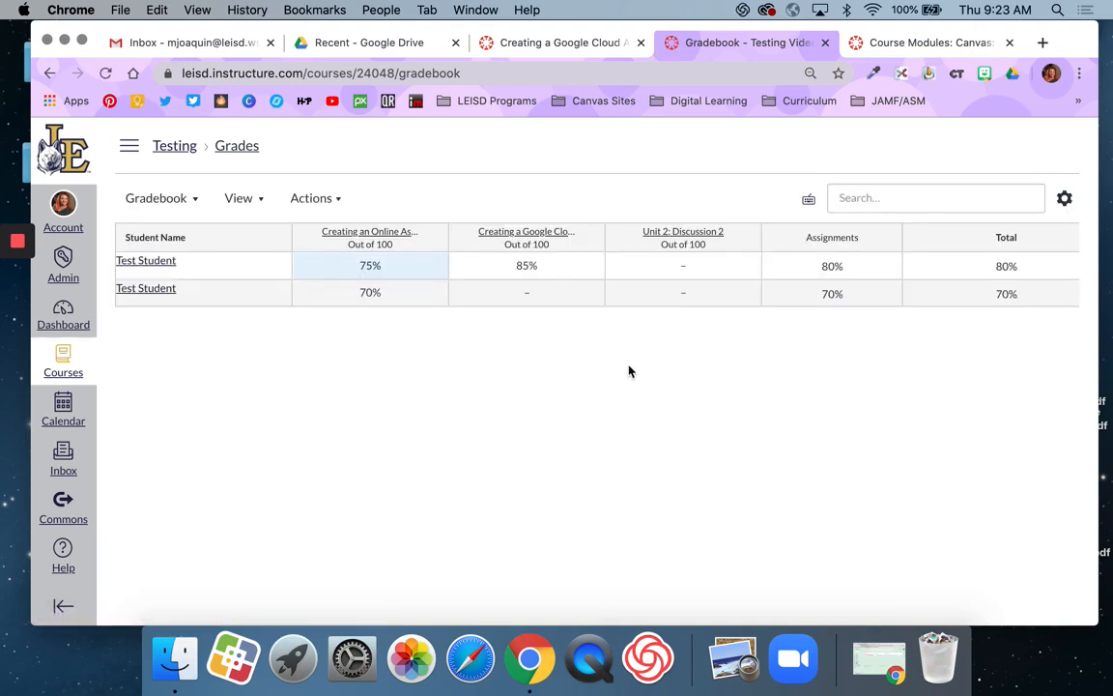